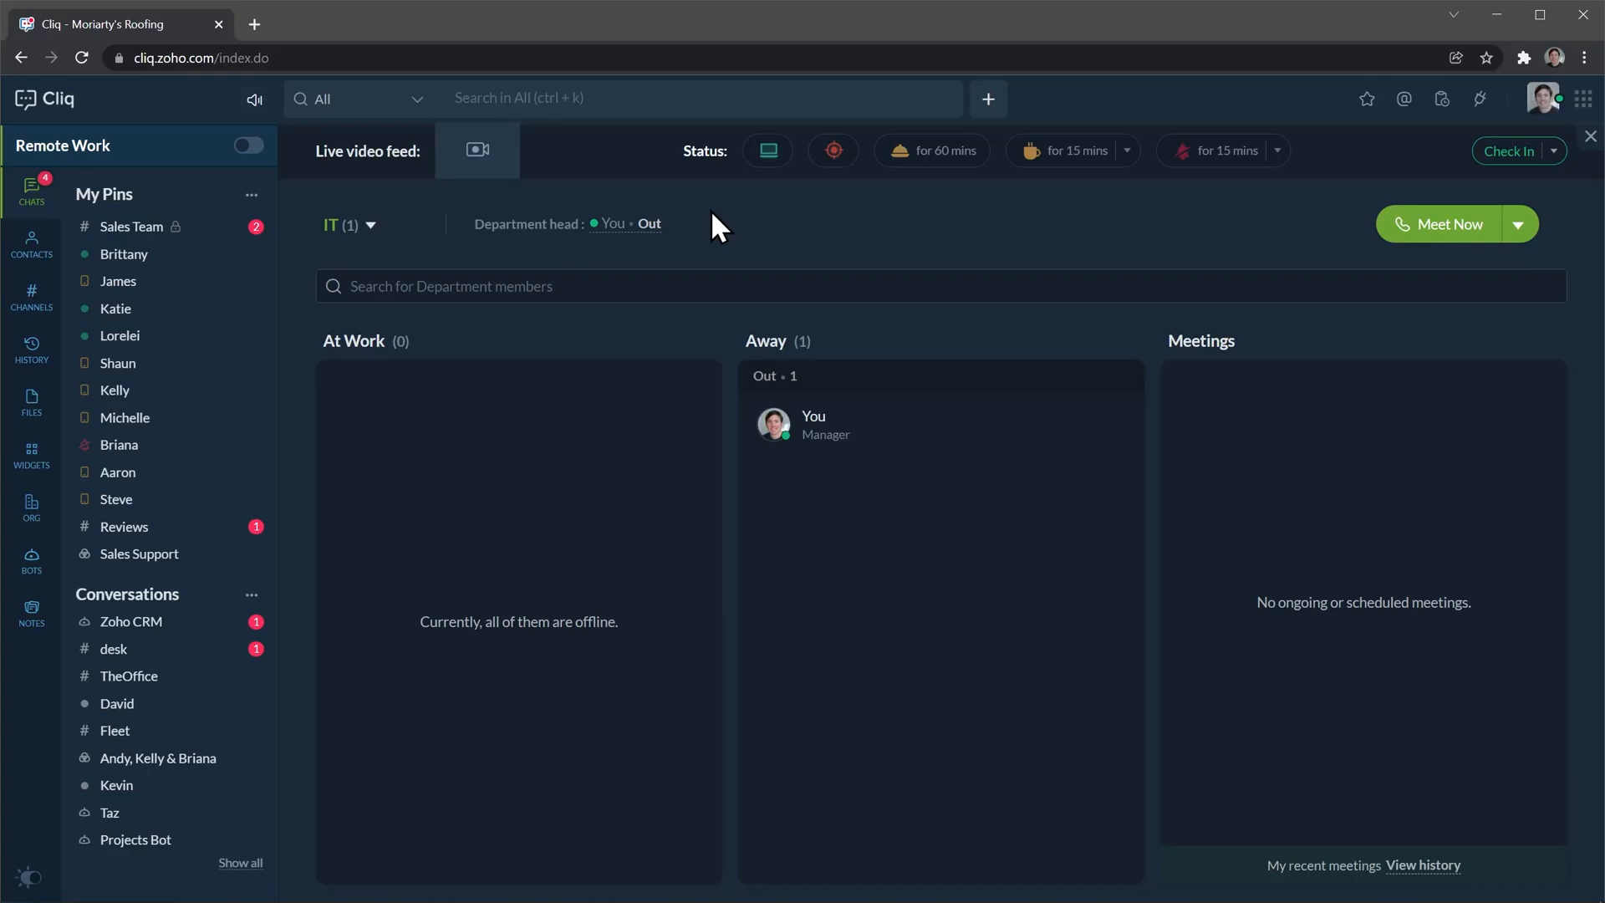
pyautogui.moveTo(253, 98)
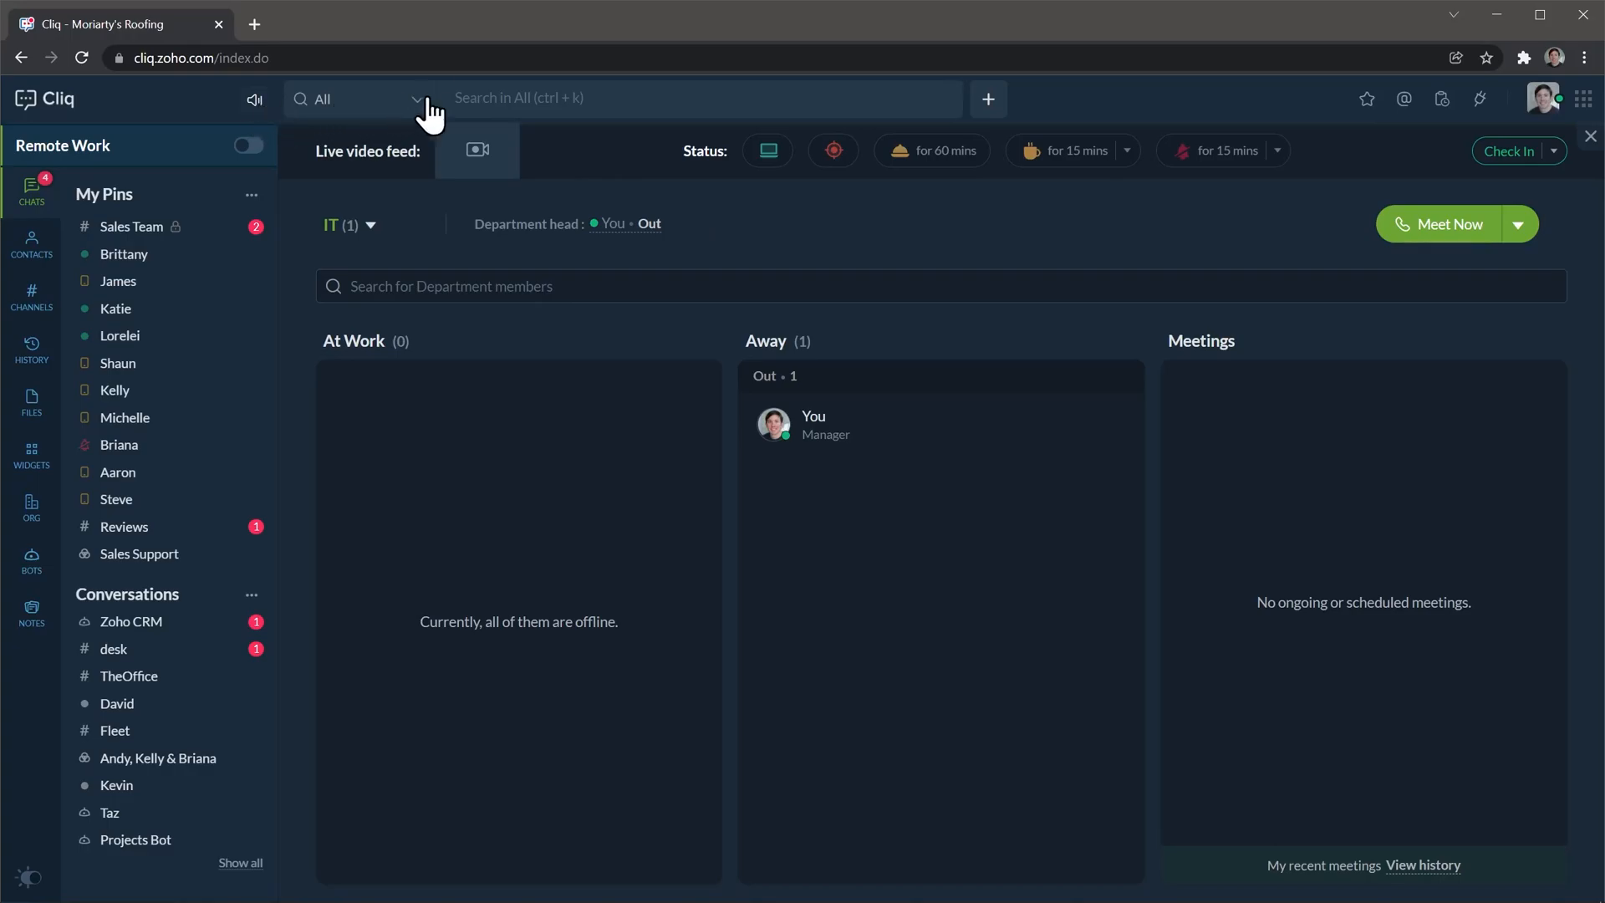
pyautogui.moveTo(489, 97)
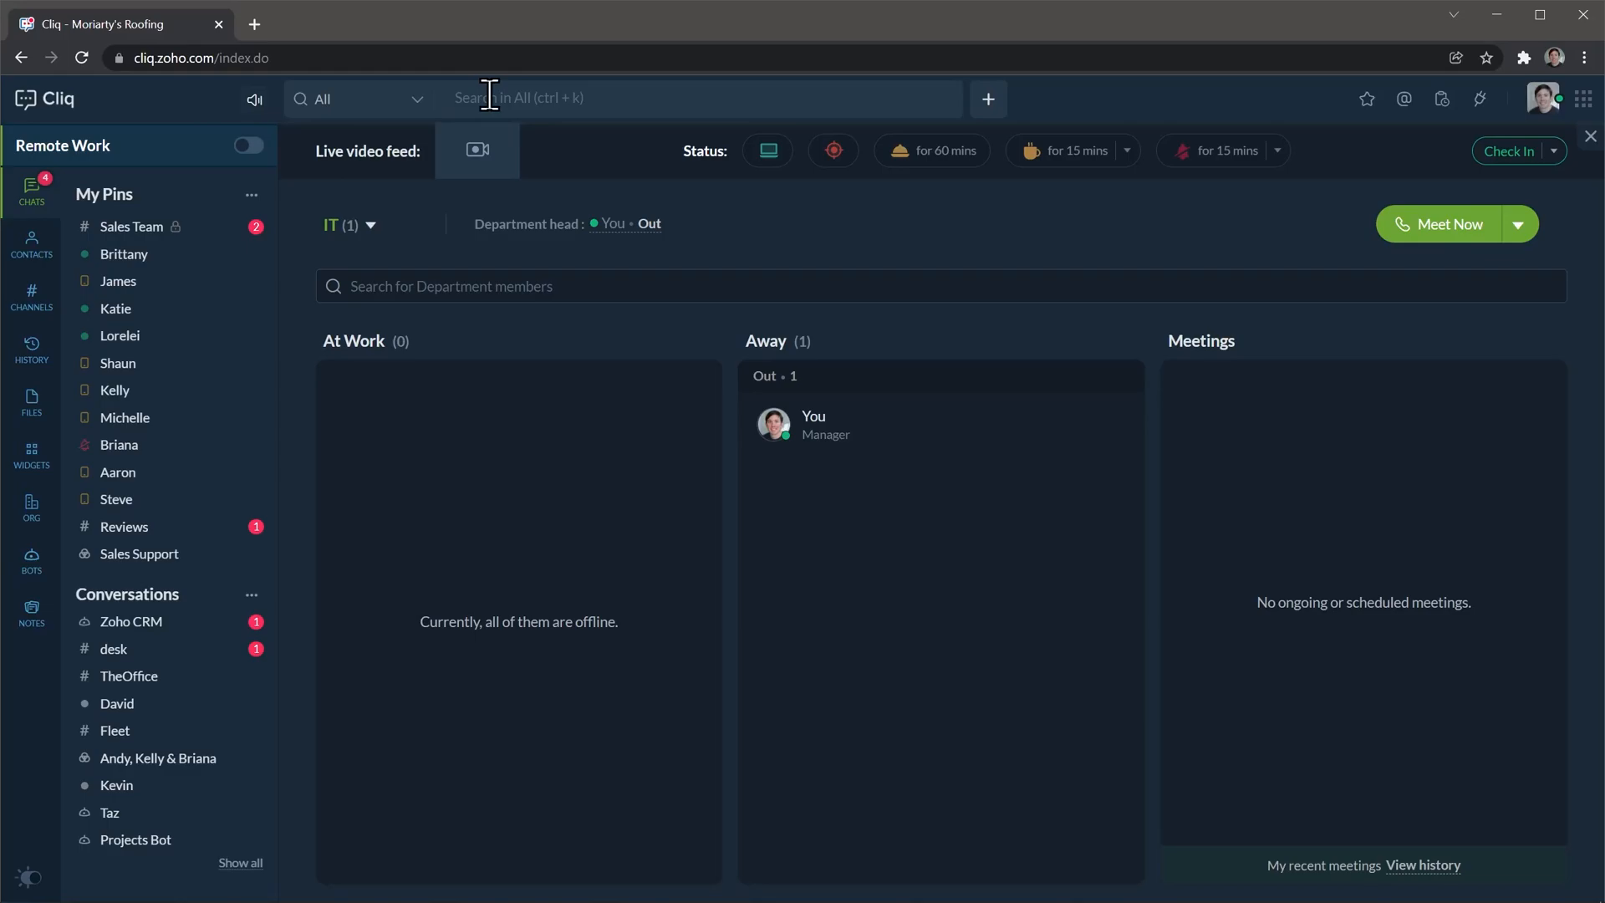
# - Peek at the new-conversation options and the header controls without starting anything
pyautogui.click(986, 99)
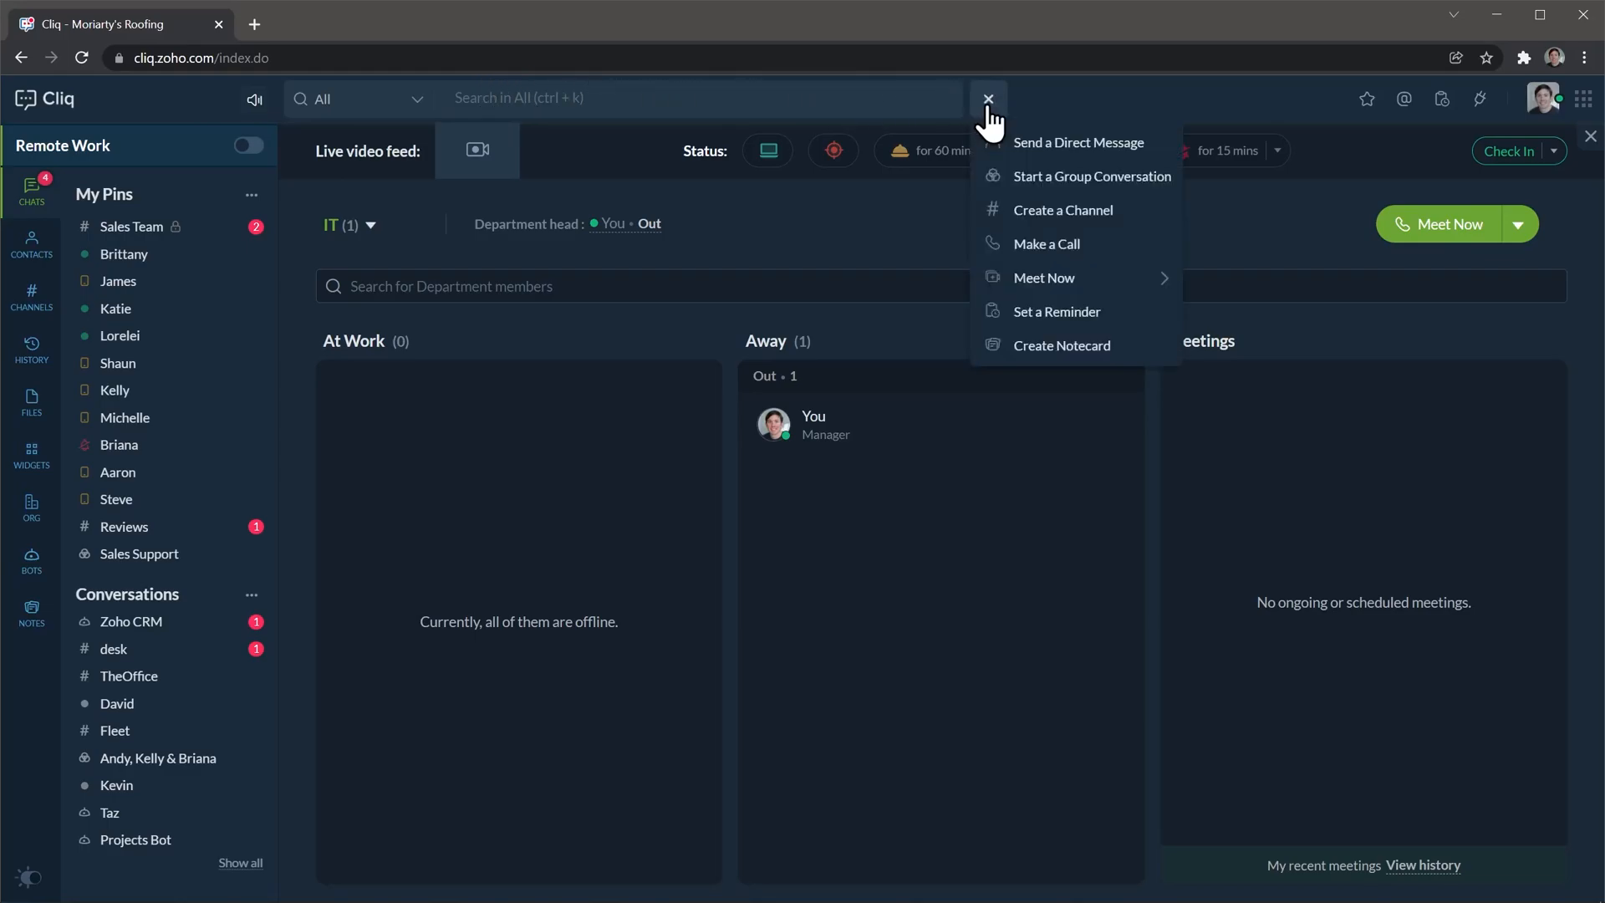
pyautogui.click(988, 98)
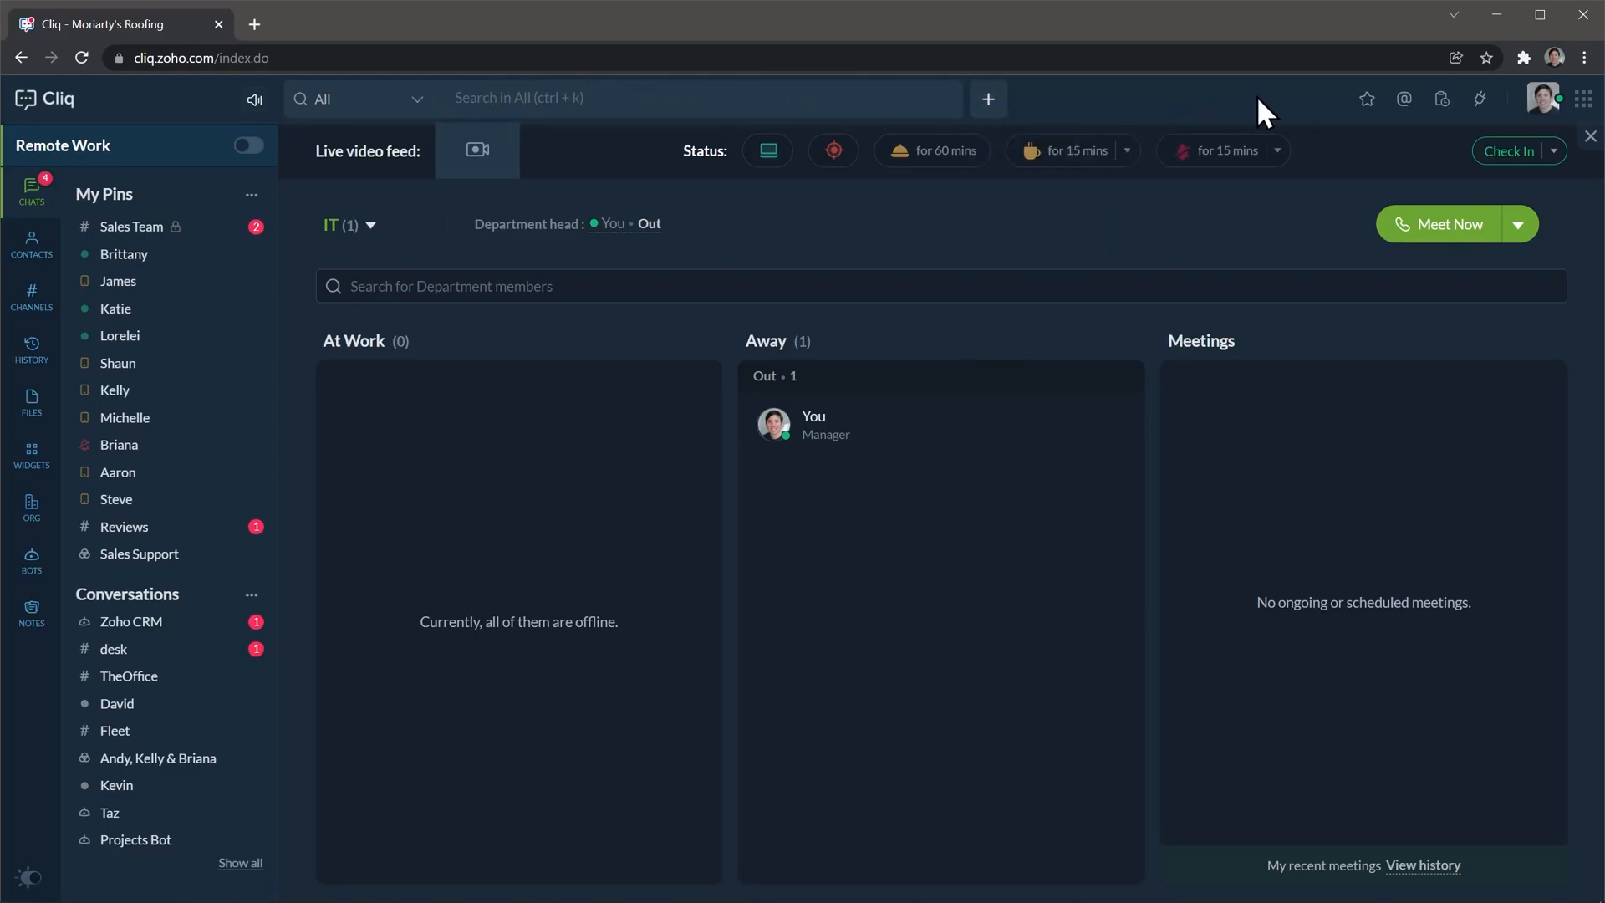
pyautogui.moveTo(1367, 98)
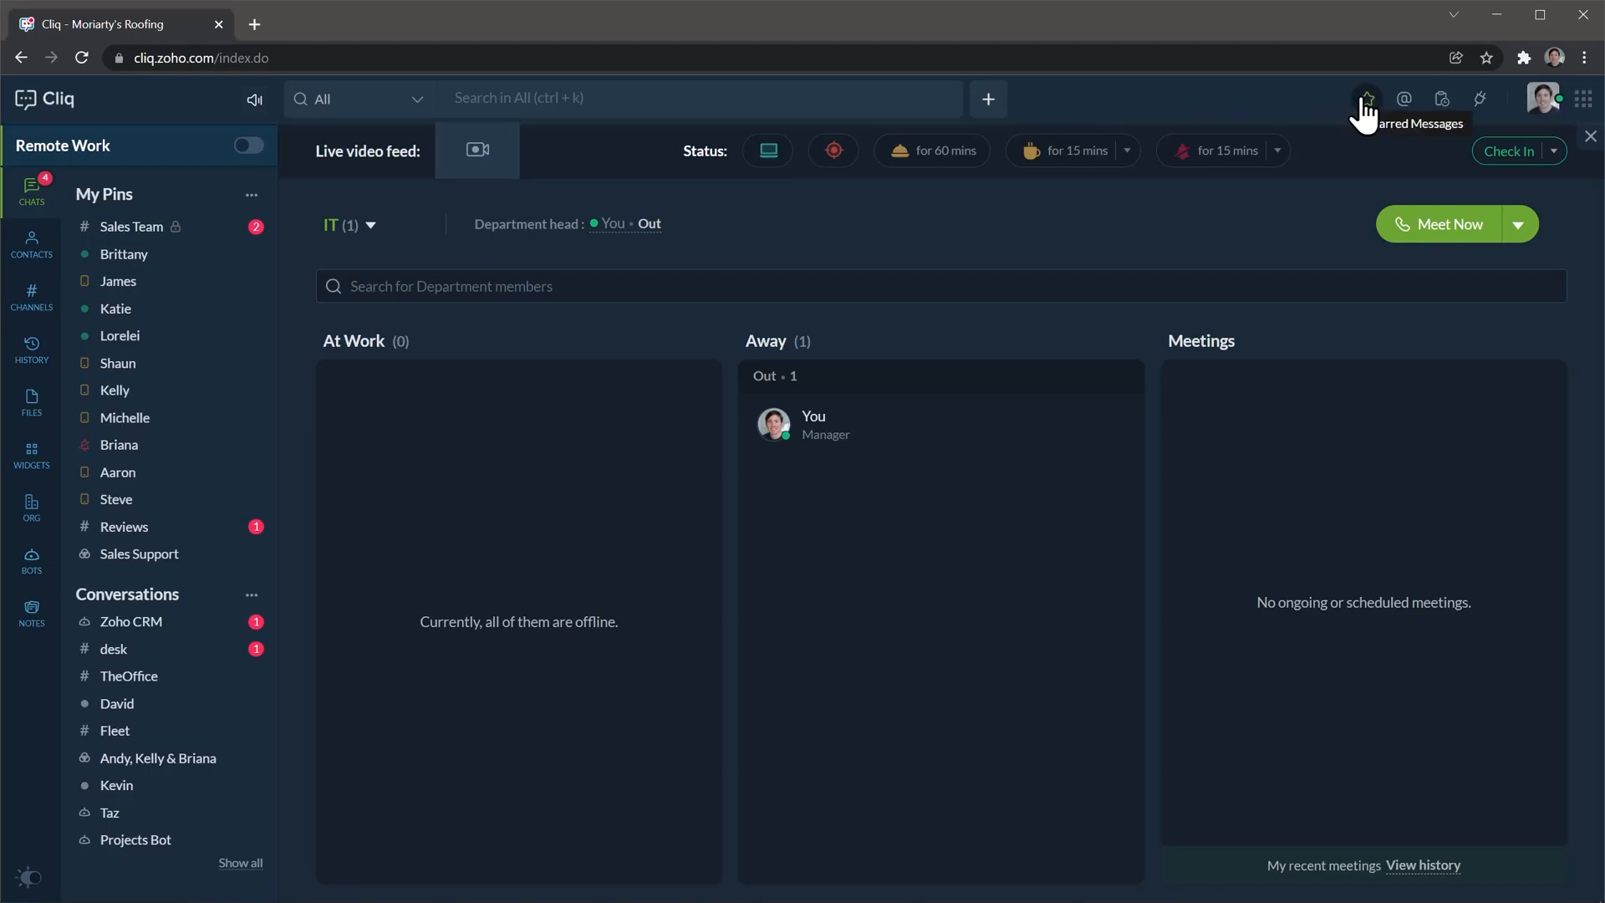
pyautogui.moveTo(1441, 99)
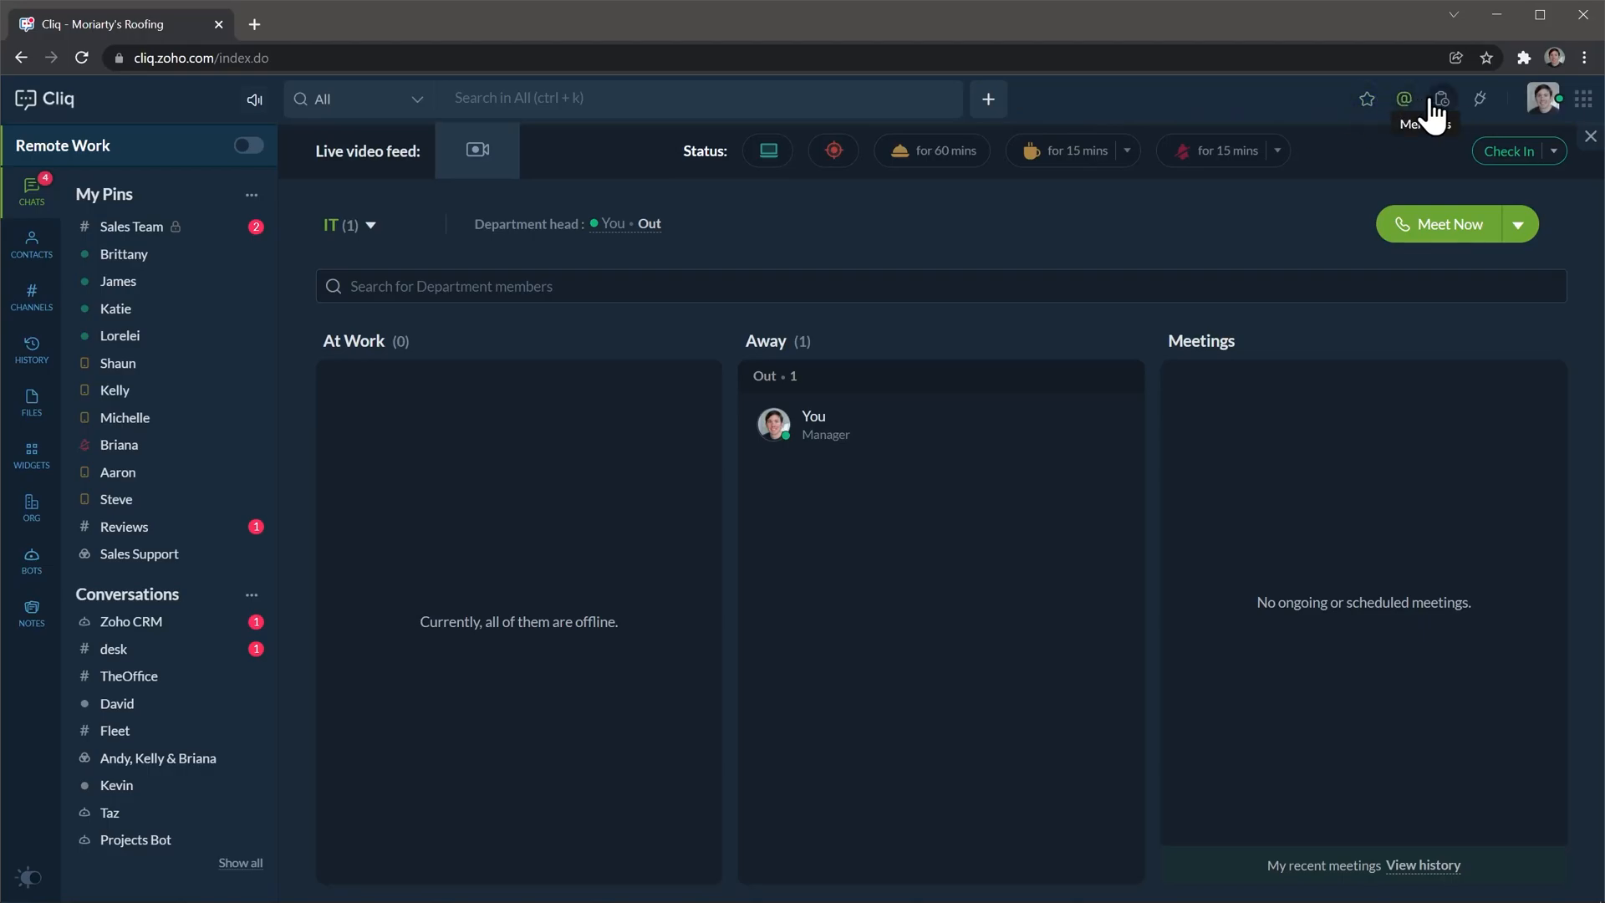
pyautogui.click(1441, 99)
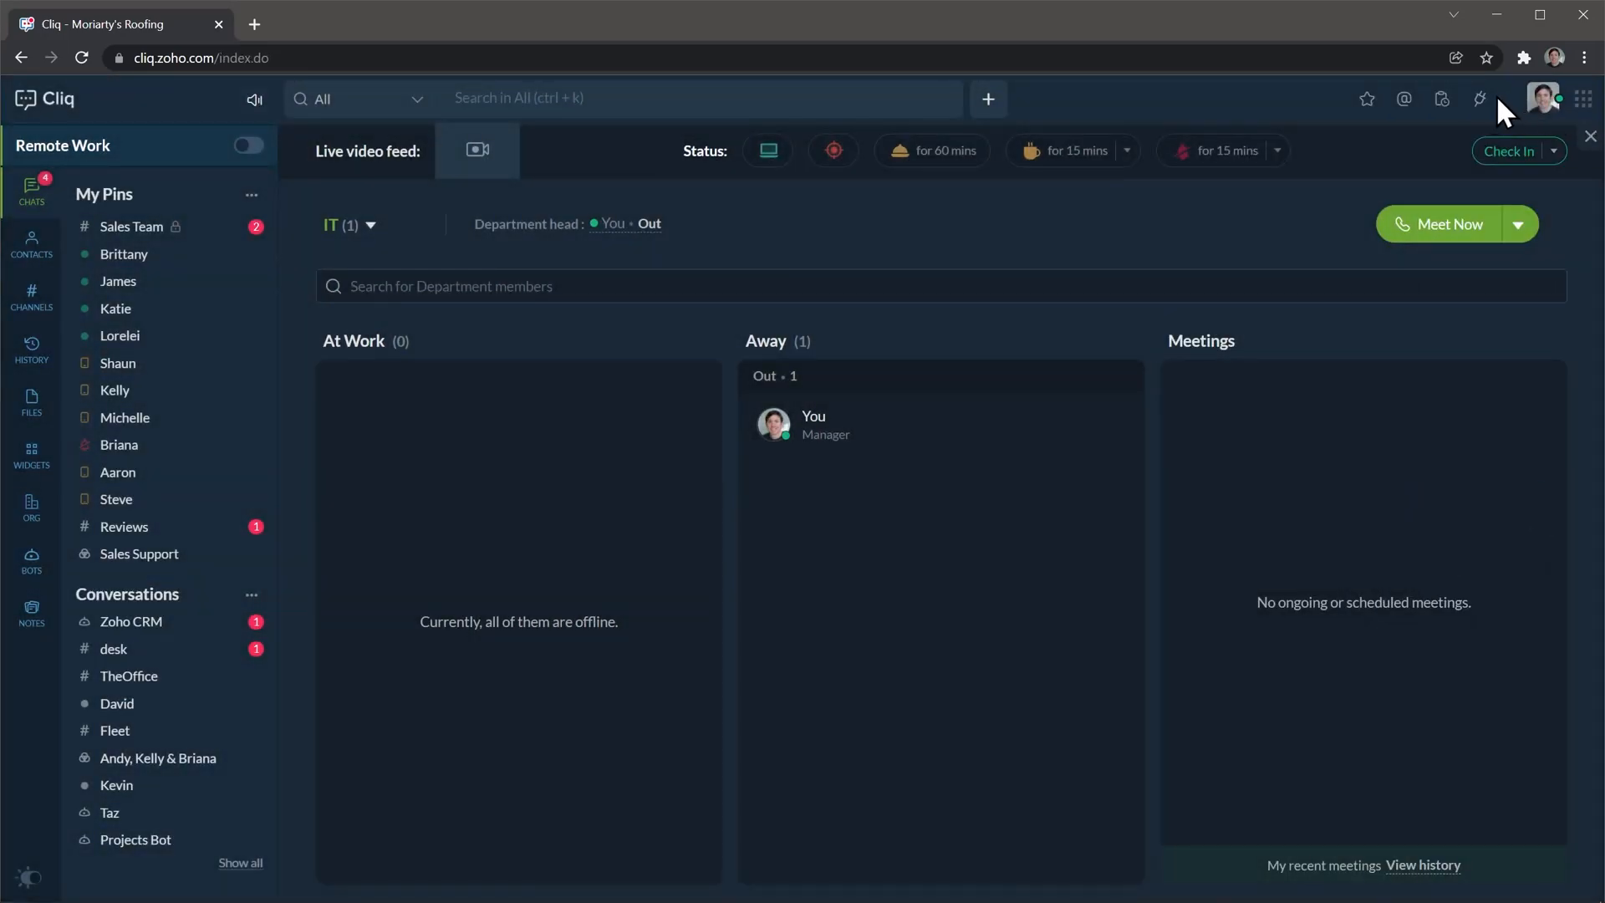
pyautogui.moveTo(1478, 99)
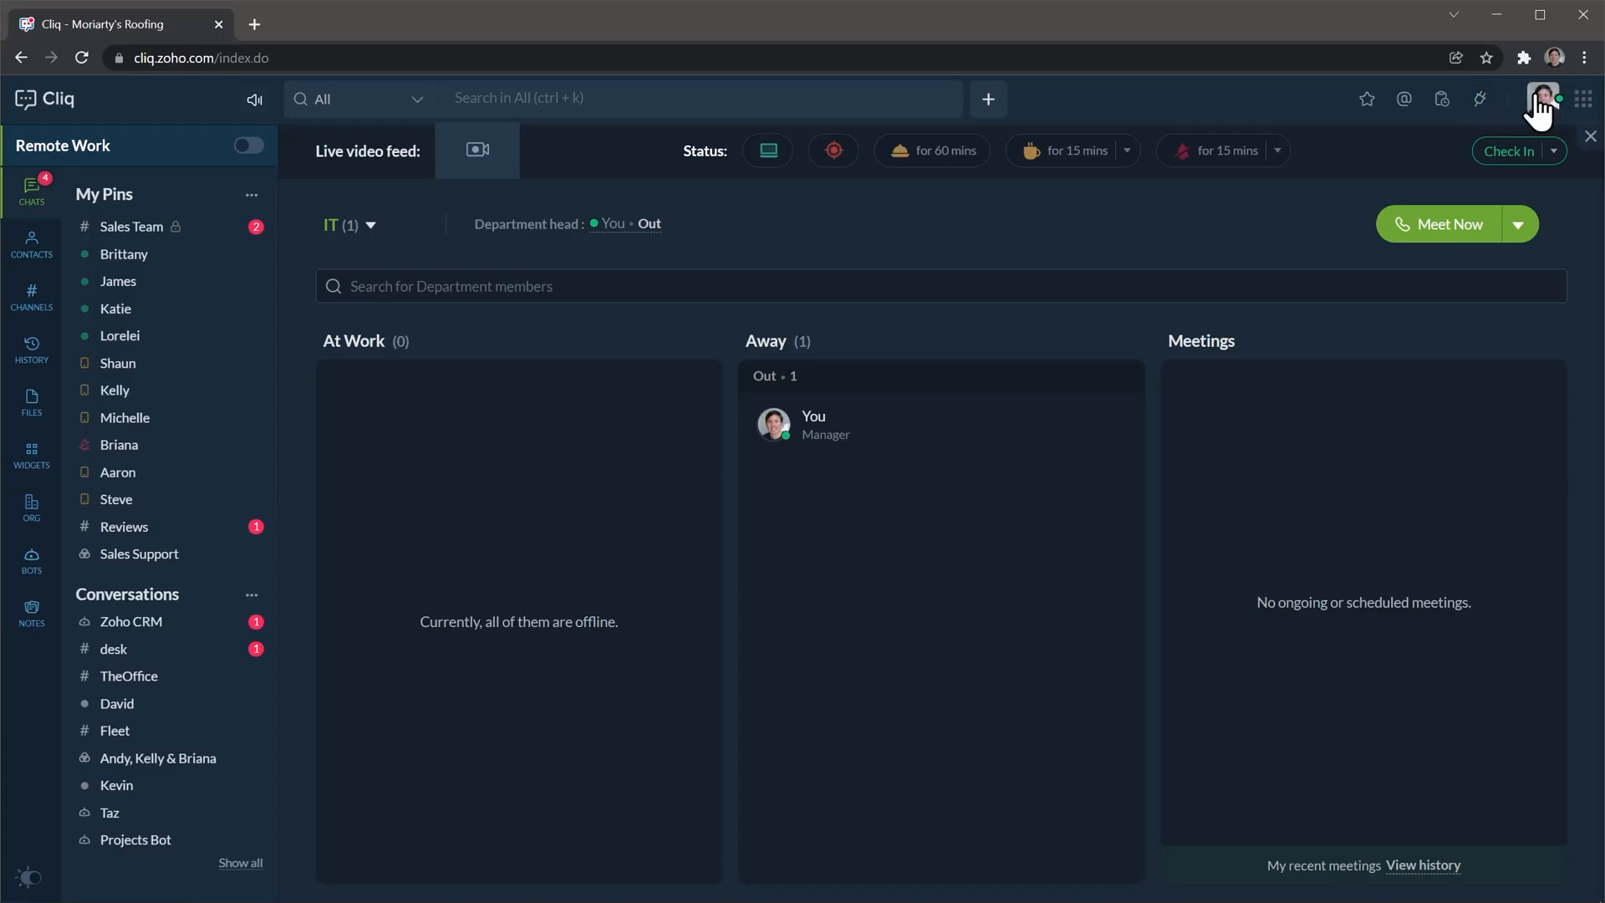
pyautogui.click(1543, 98)
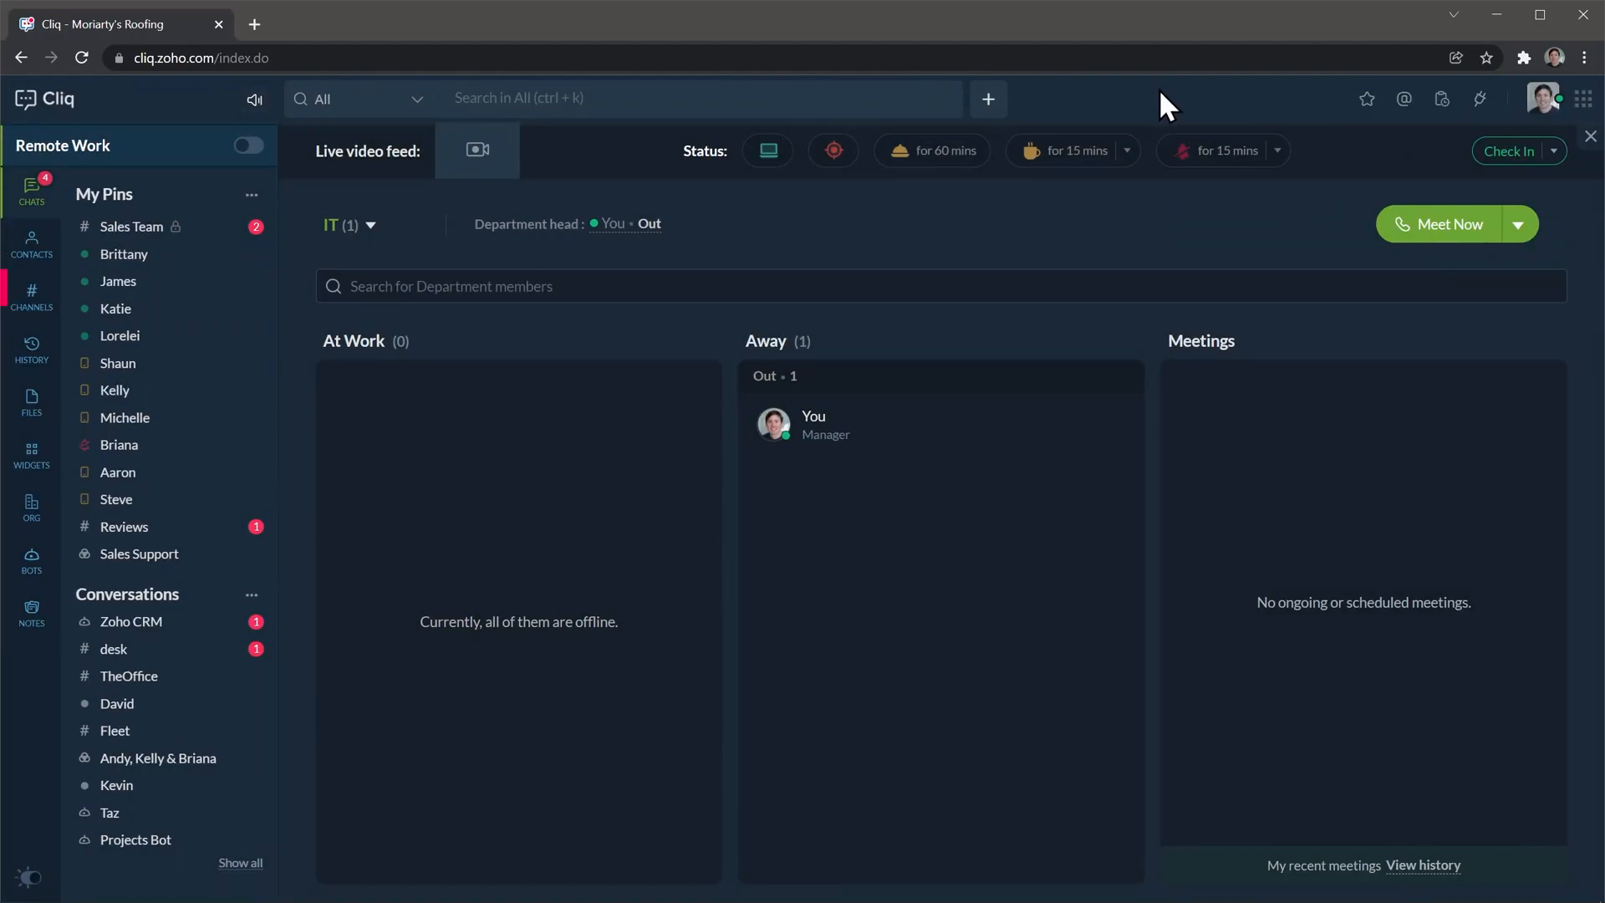
pyautogui.moveTo(32, 194)
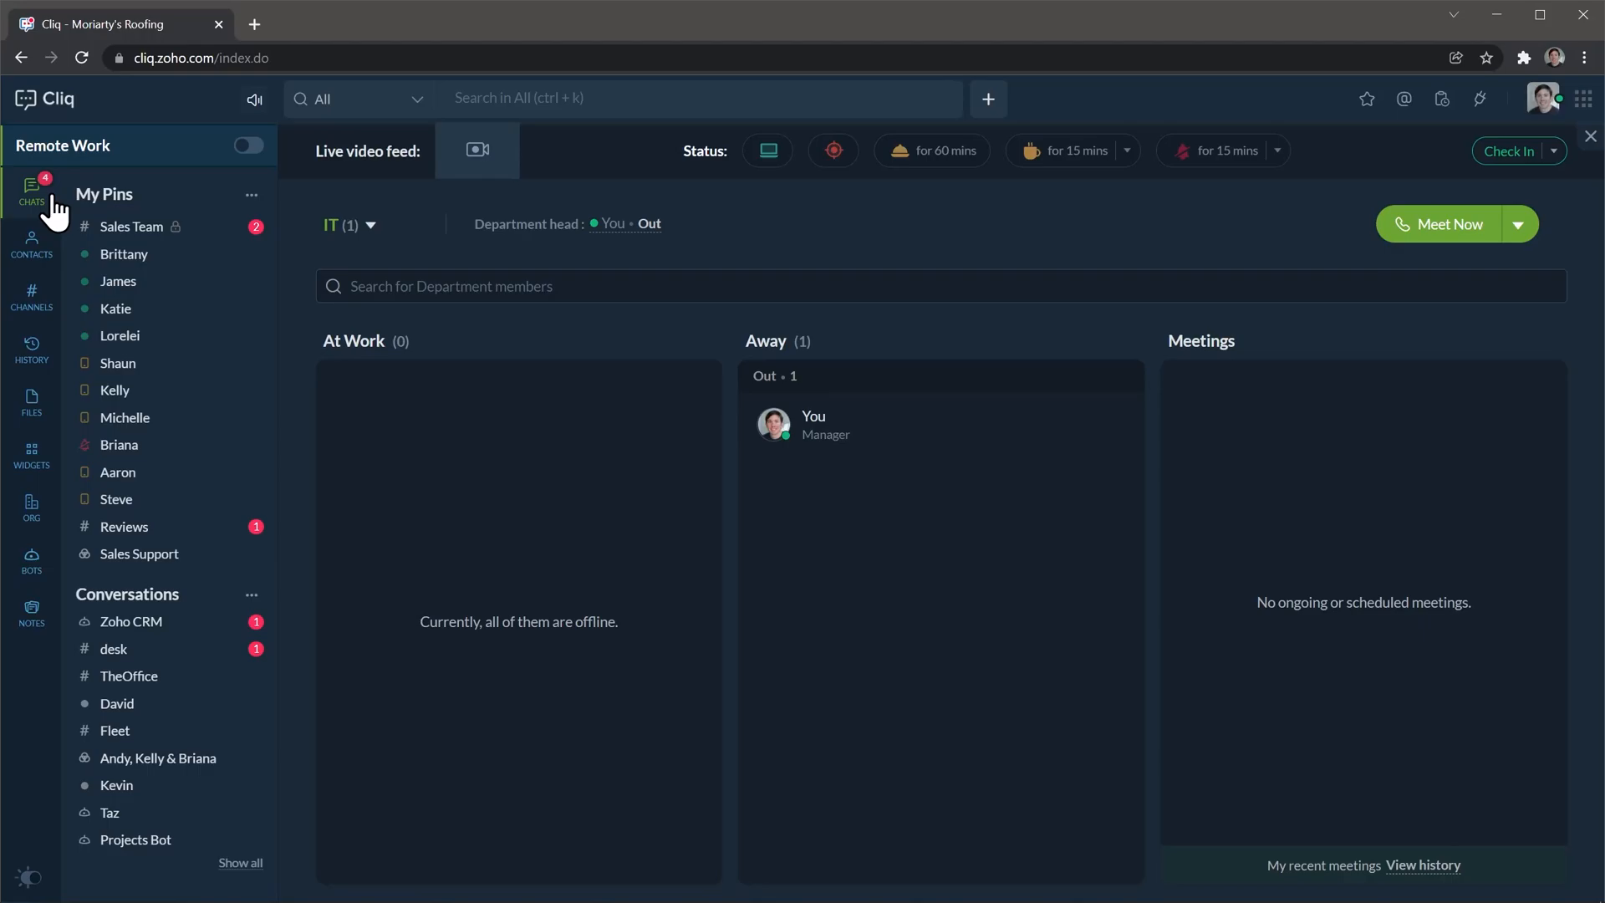
pyautogui.moveTo(105, 218)
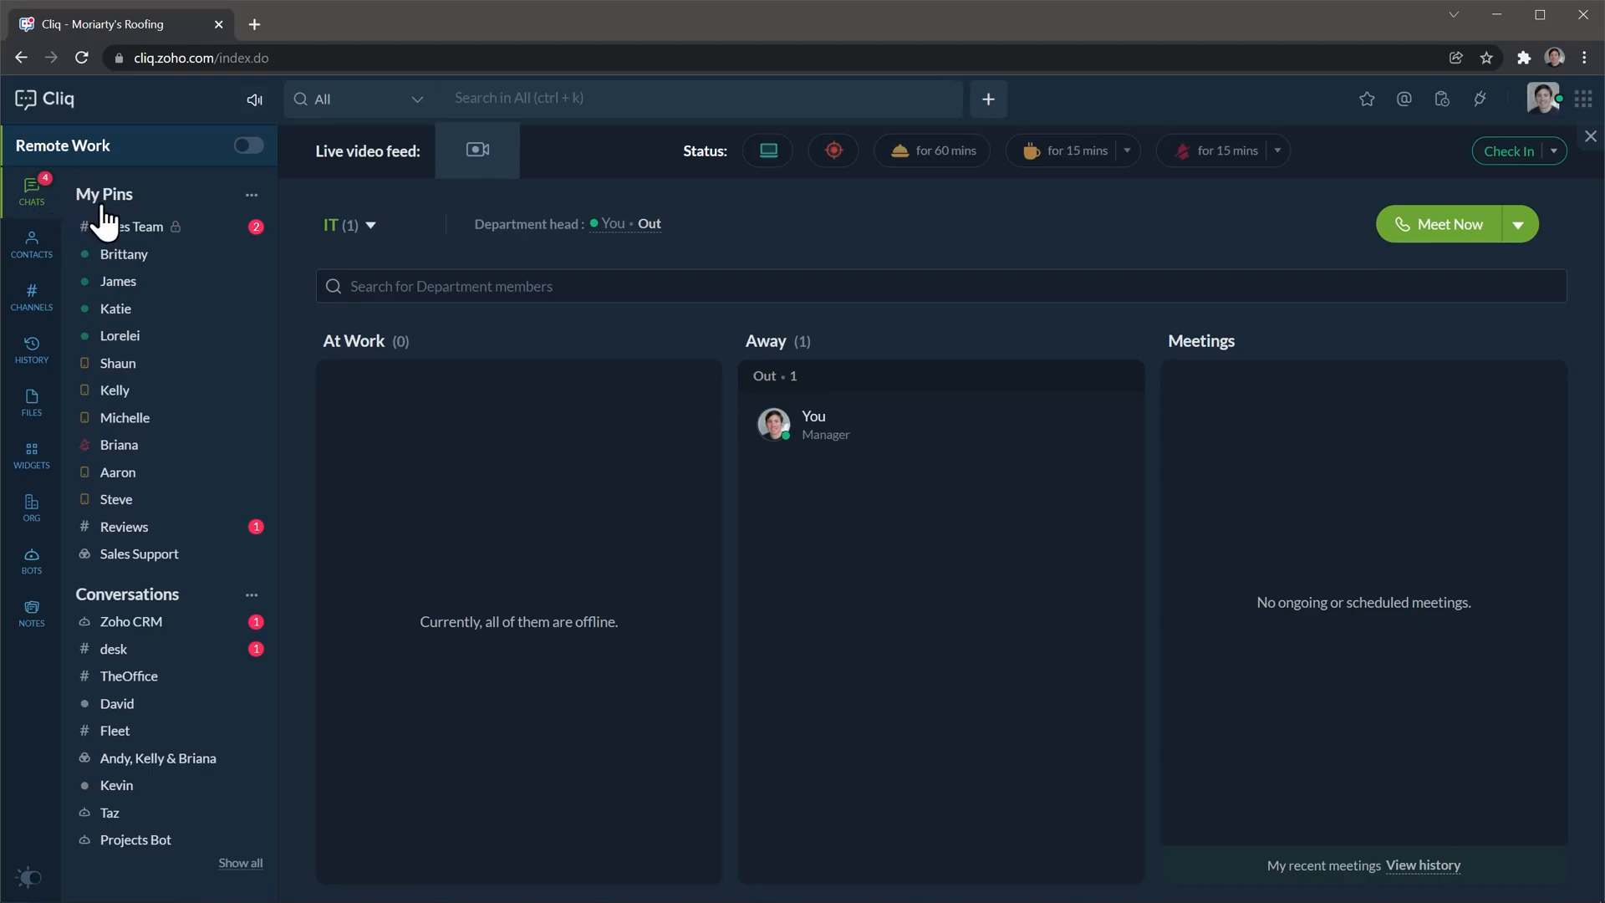
# - Bring up the Sales Team channel, revisit the dashboard, then add a pinned contact's direct chat beside it
pyautogui.click(133, 226)
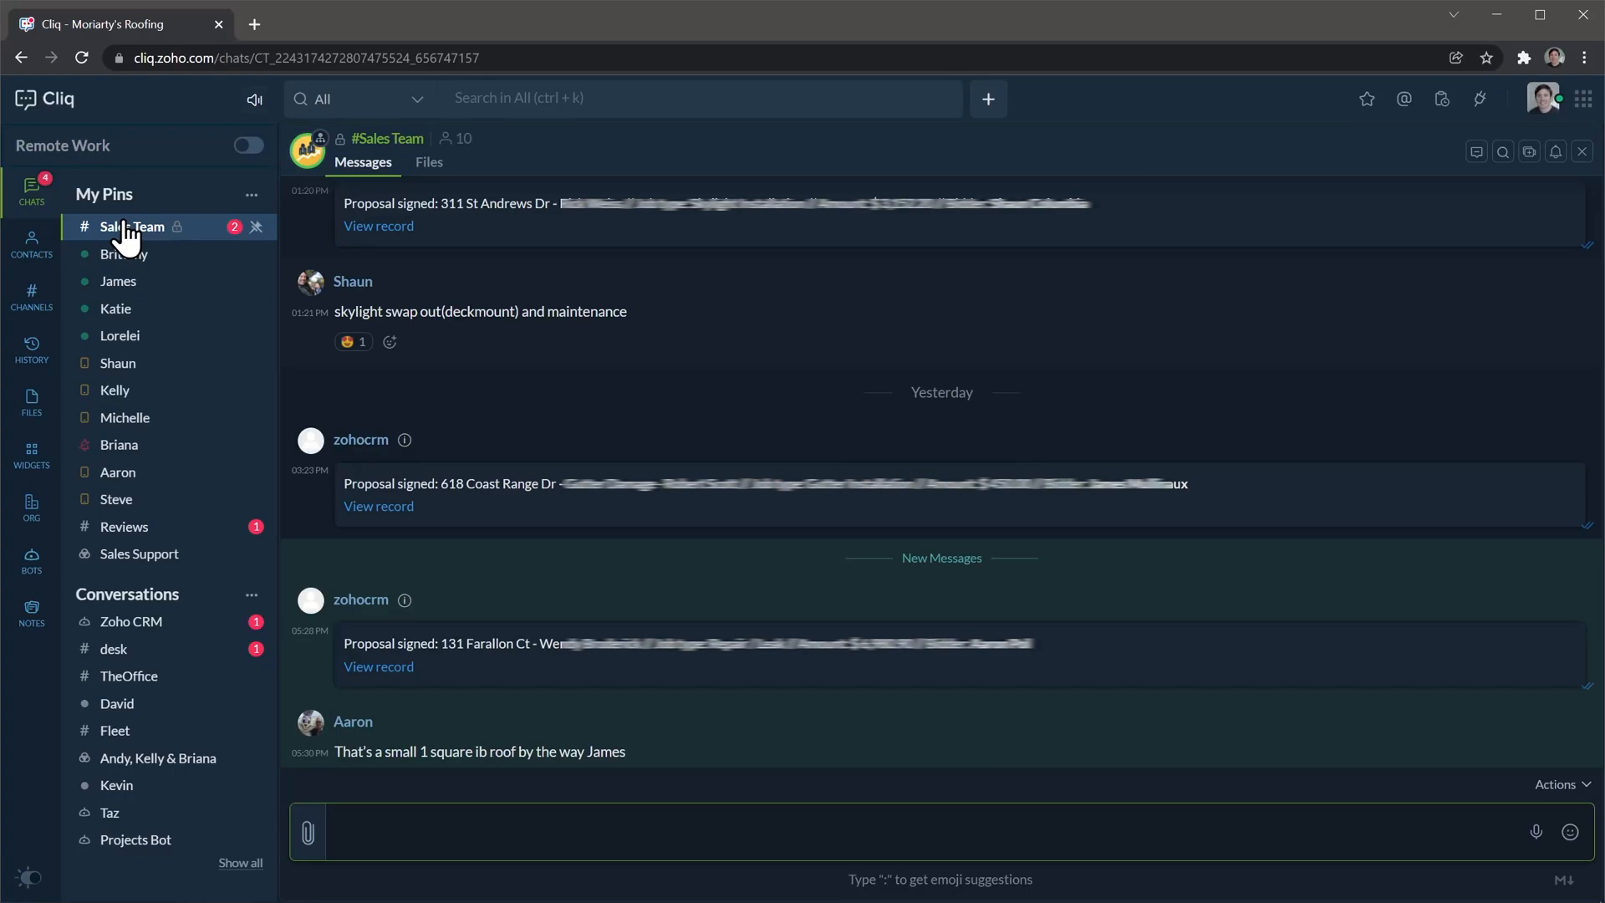
pyautogui.click(246, 146)
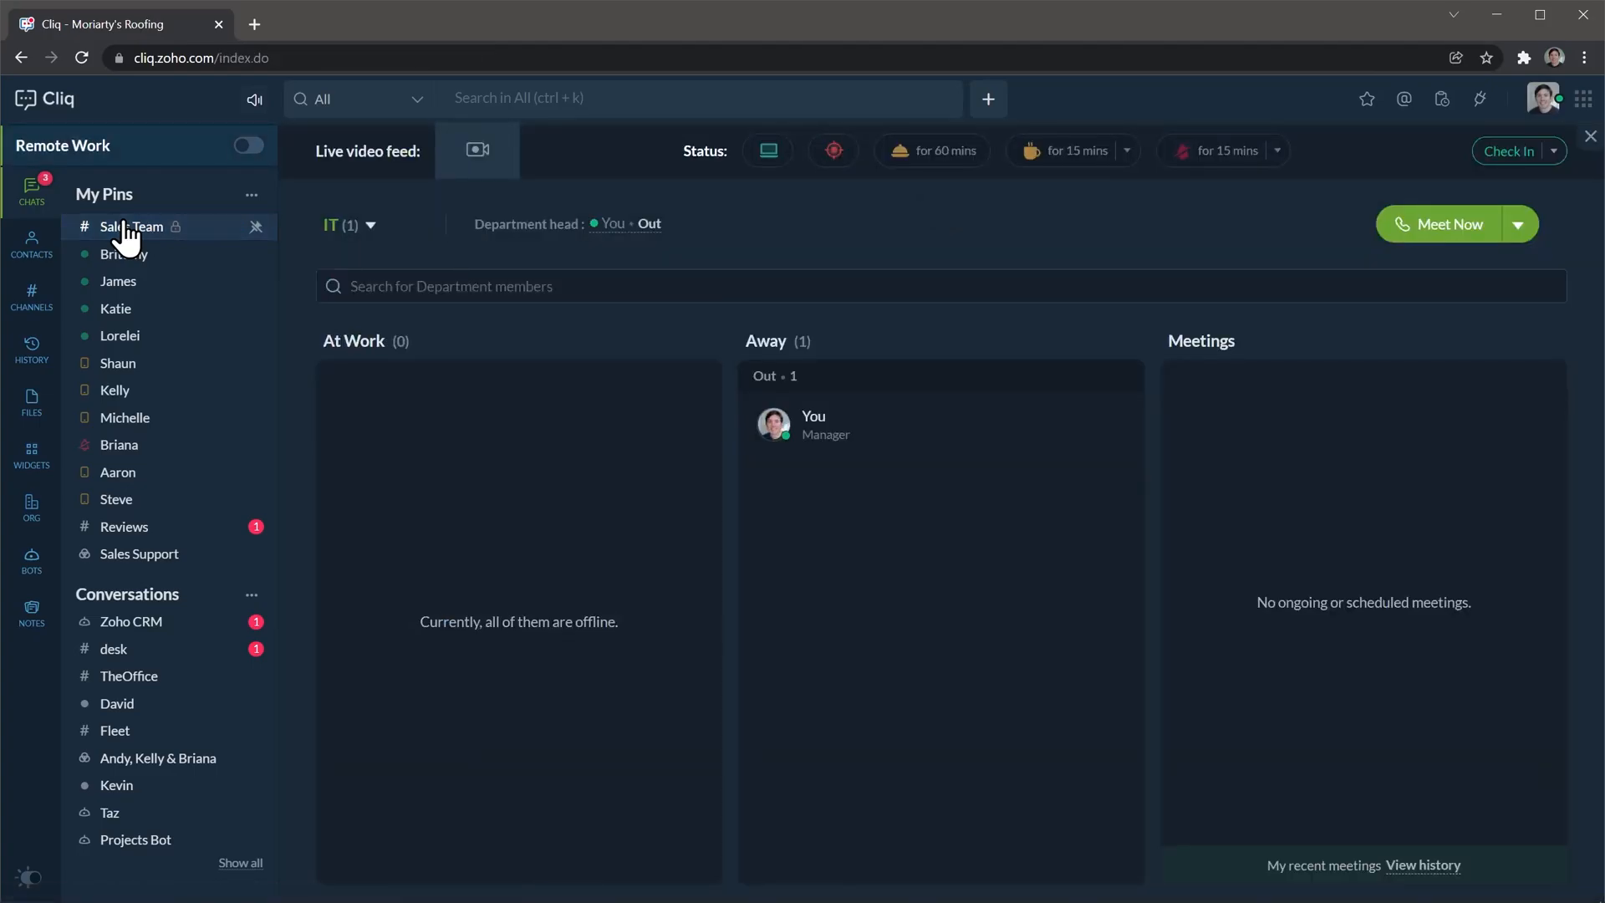
pyautogui.click(134, 226)
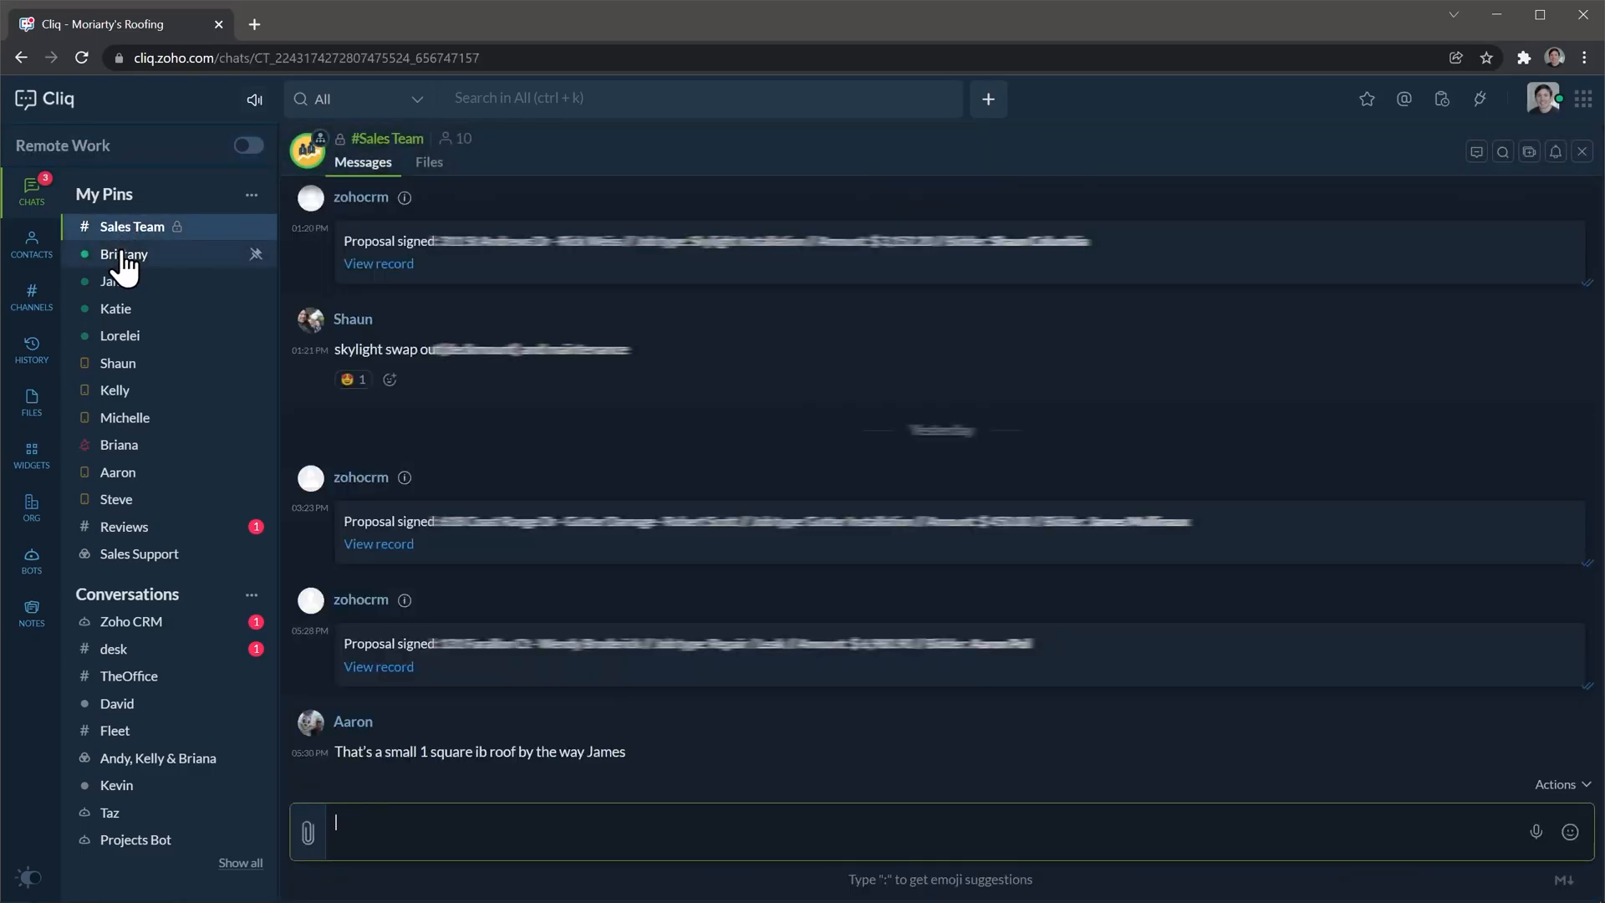
pyautogui.click(125, 254)
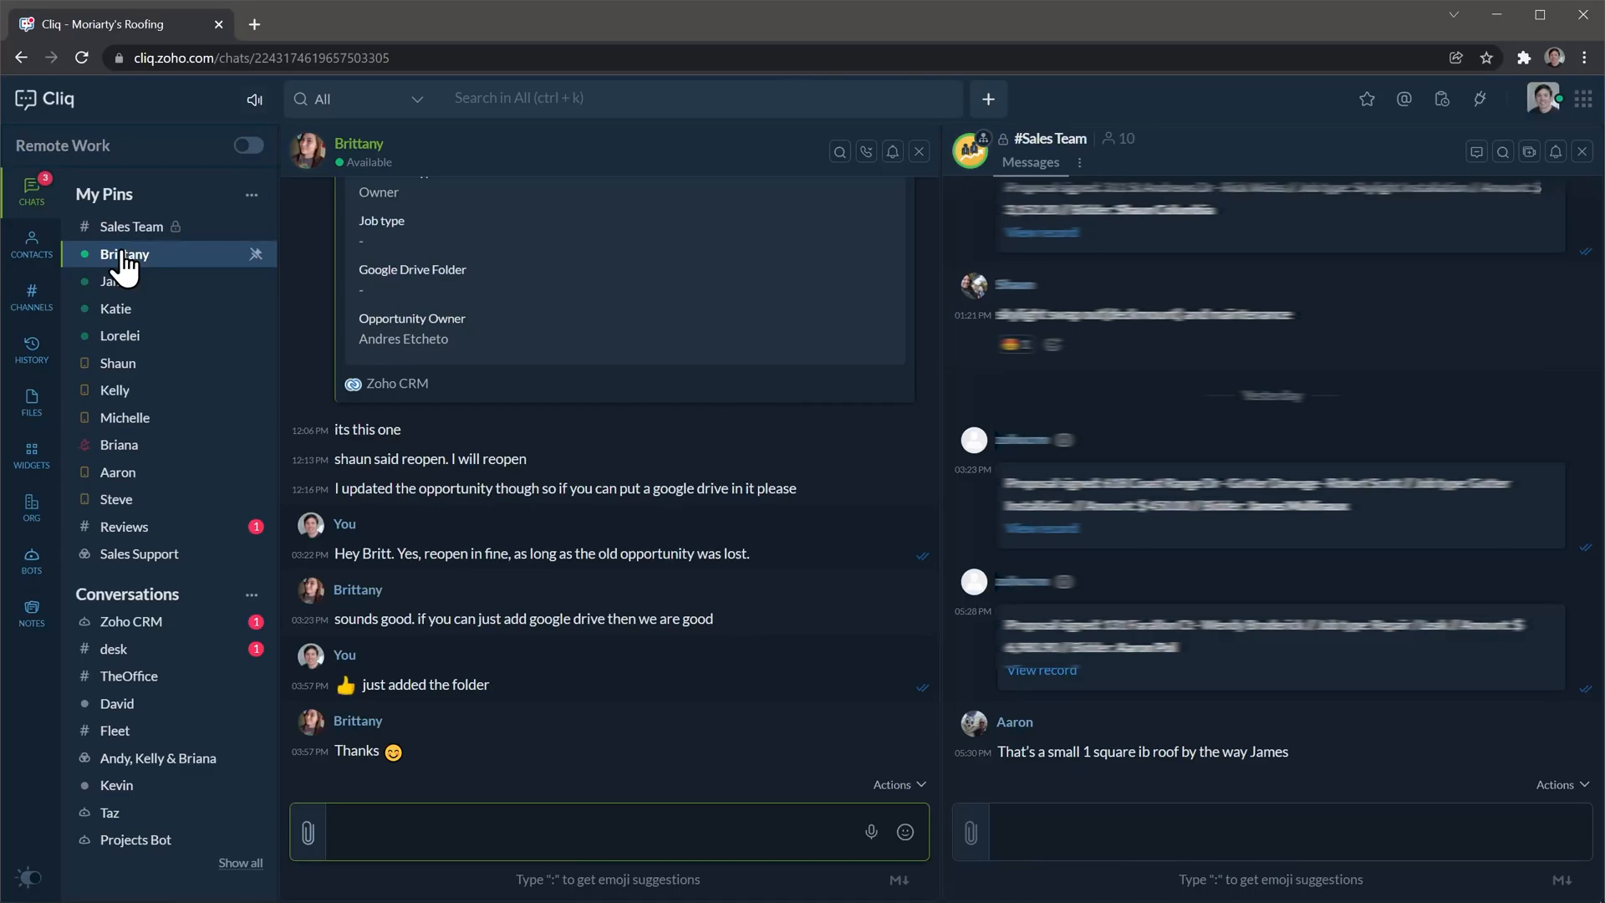
# - Send a message reading Hello in the direct chat
pyautogui.click(609, 823)
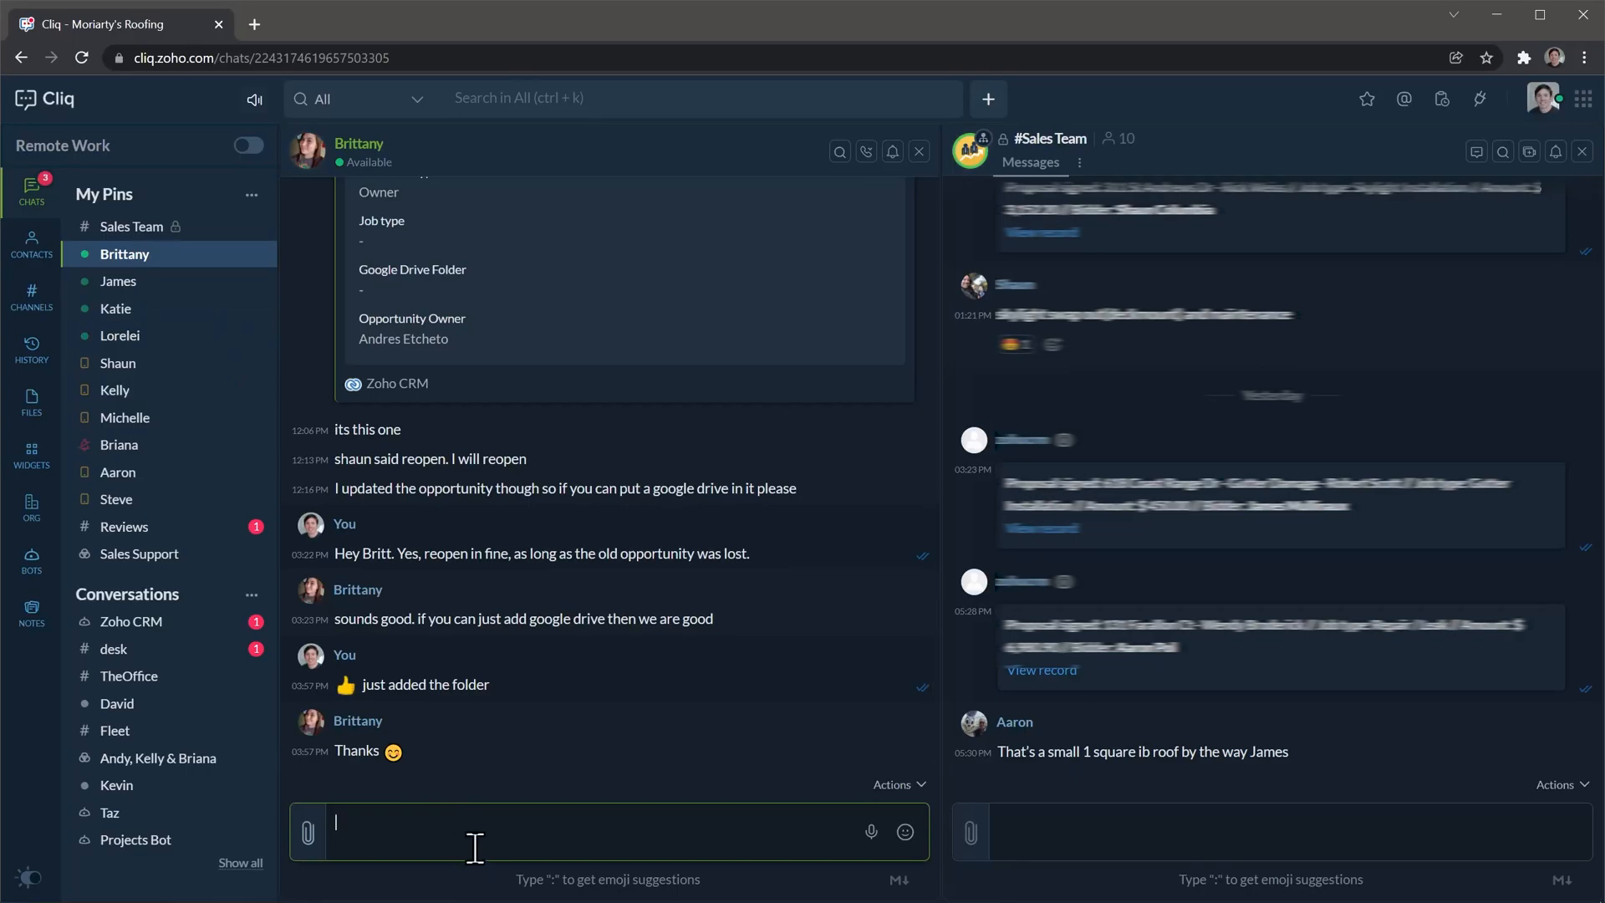
pyautogui.write('Hell')
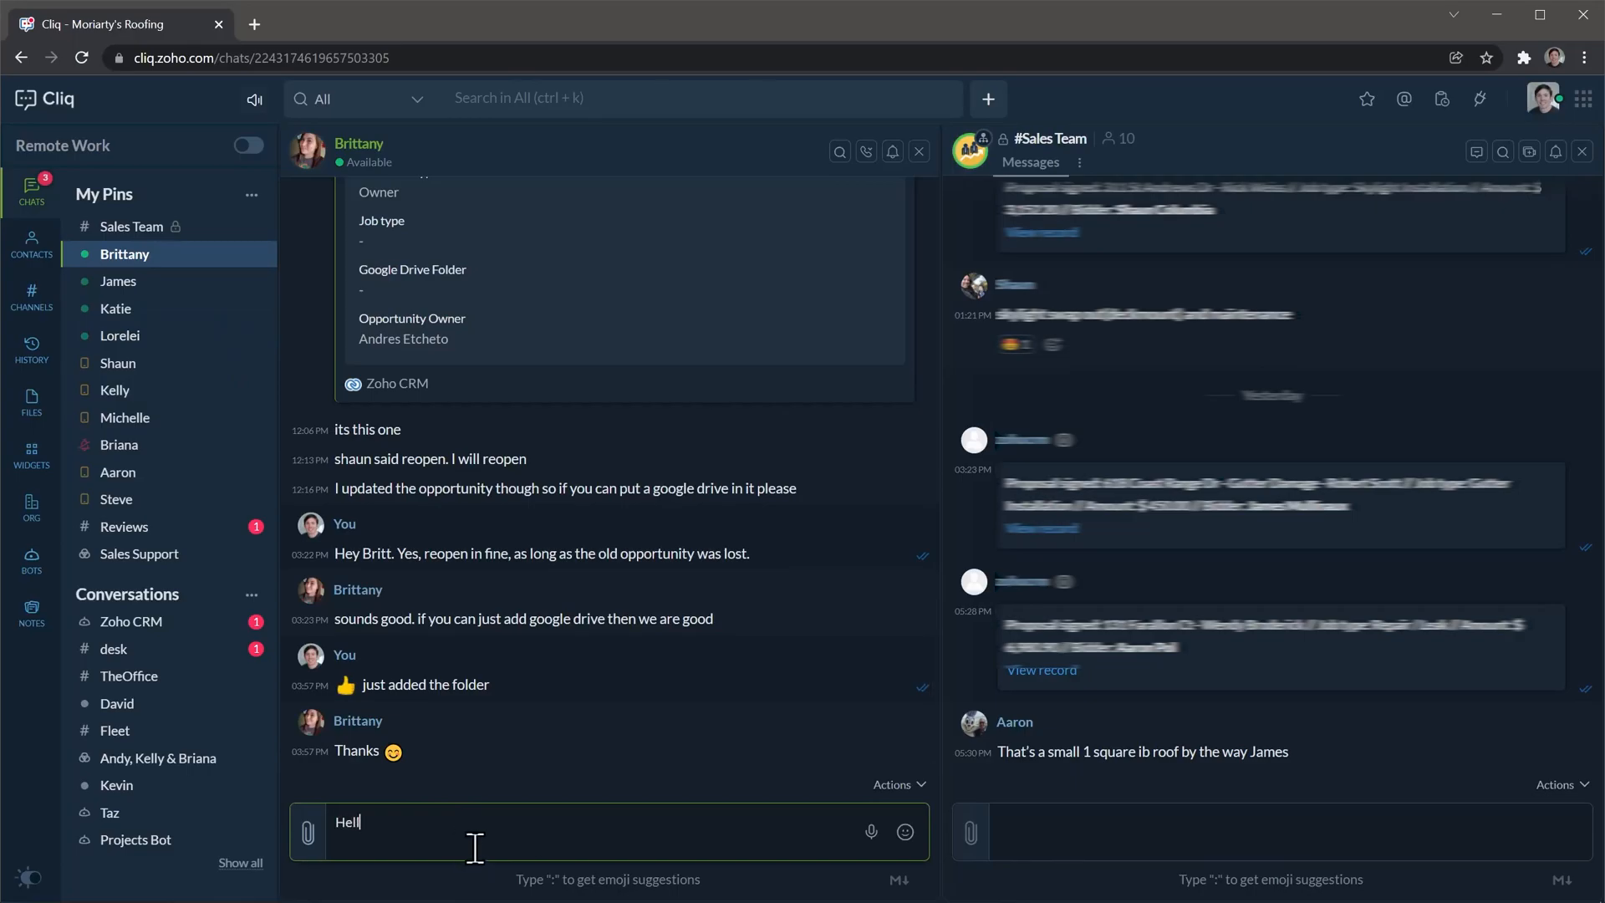
pyautogui.press('Enter')
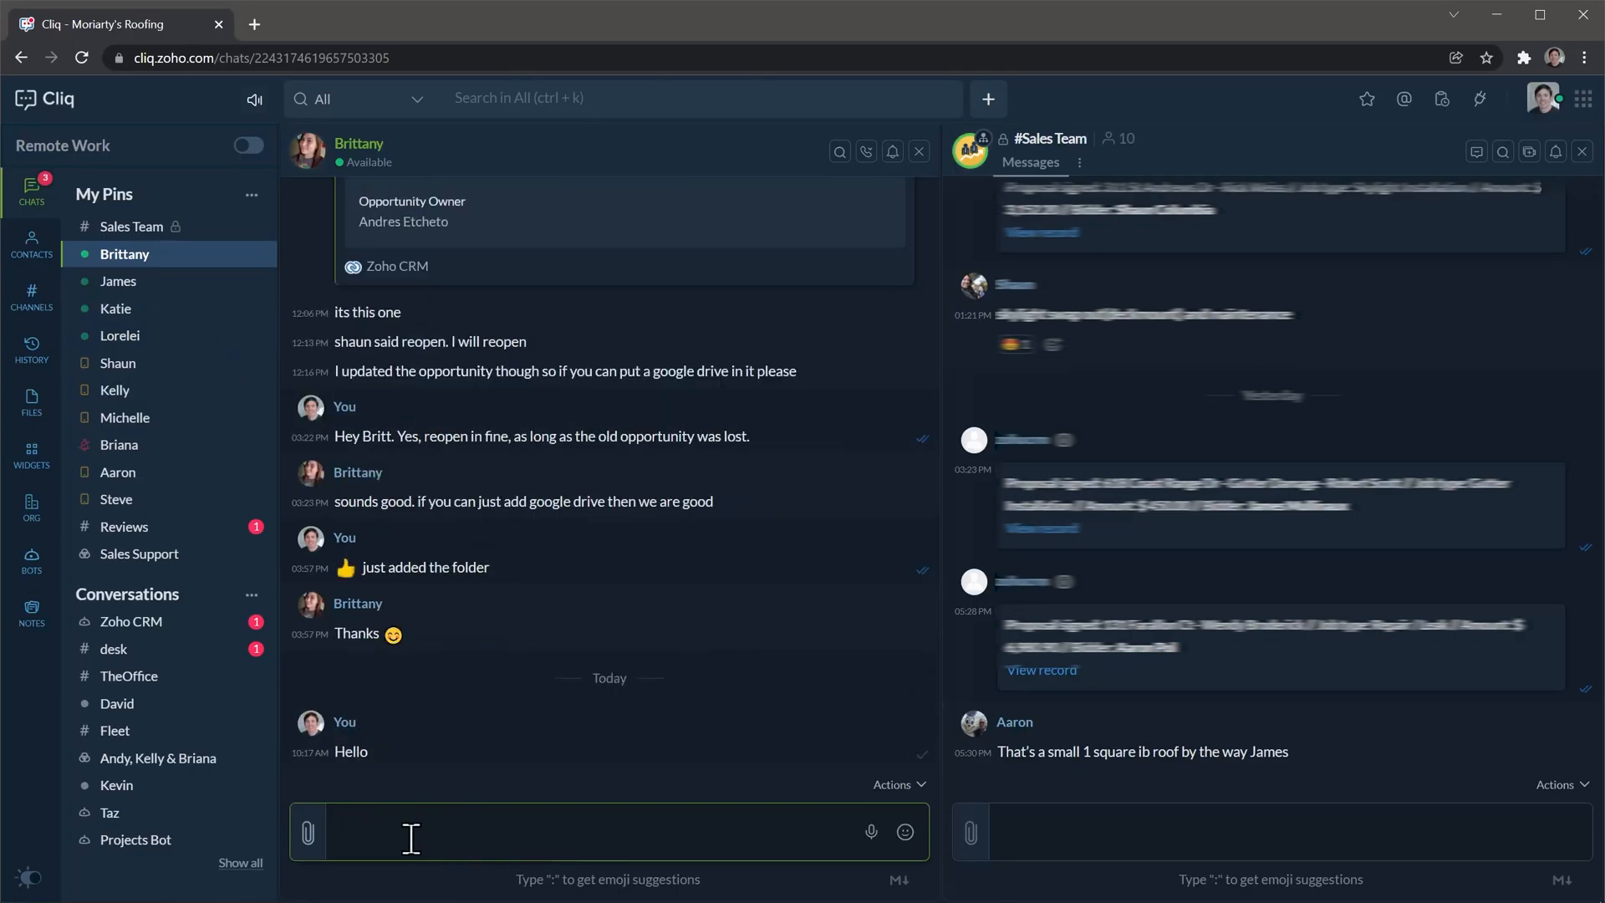
# - Start another message with a / and bring up the emoji picker
pyautogui.click(307, 831)
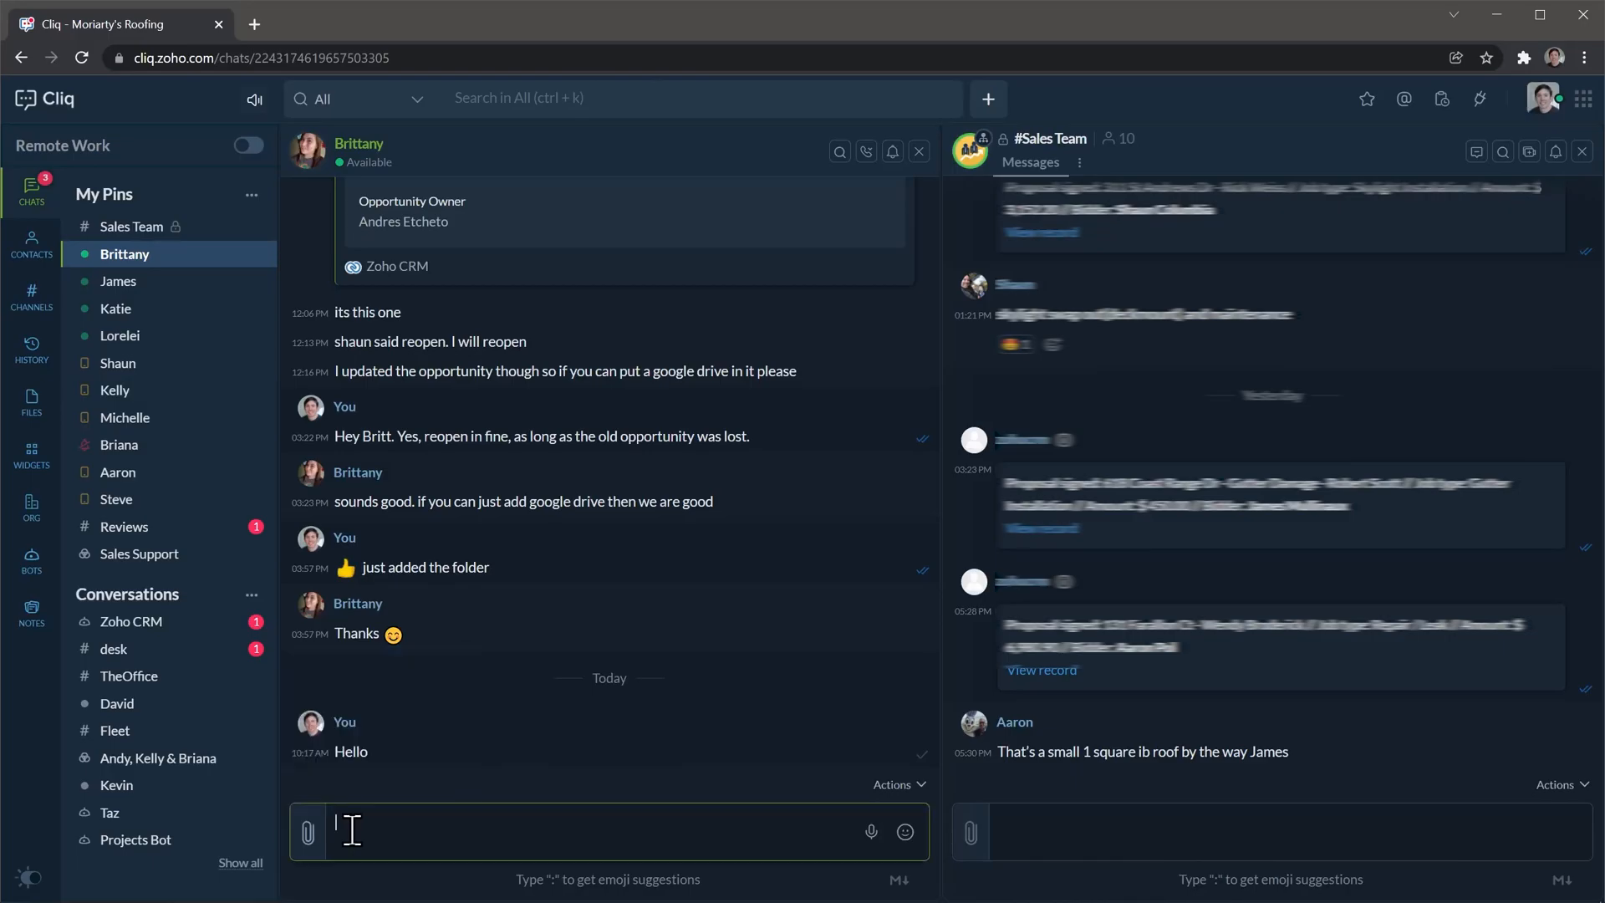
pyautogui.write('/')
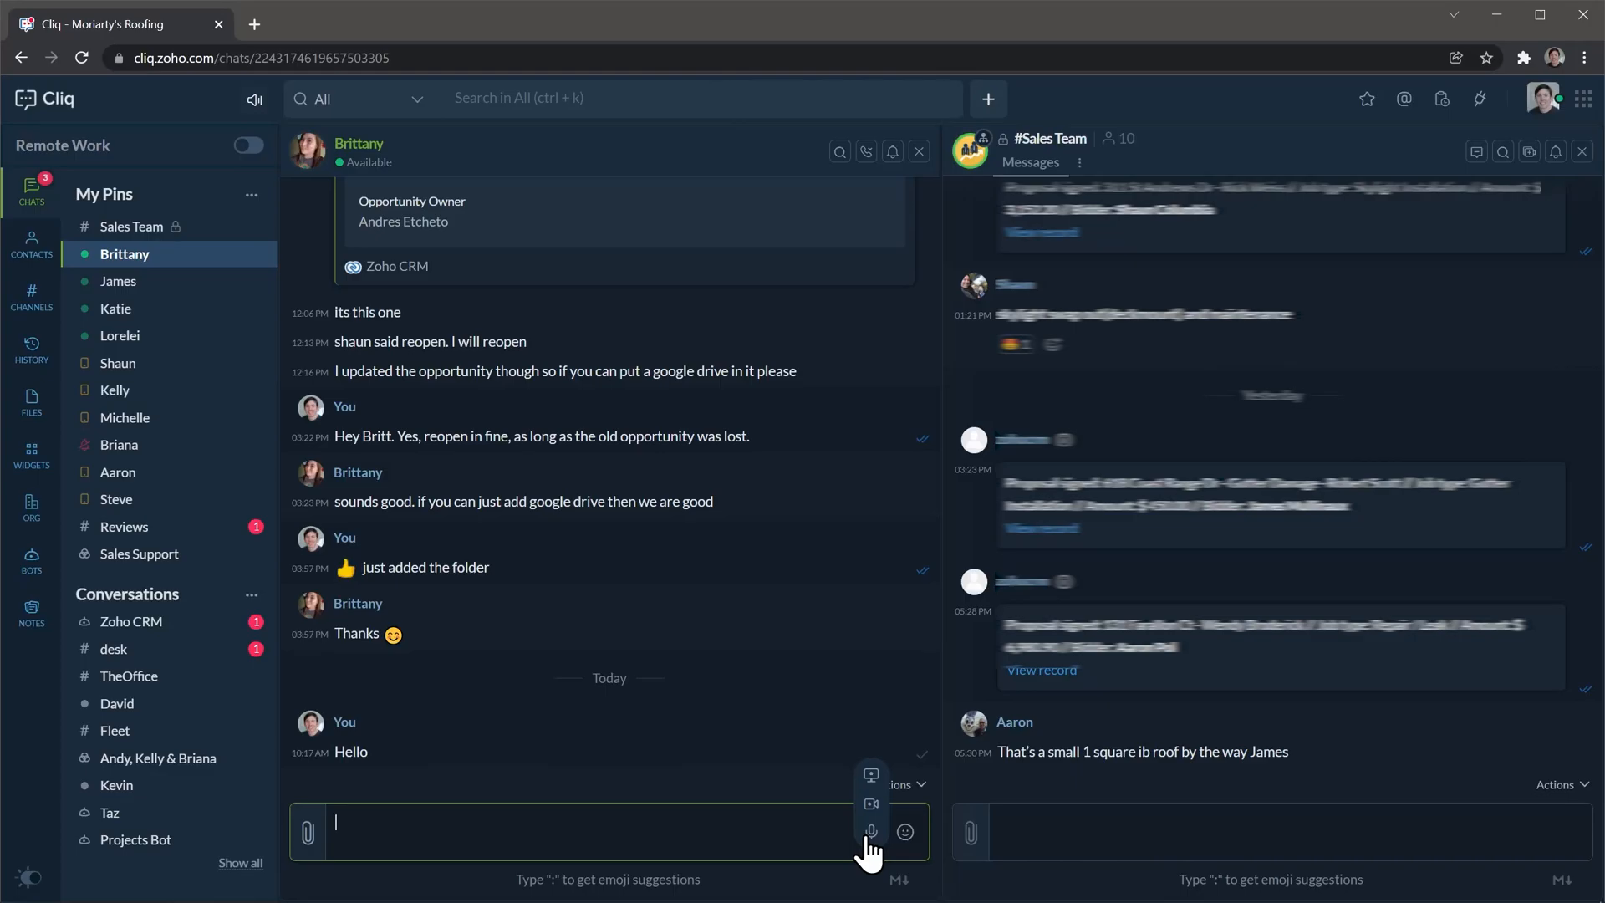
pyautogui.click(905, 831)
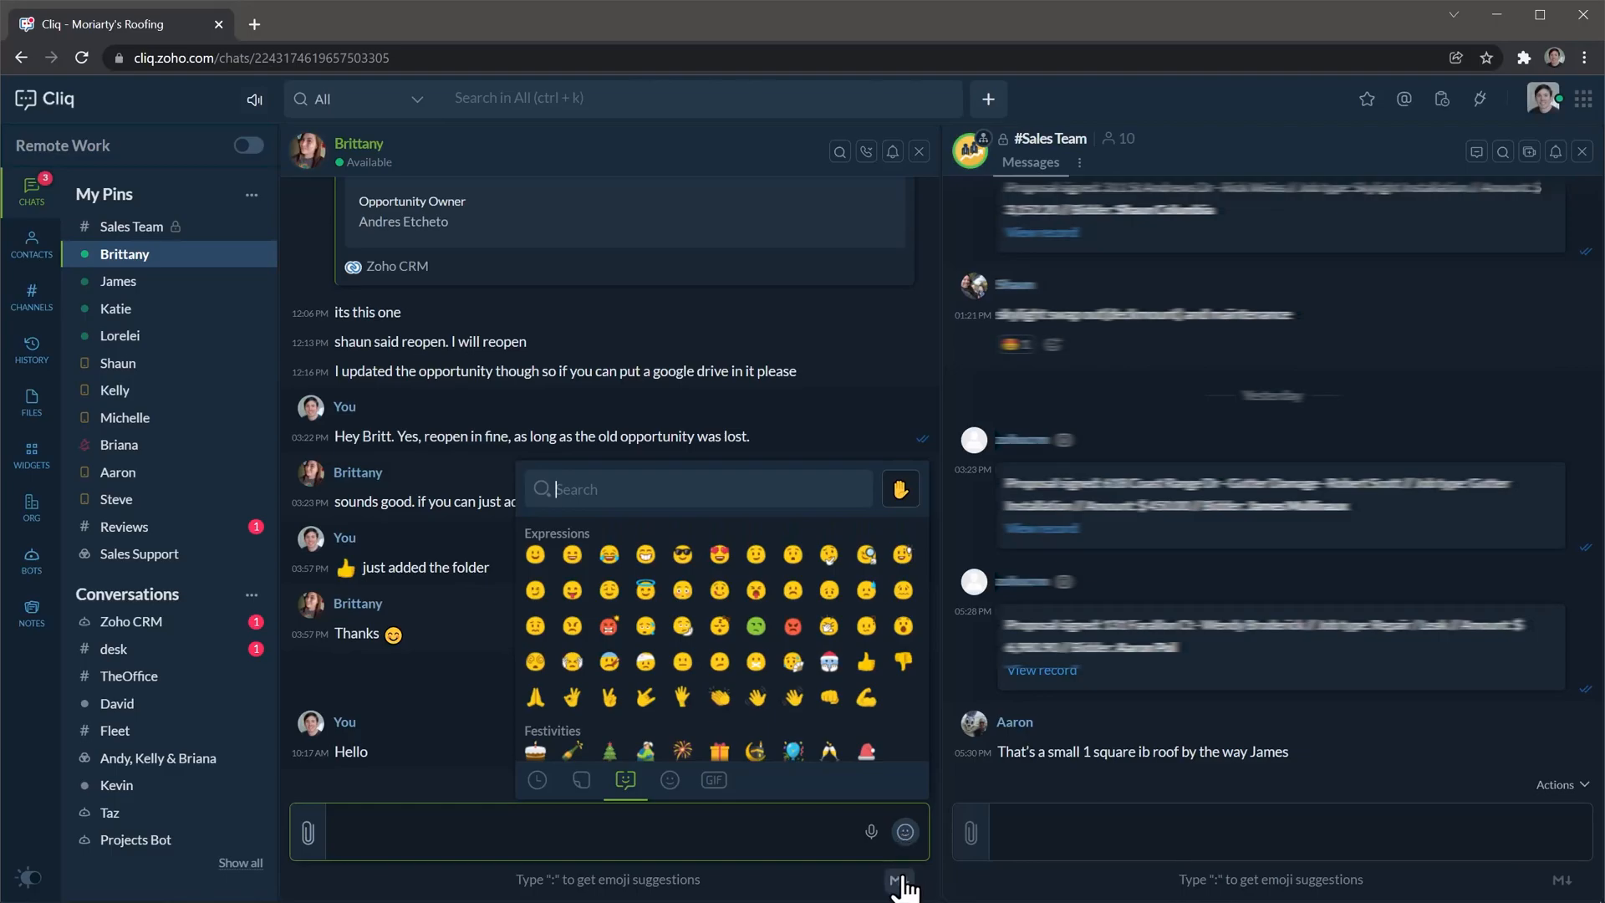
# - View the Markdowns formatting reference (bold, headings, italics, strike, underline) and dismiss it
pyautogui.click(899, 877)
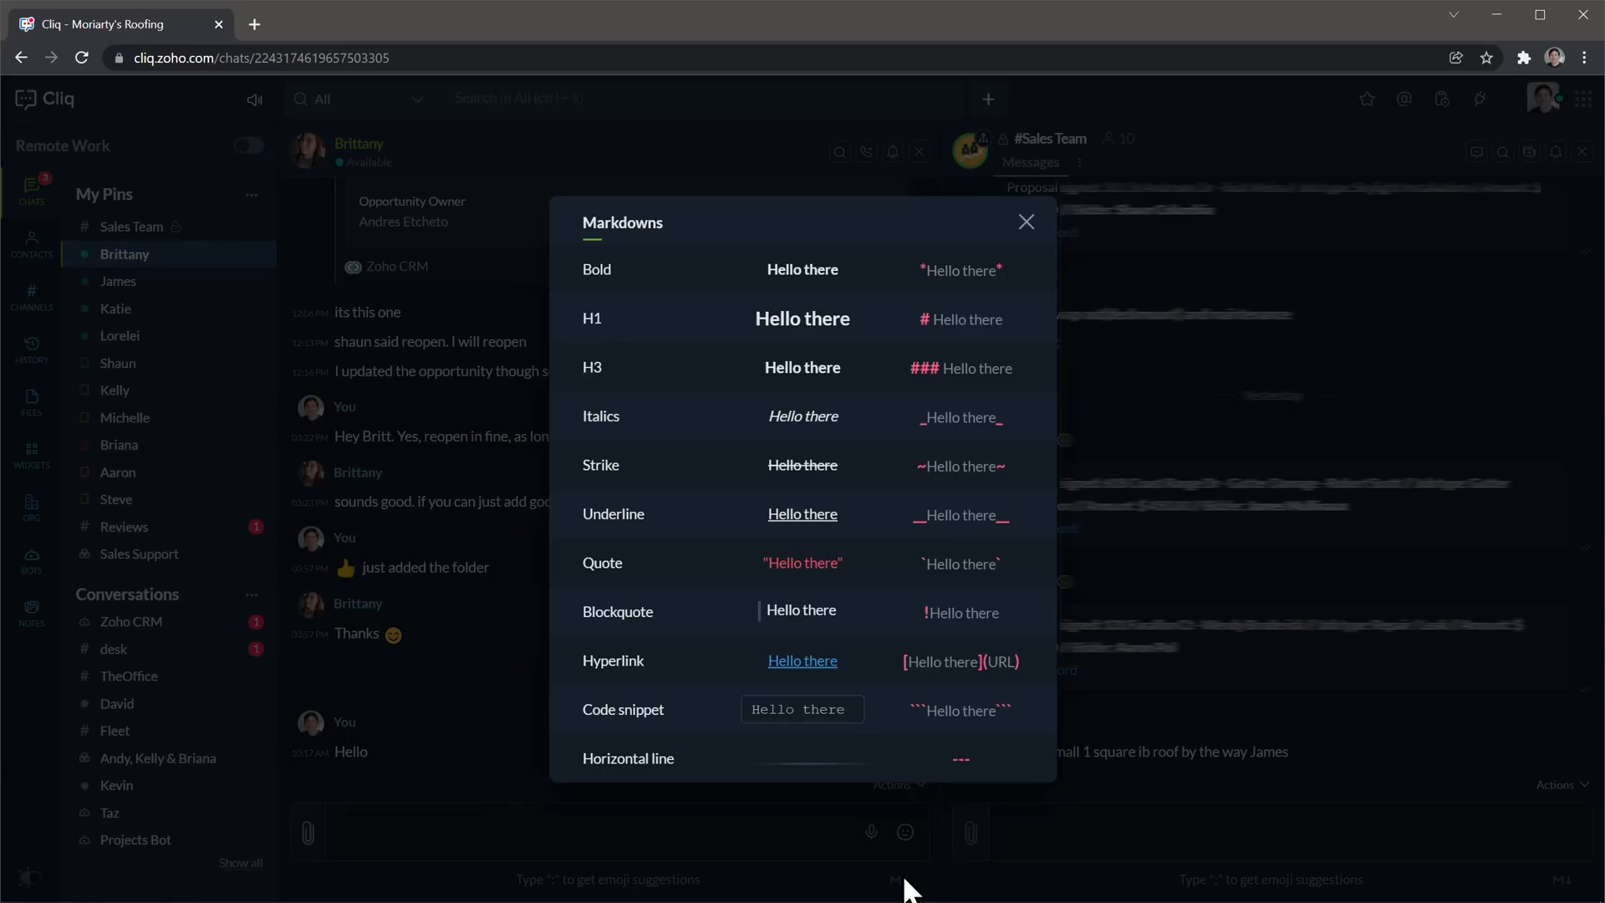
pyautogui.moveTo(882, 701)
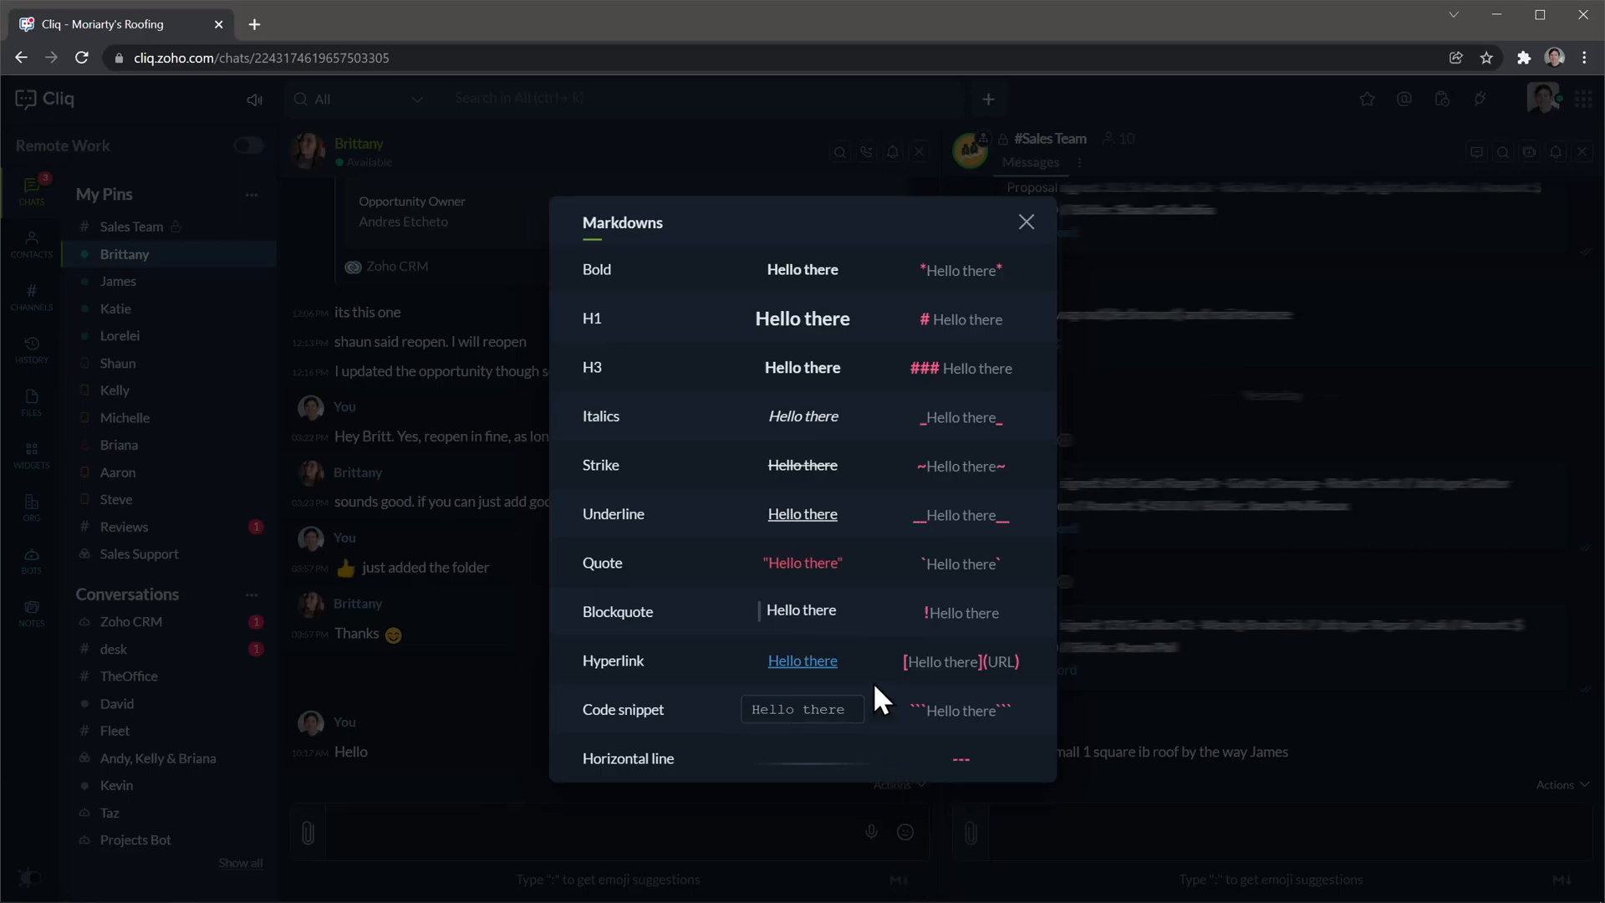
pyautogui.moveTo(899, 333)
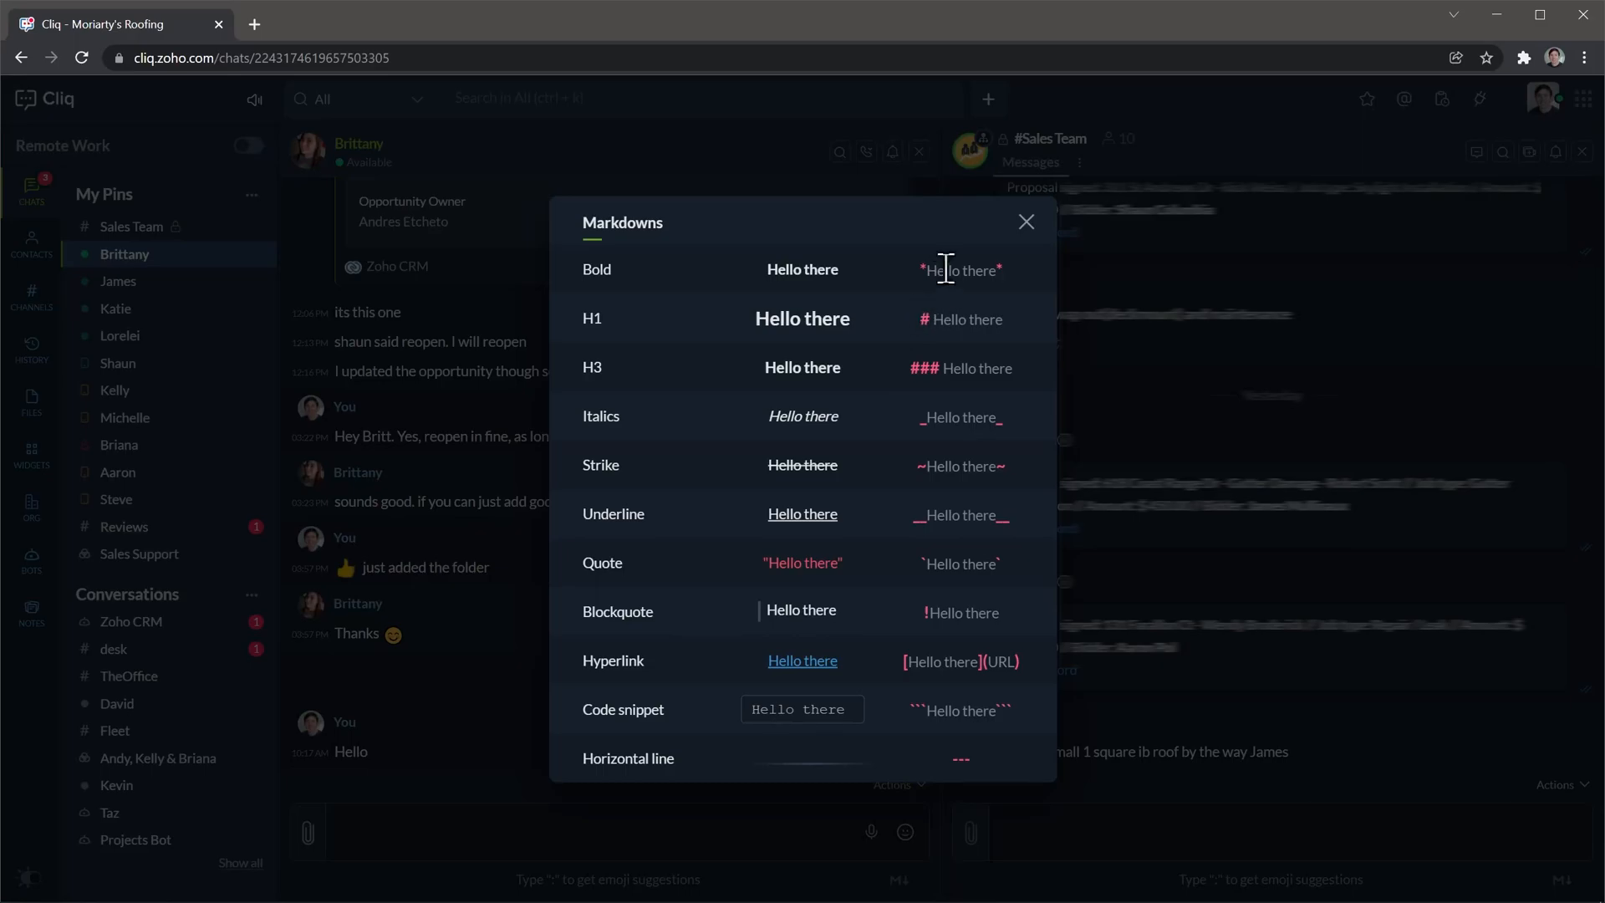
pyautogui.click(1024, 222)
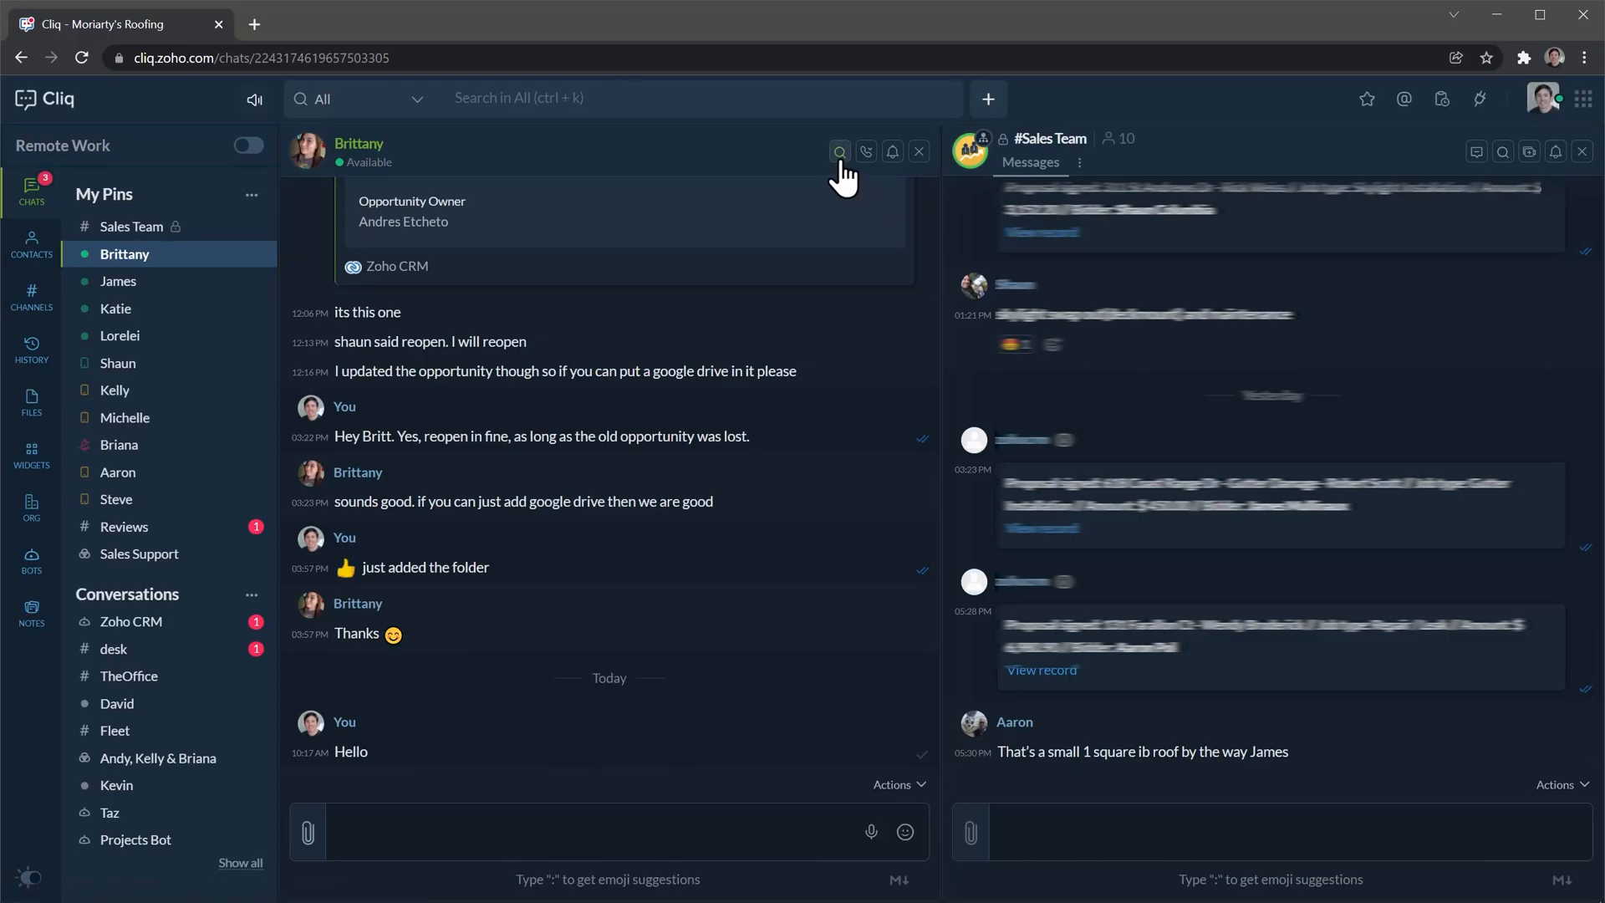
pyautogui.click(866, 152)
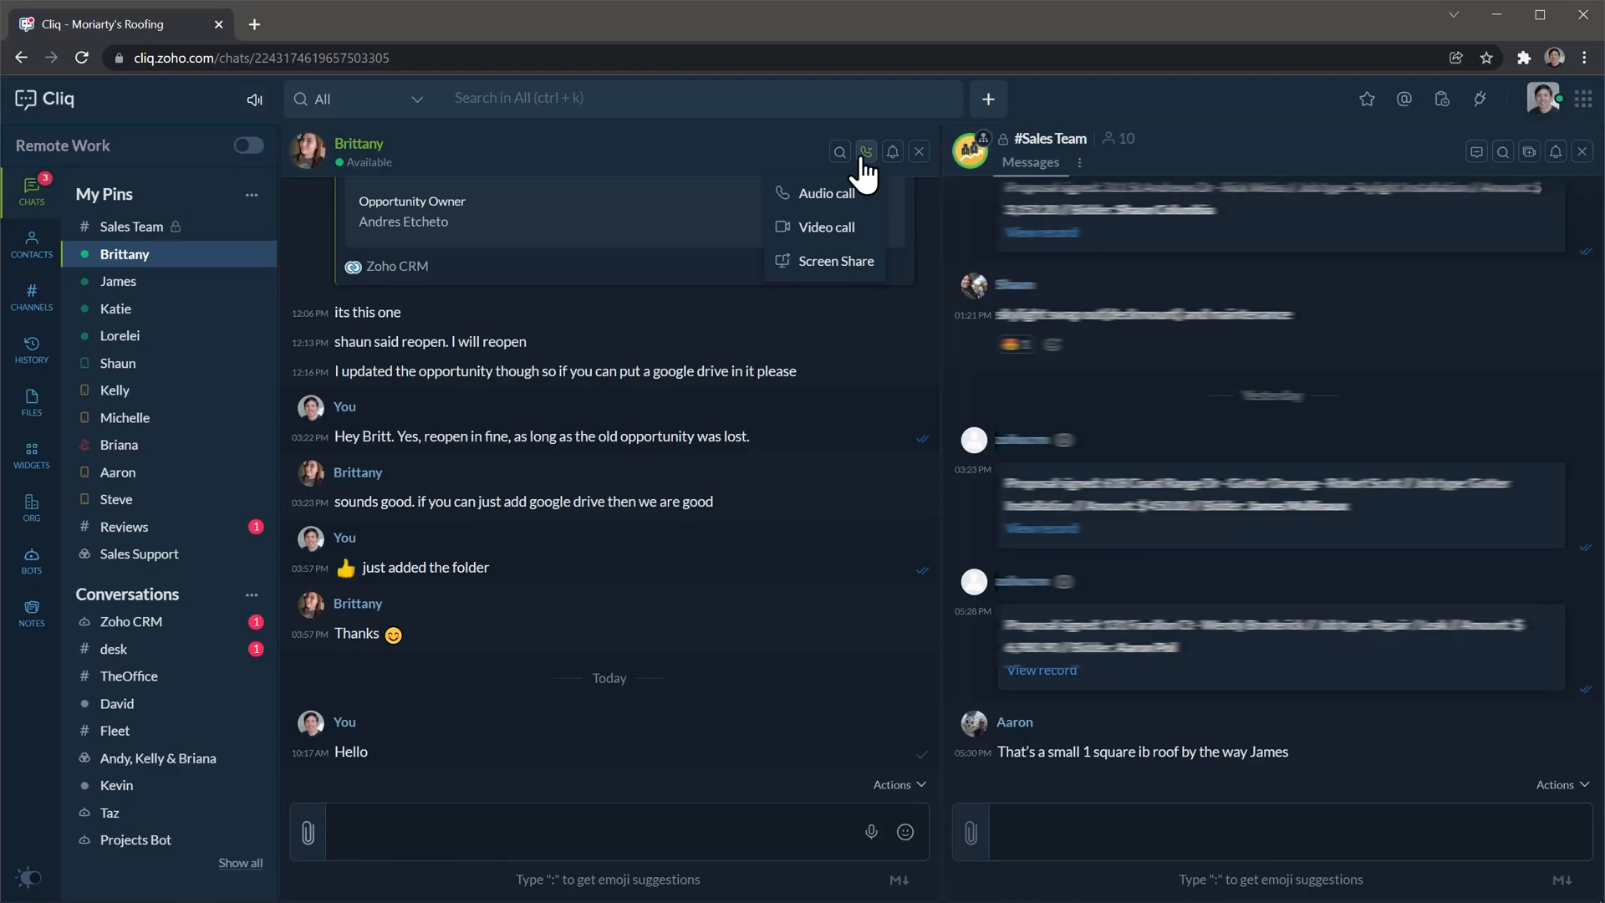
pyautogui.click(891, 152)
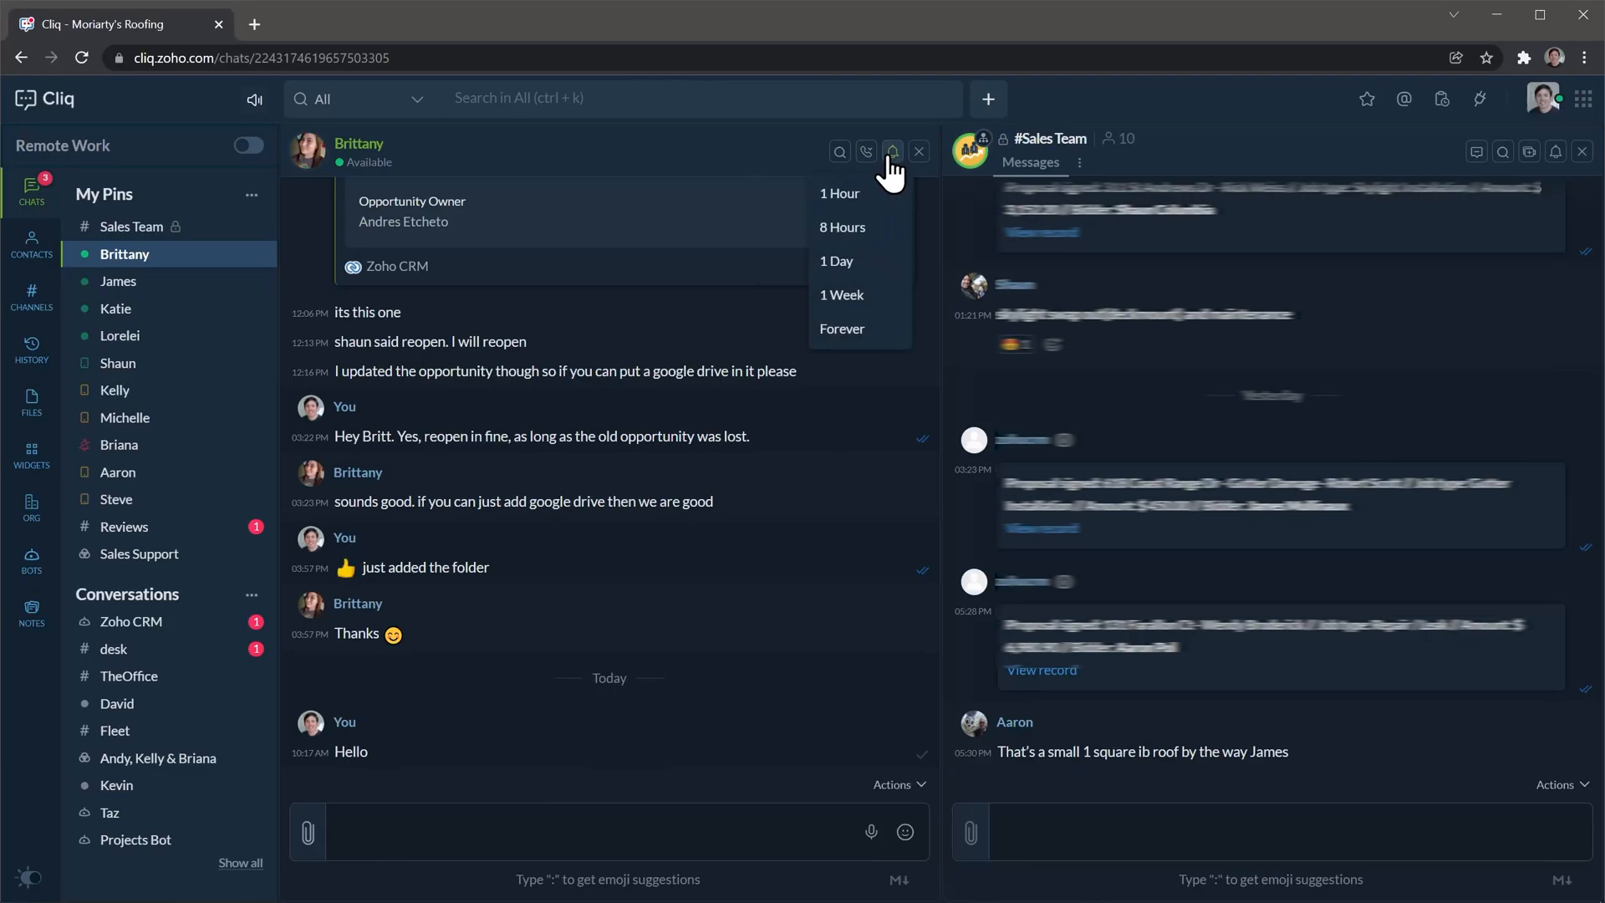
pyautogui.moveTo(830, 175)
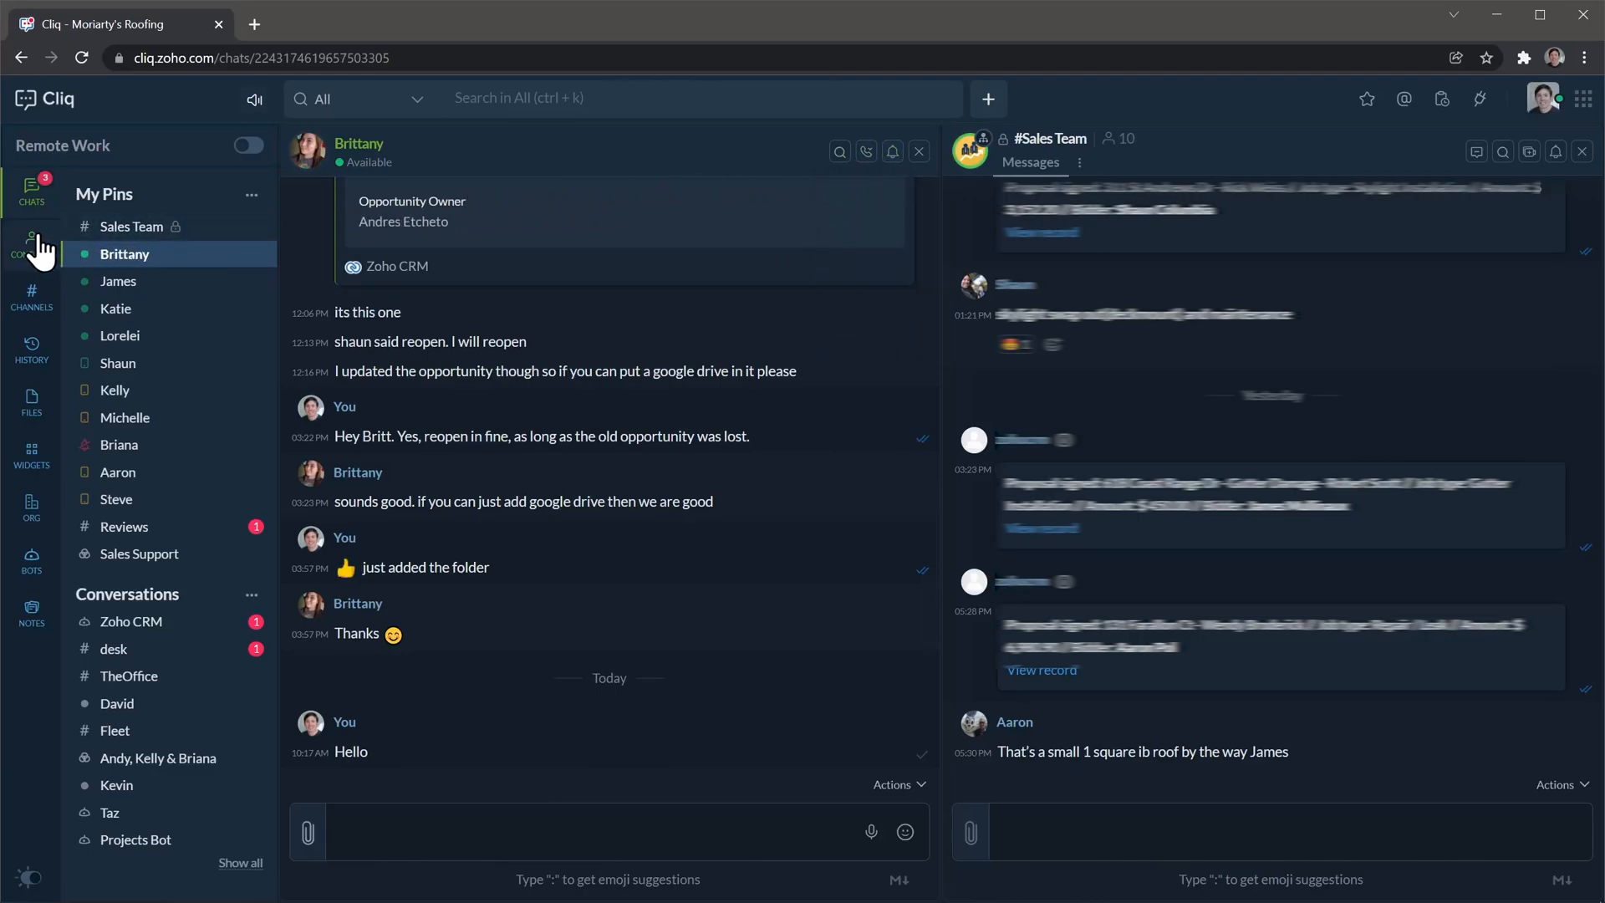
pyautogui.click(30, 242)
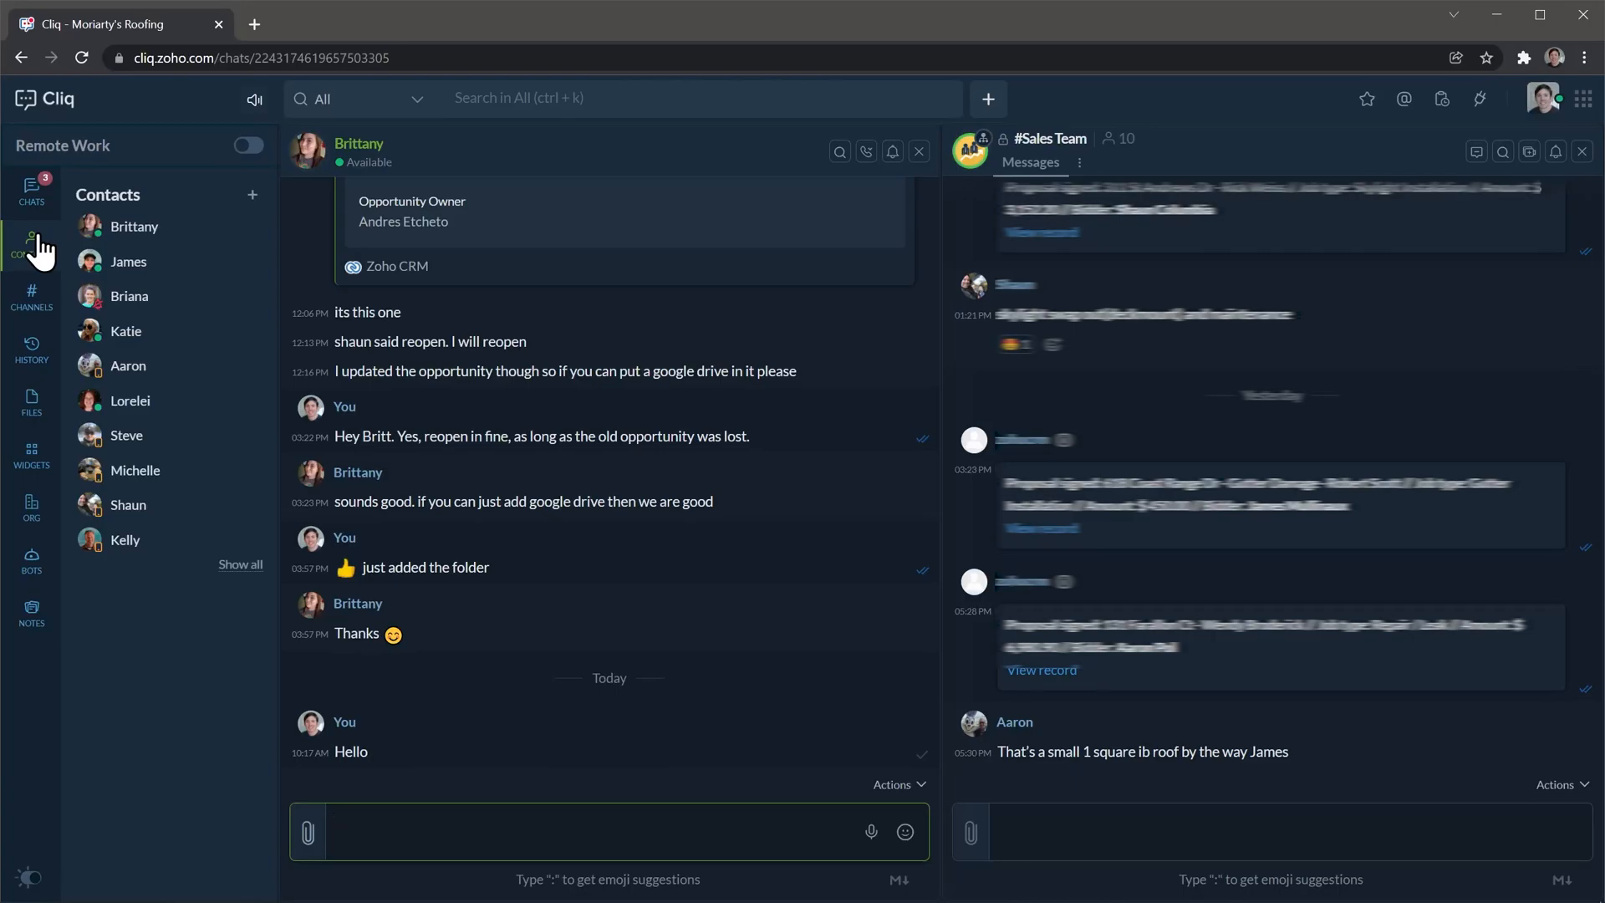
# - Show the channels list — desk, Sales Team, Reviews, TheOffice, Fleet — then move on to the call history
pyautogui.click(608, 823)
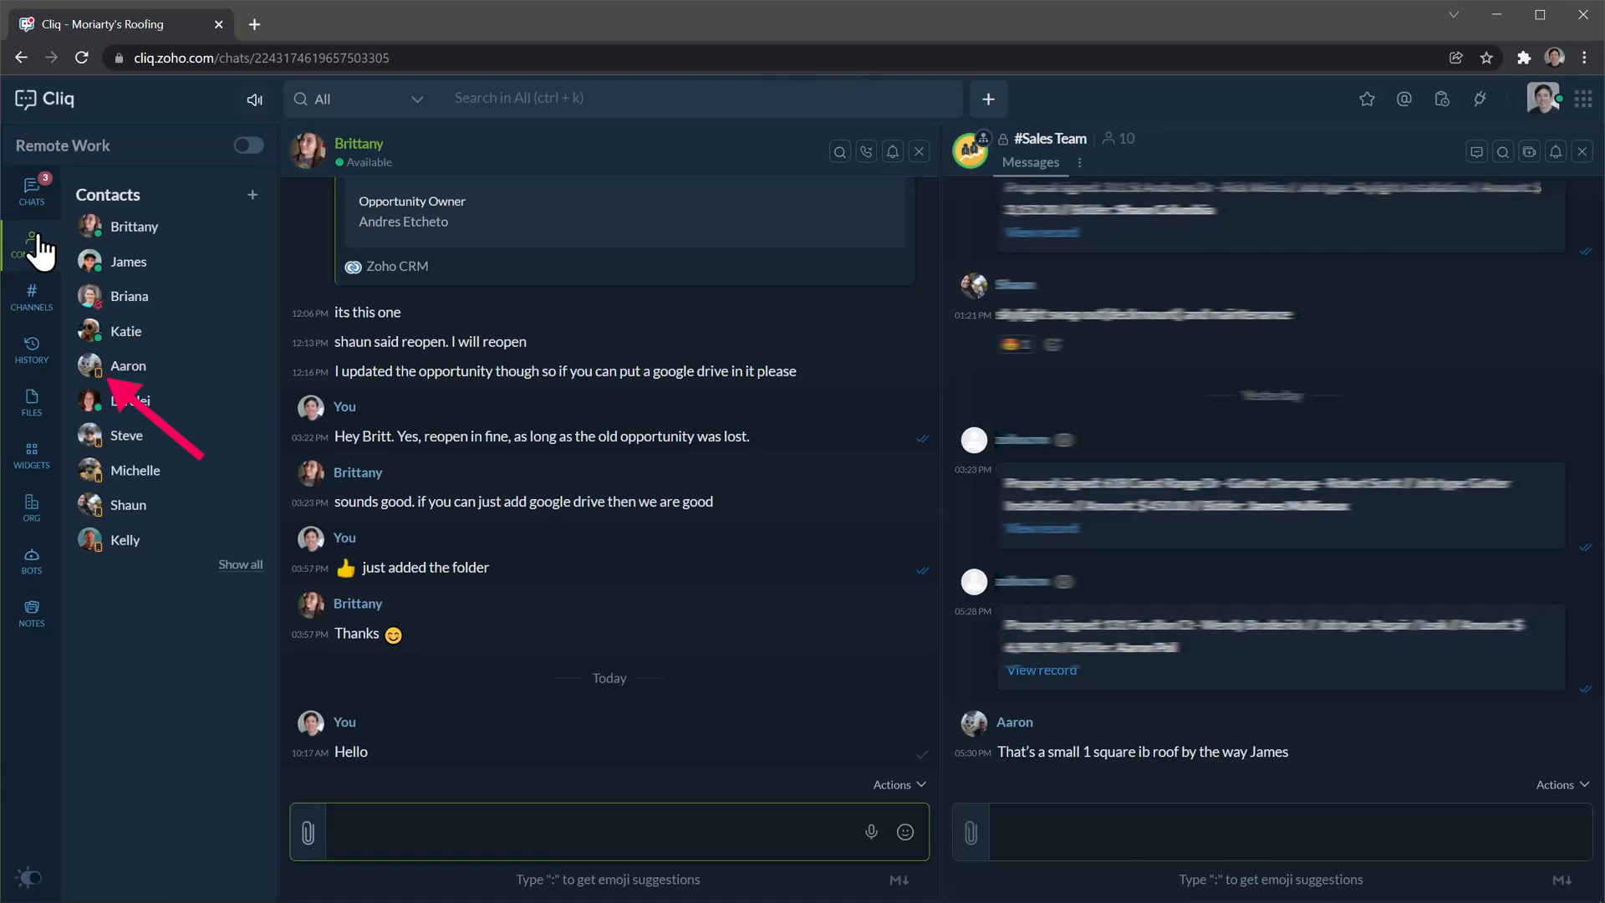
pyautogui.click(609, 822)
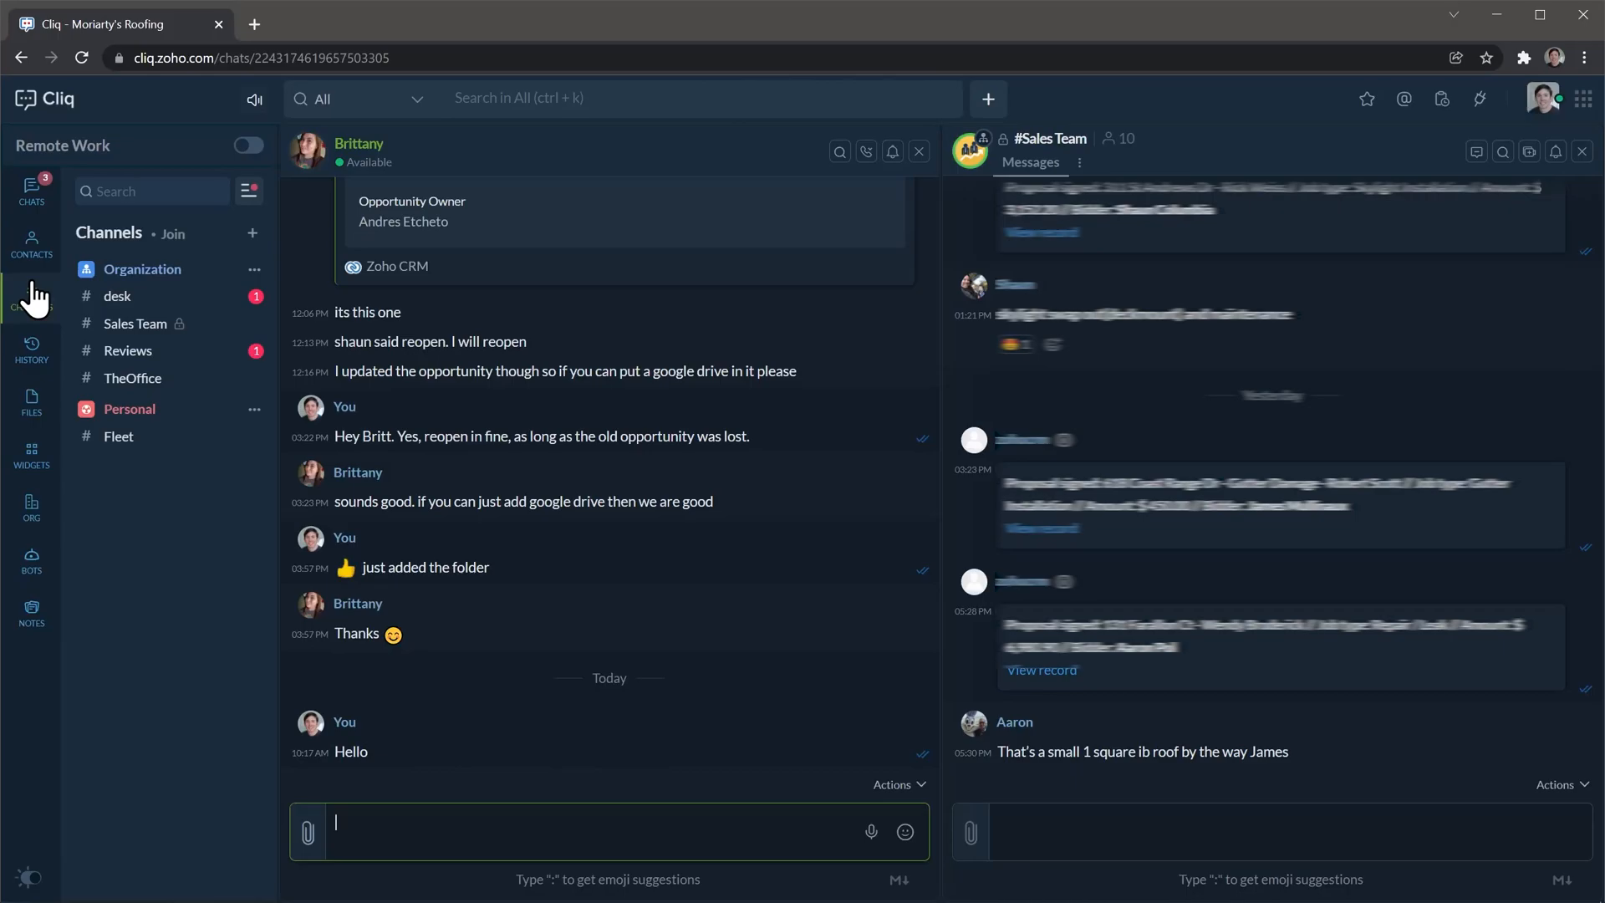
pyautogui.click(30, 348)
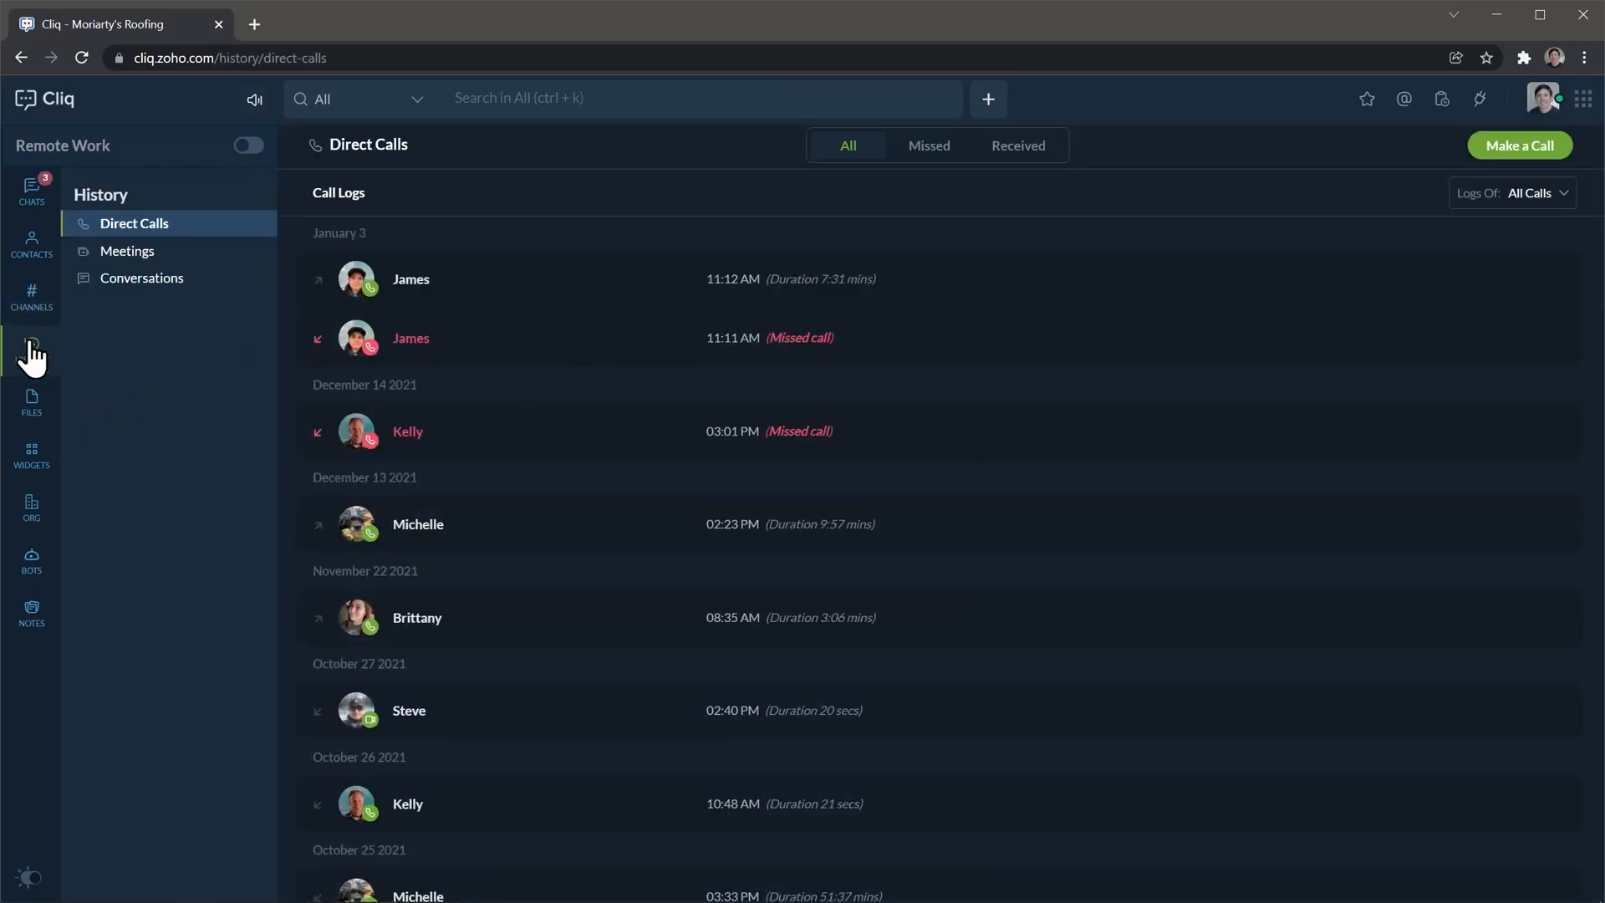
# - Show the Files gallery of images shared in Cliq, grouped under January 2022 and December 2021
pyautogui.click(30, 400)
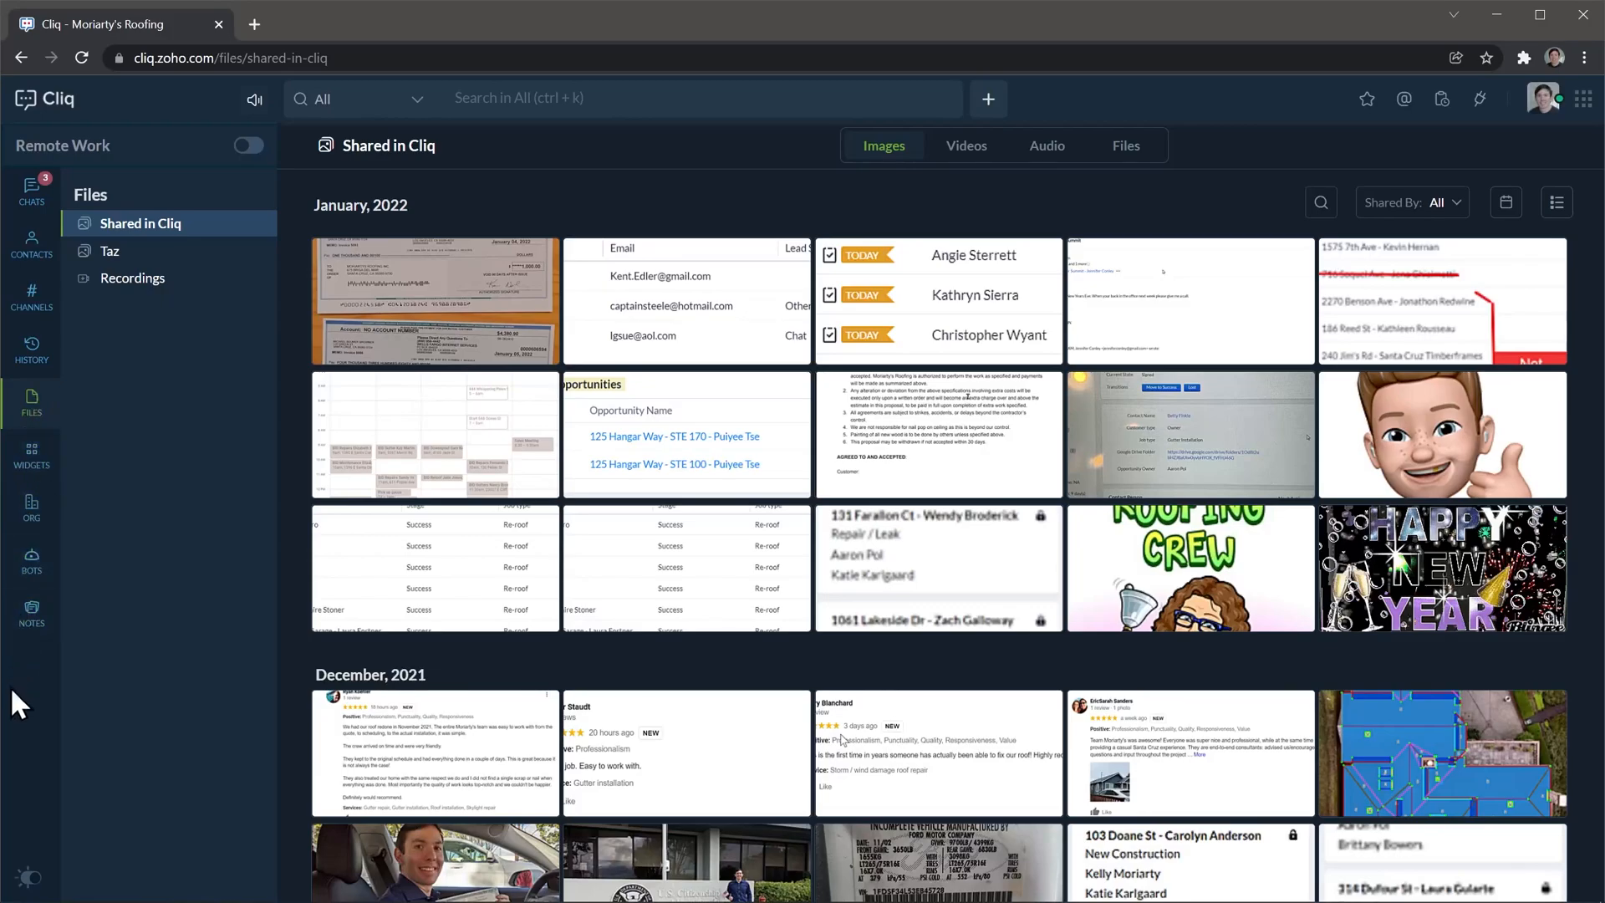
pyautogui.moveTo(34, 858)
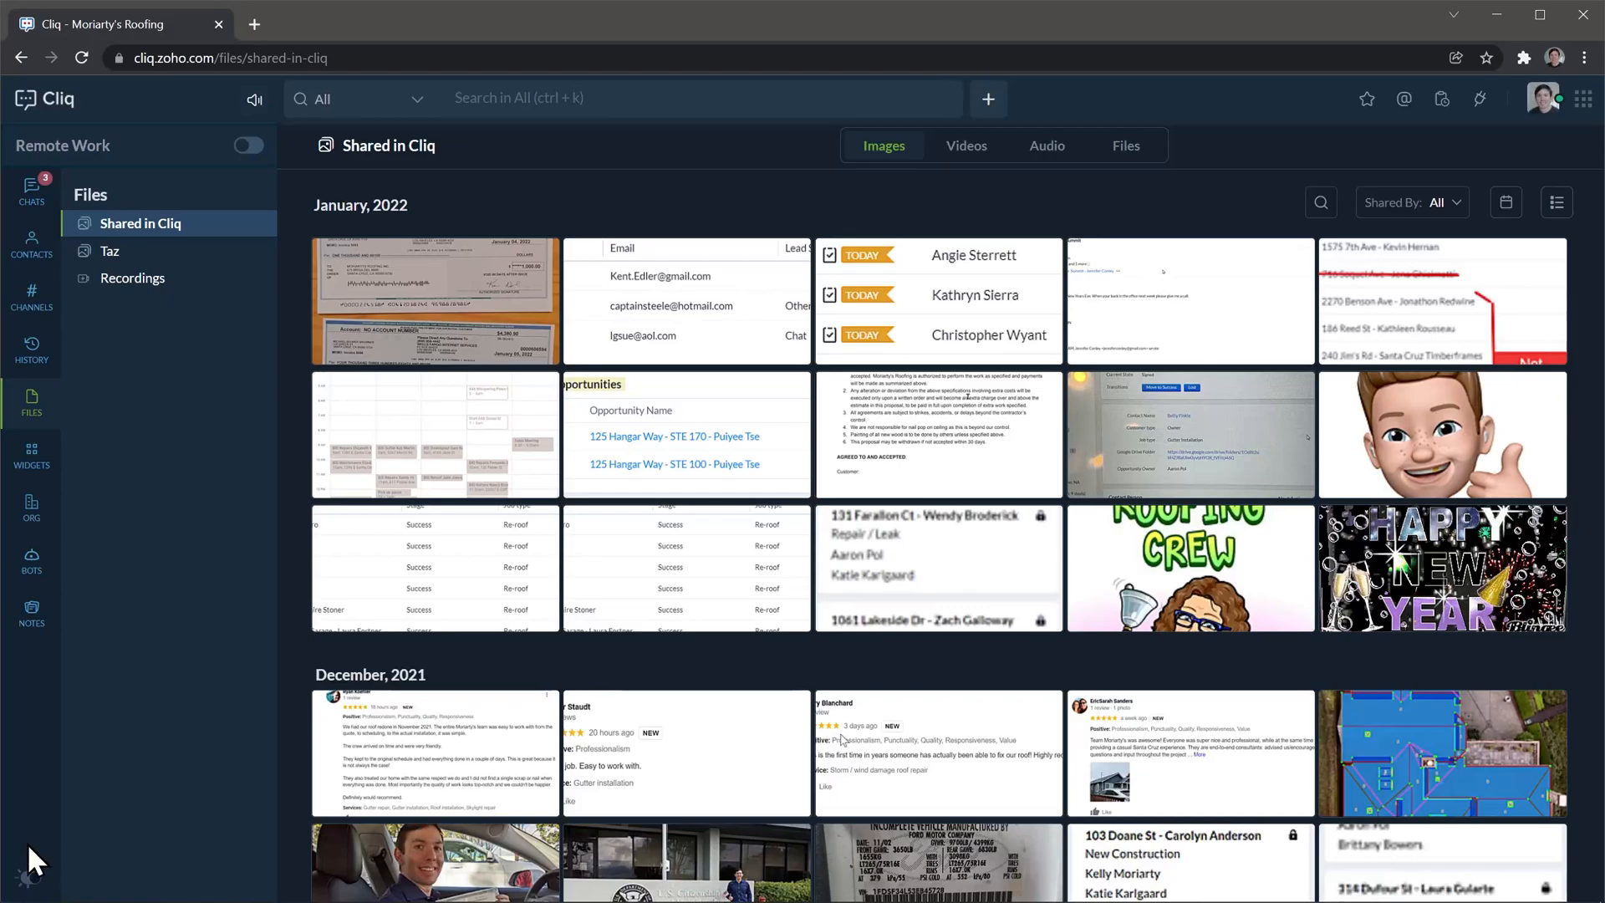
pyautogui.moveTo(1329, 371)
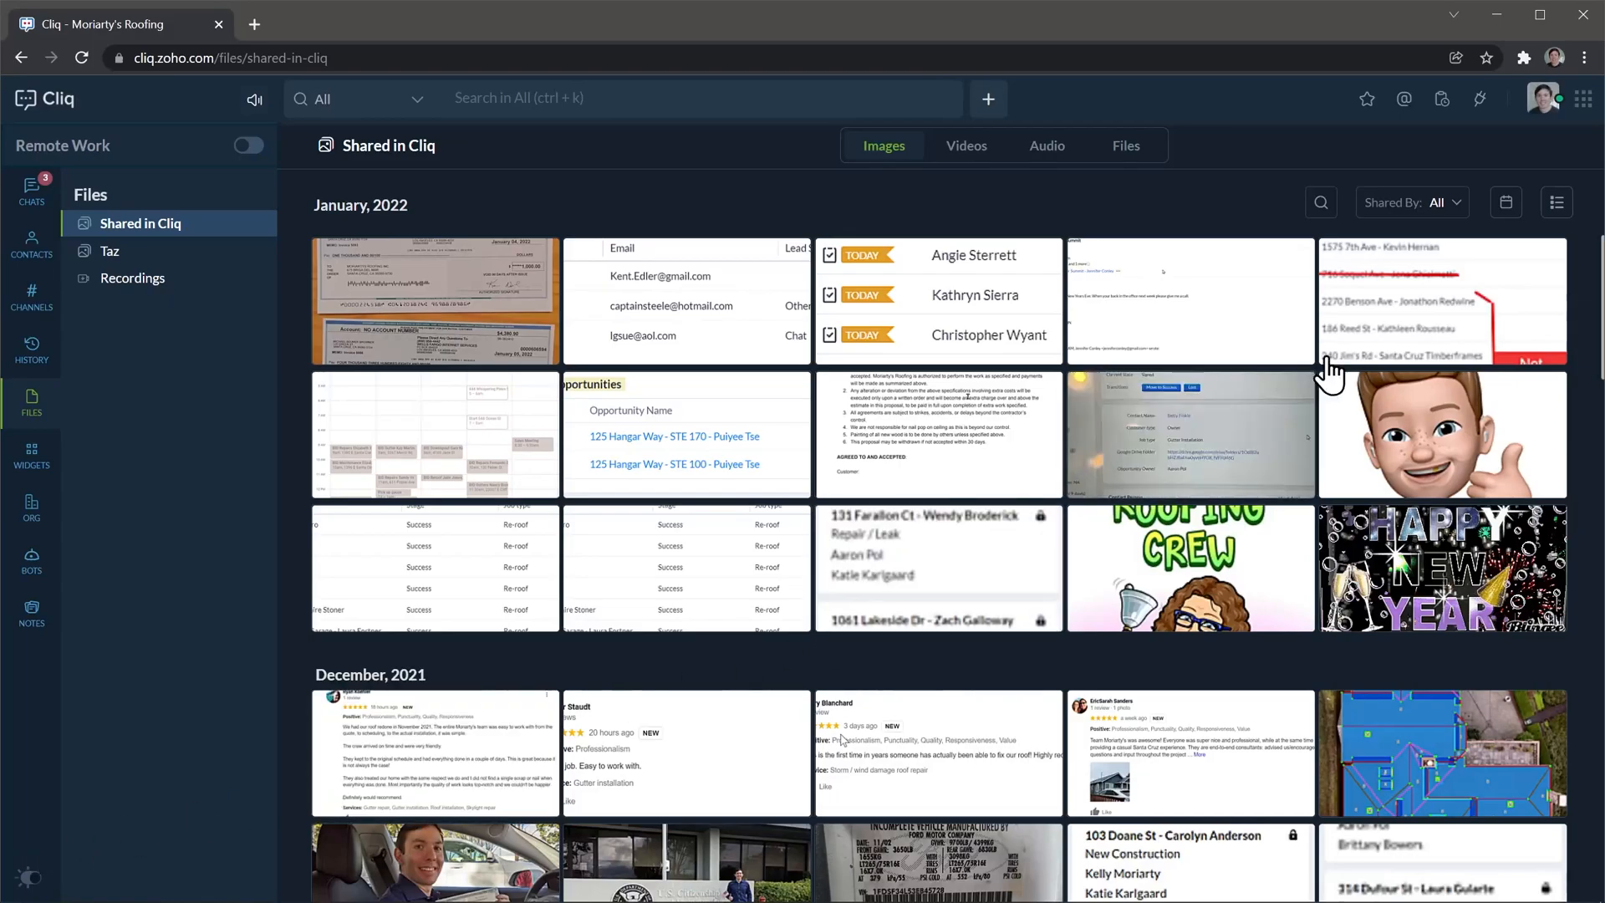
pyautogui.click(1543, 99)
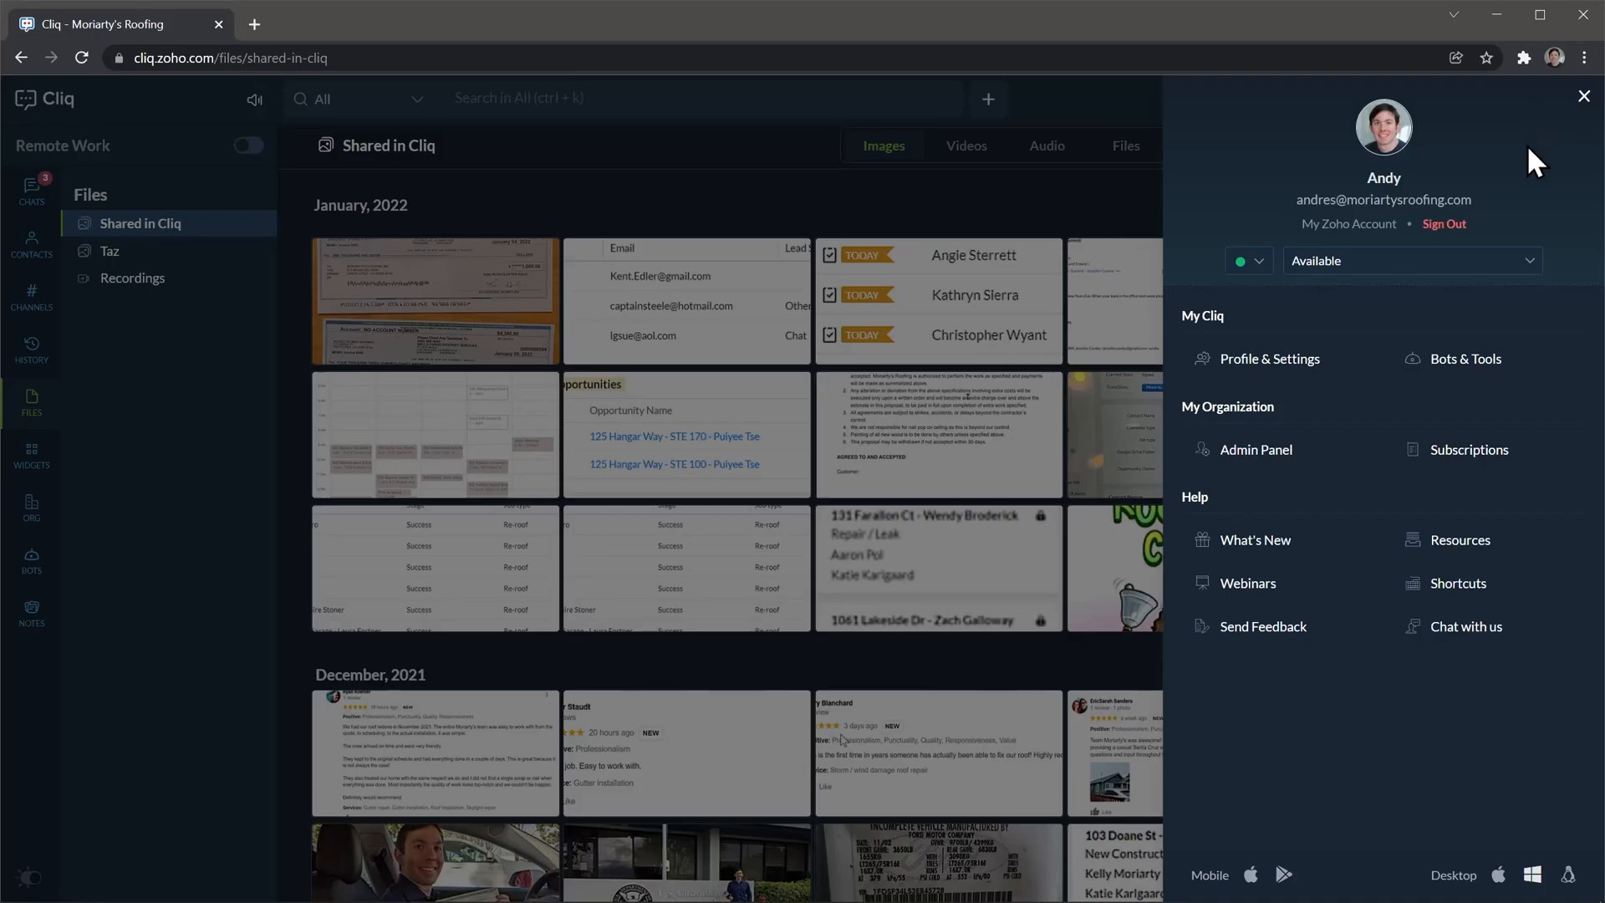
pyautogui.click(1411, 261)
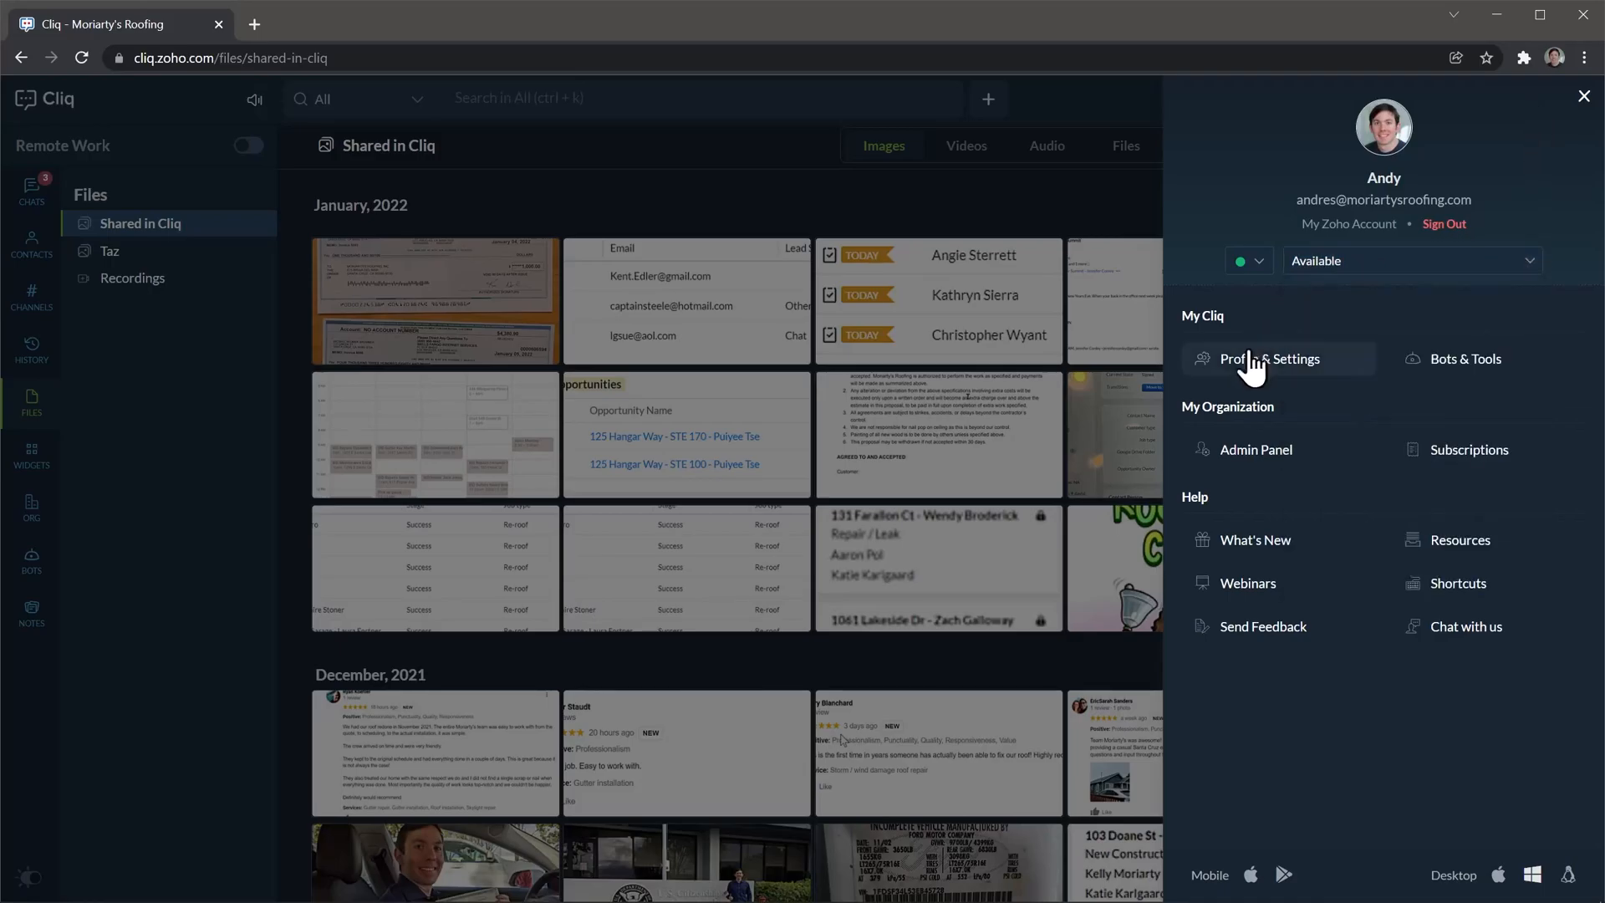
pyautogui.click(1269, 358)
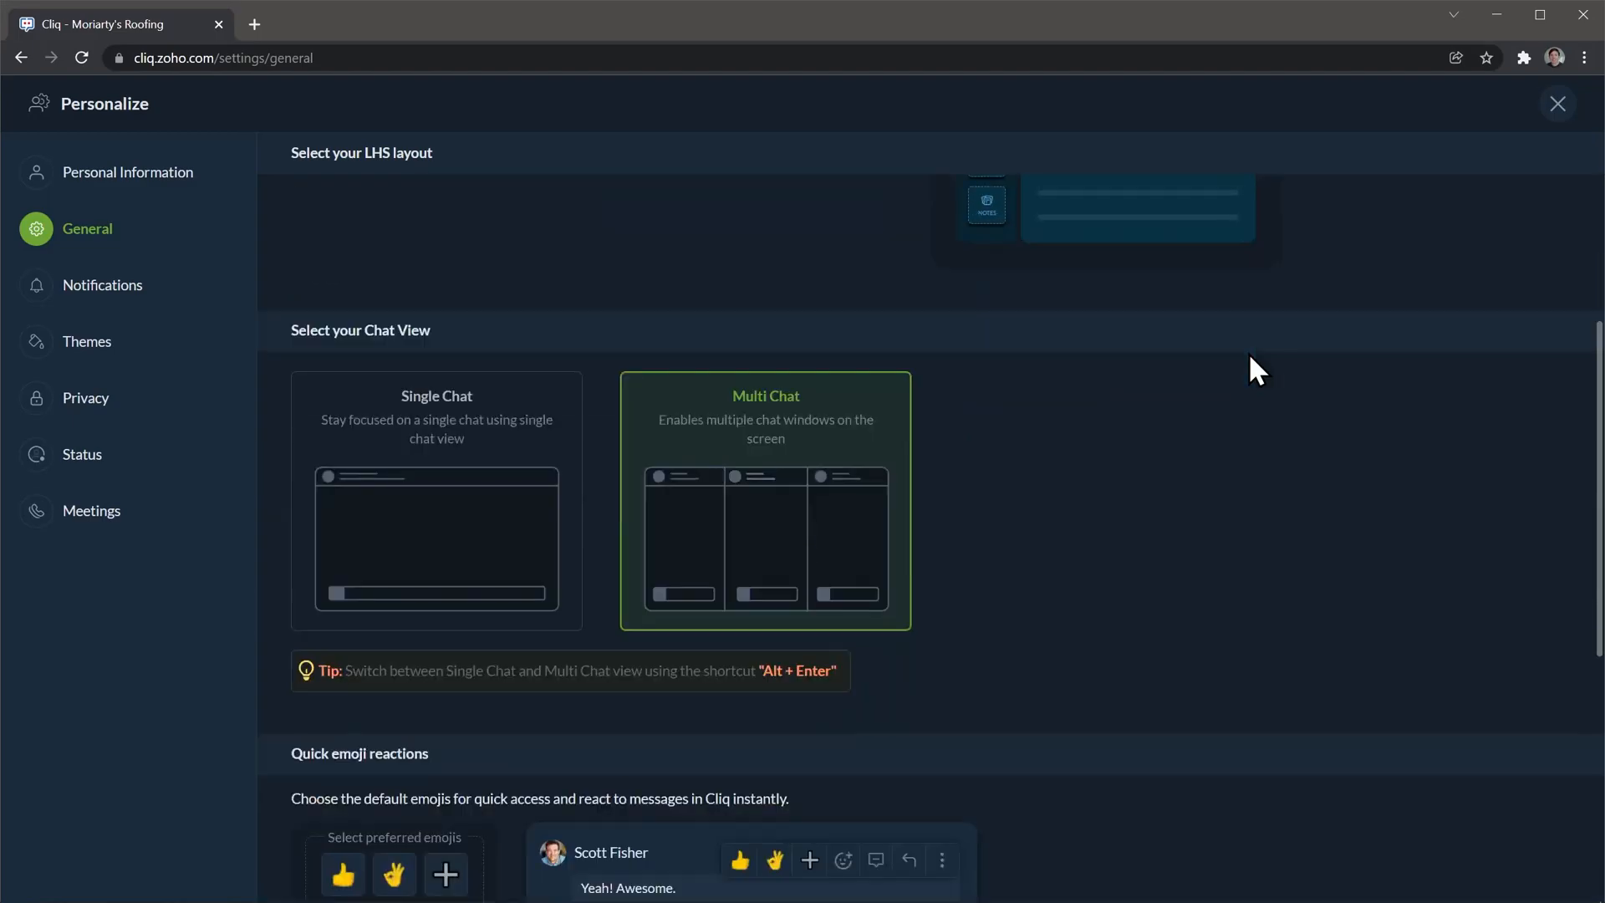
pyautogui.scroll(-3)
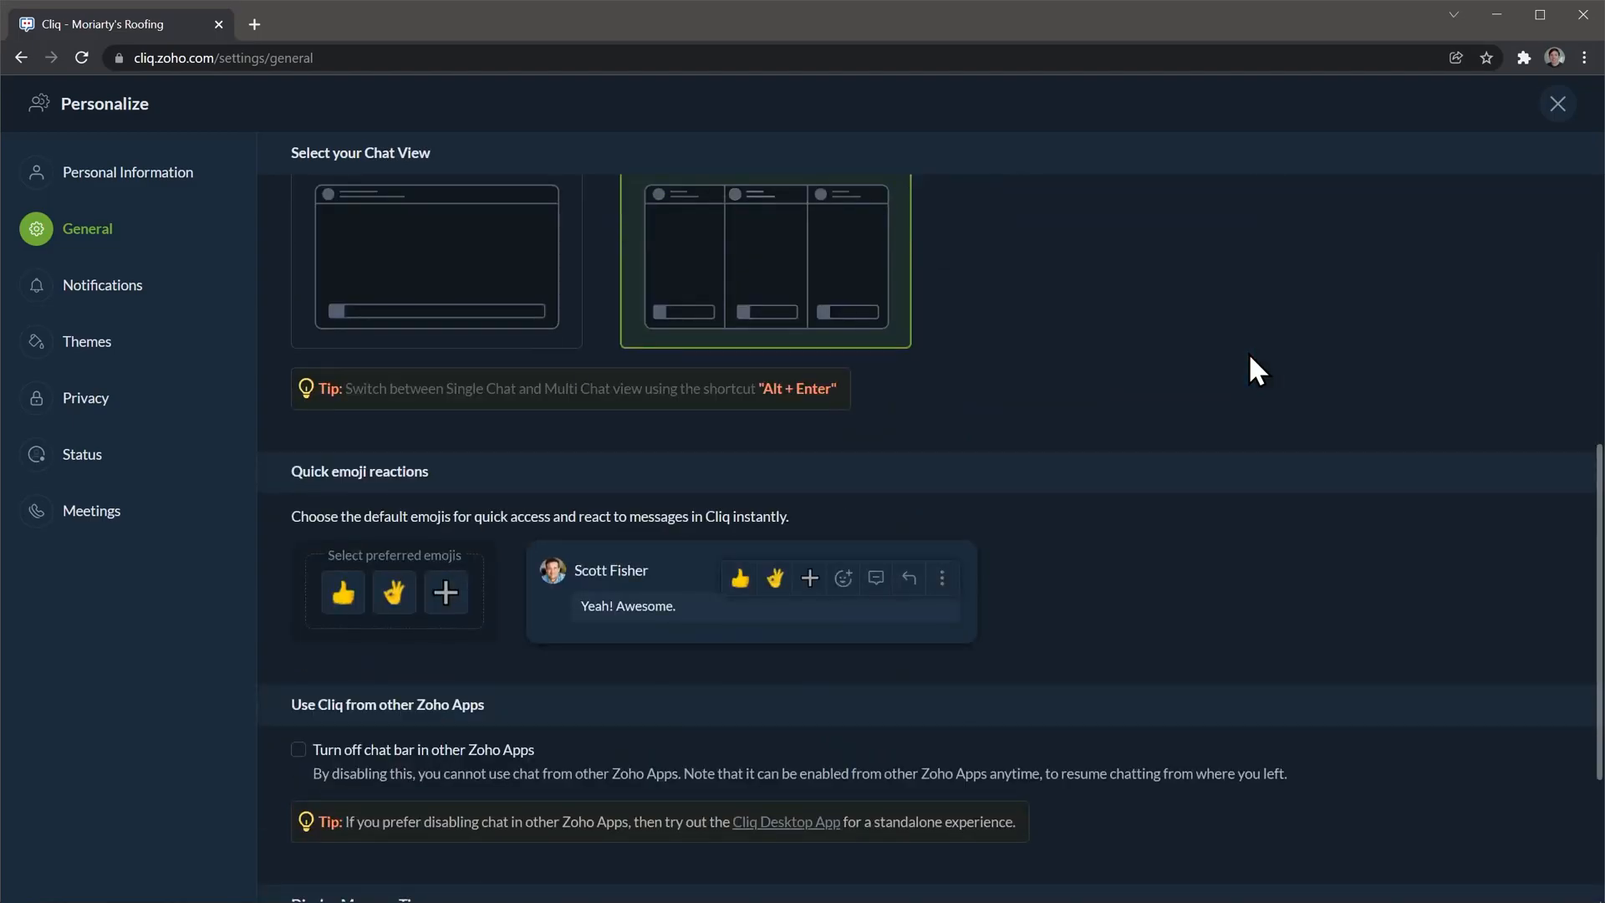
pyautogui.scroll(-3)
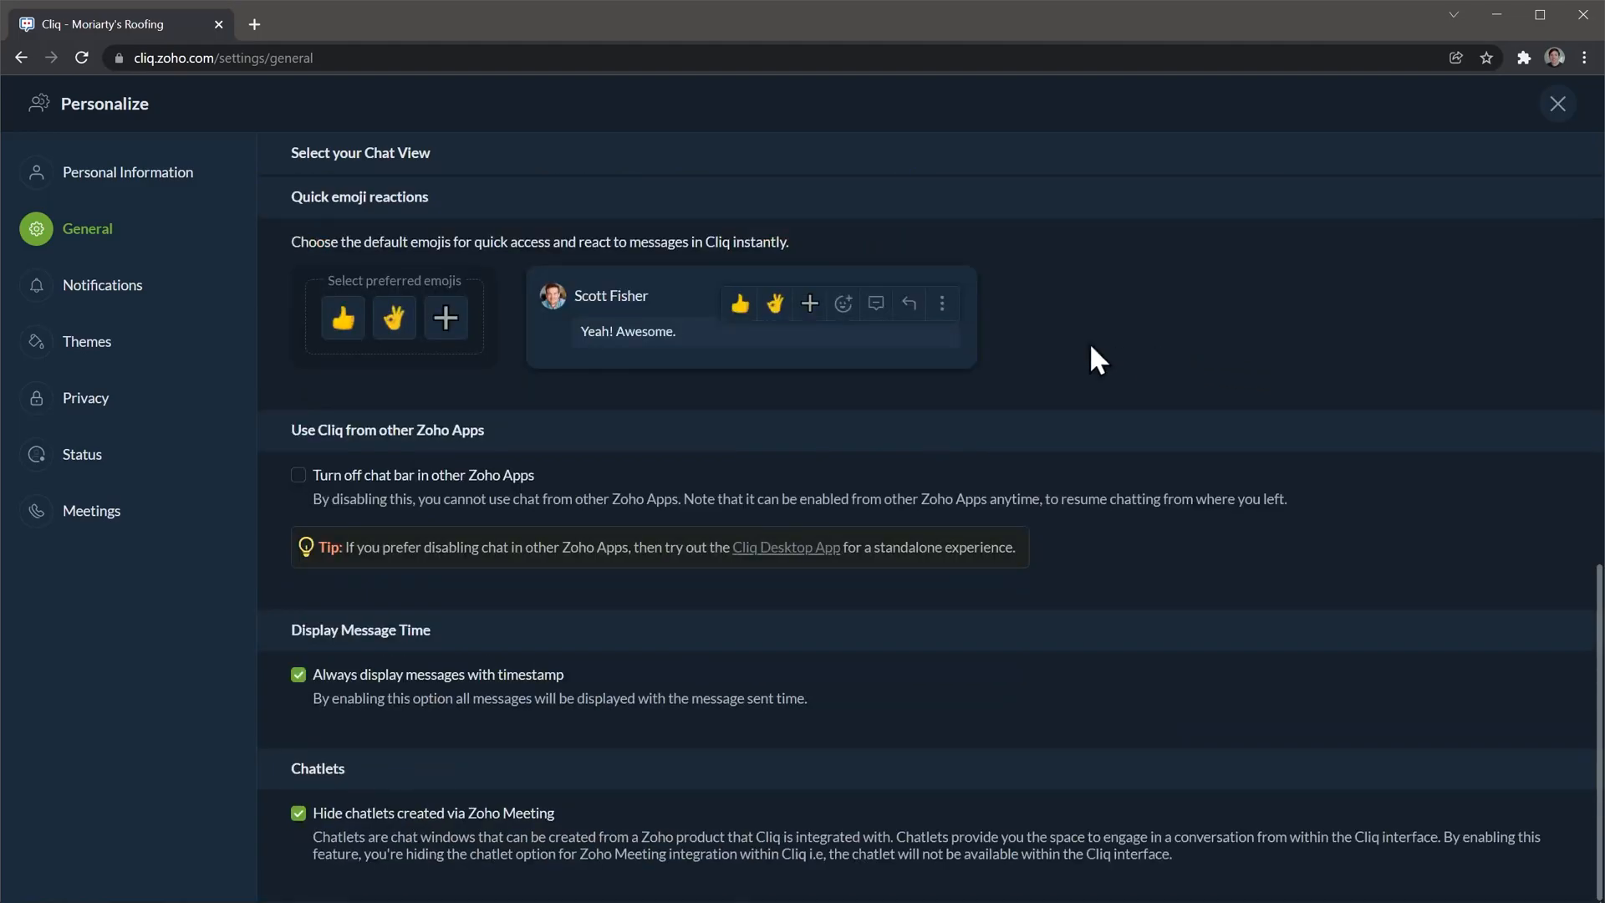
pyautogui.click(102, 284)
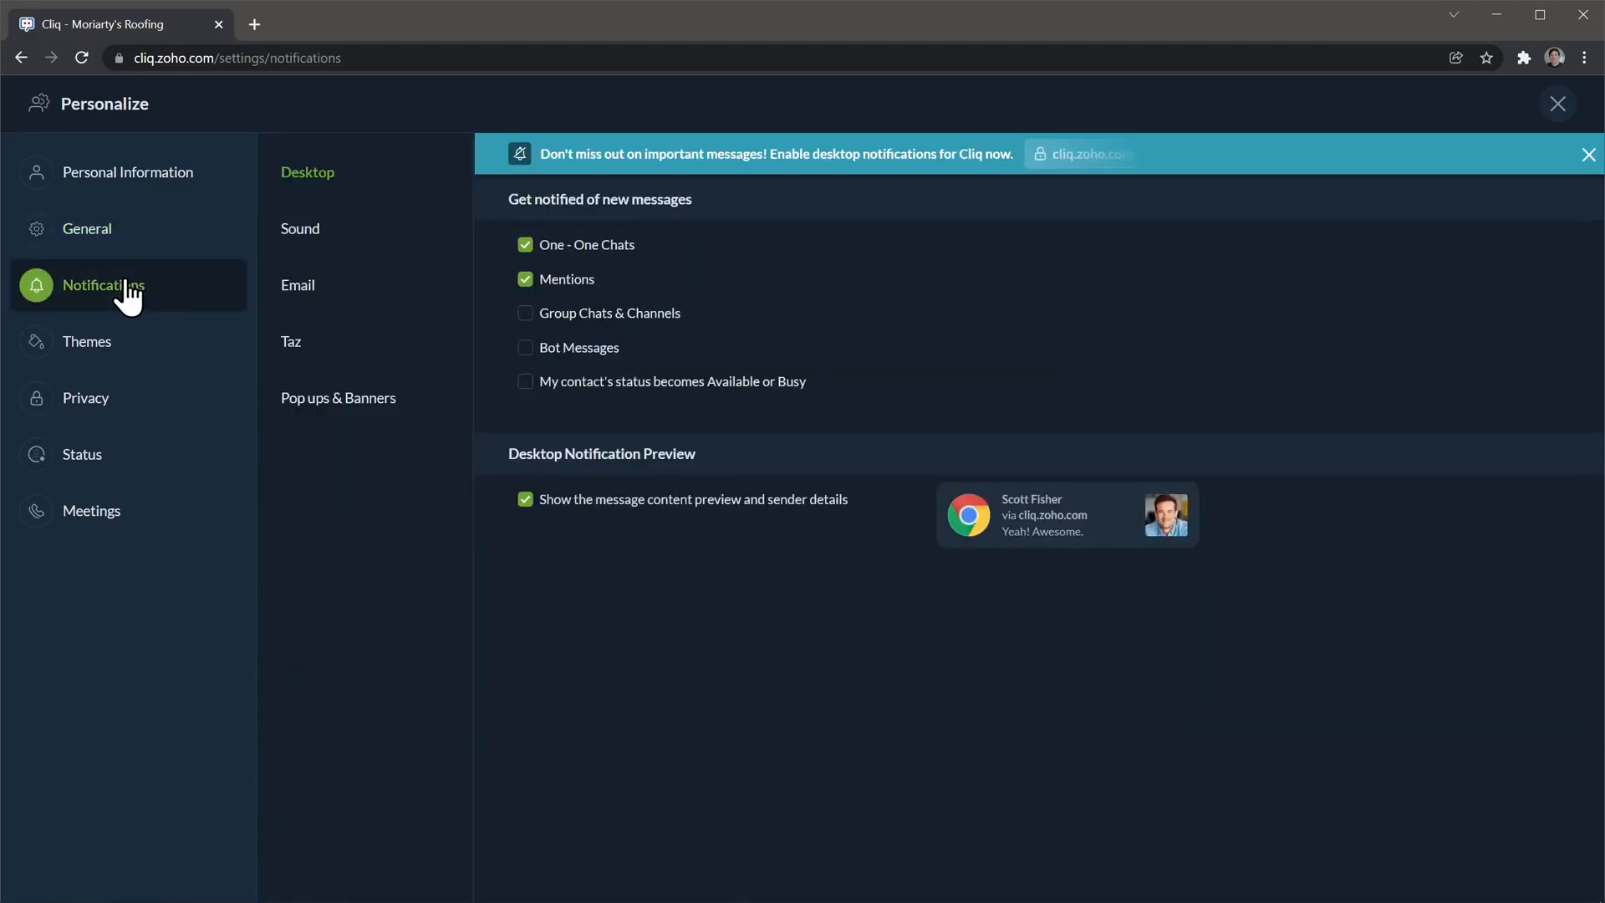
pyautogui.click(87, 341)
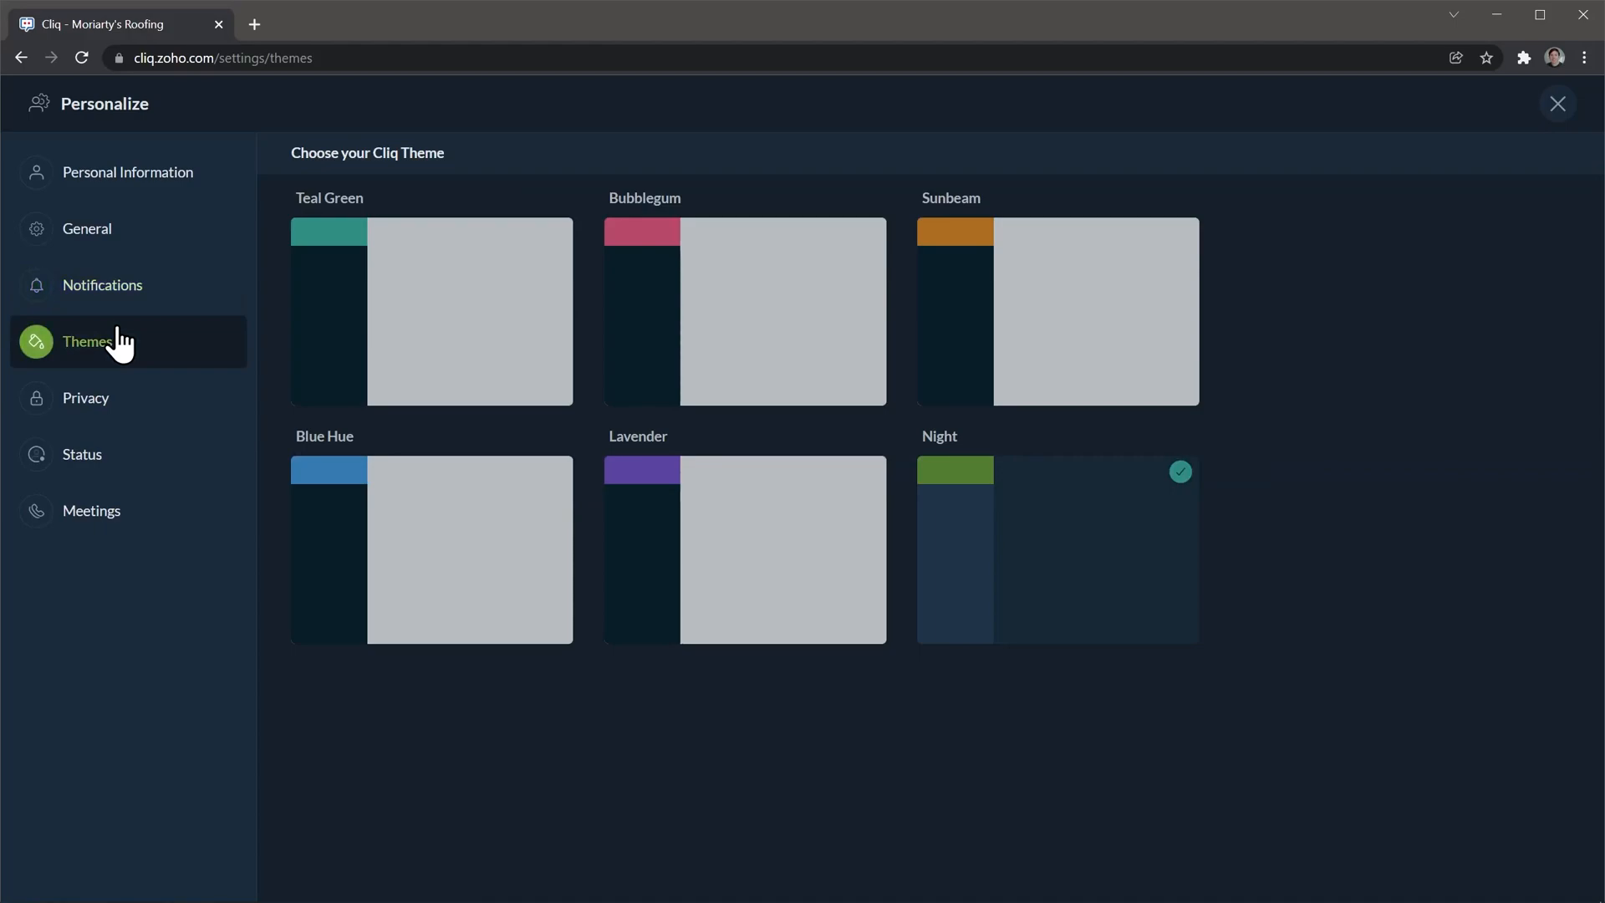
pyautogui.click(128, 172)
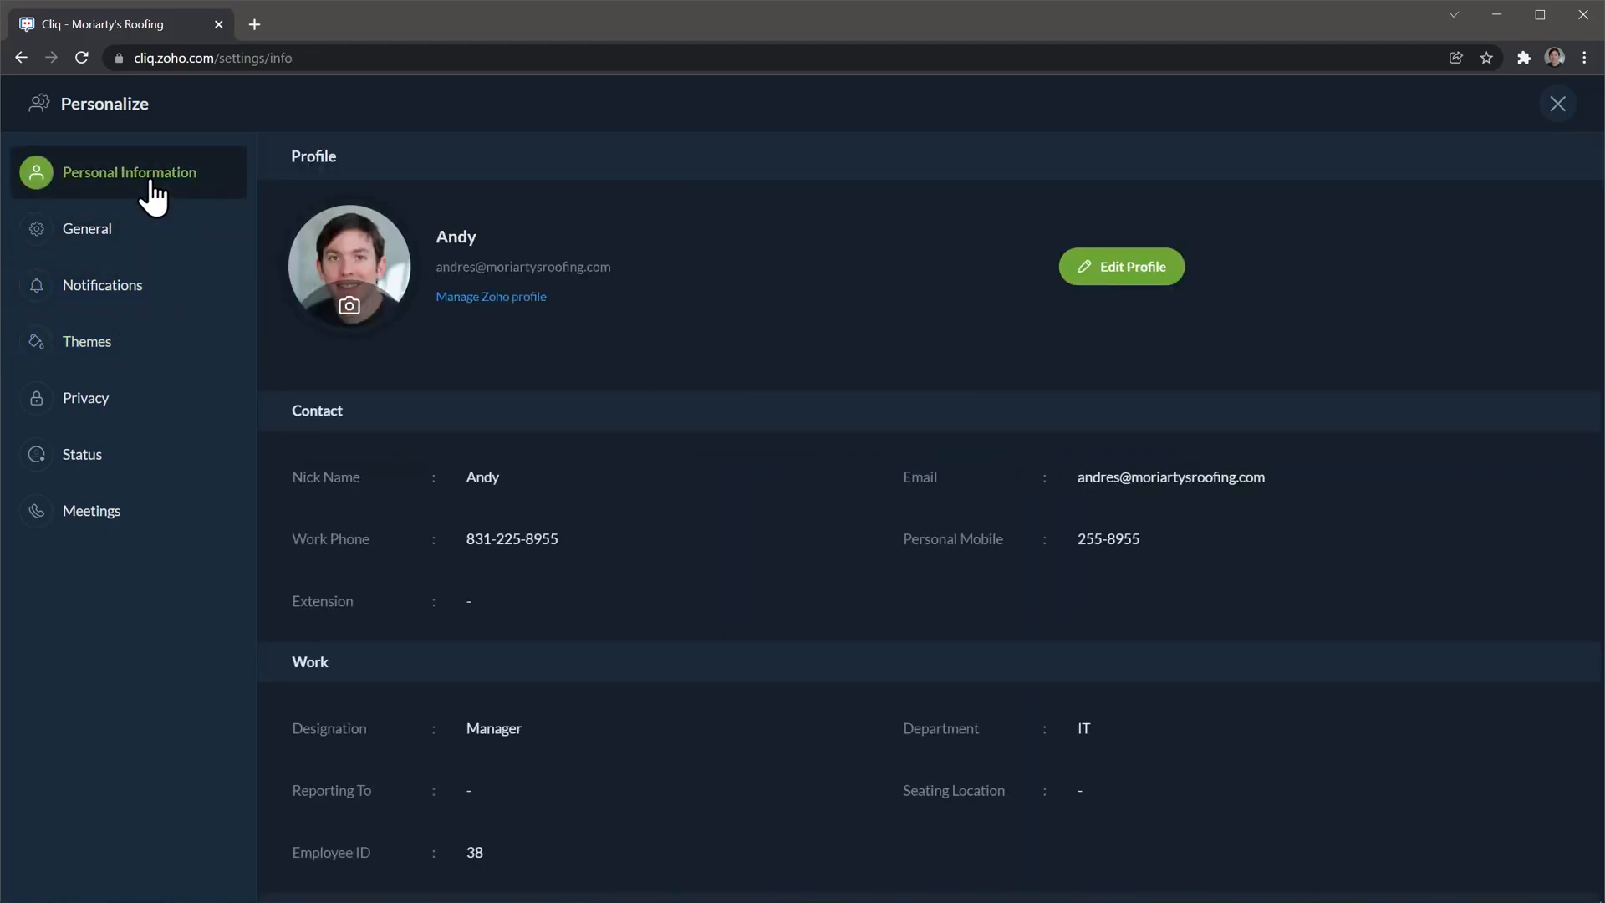
pyautogui.click(80, 453)
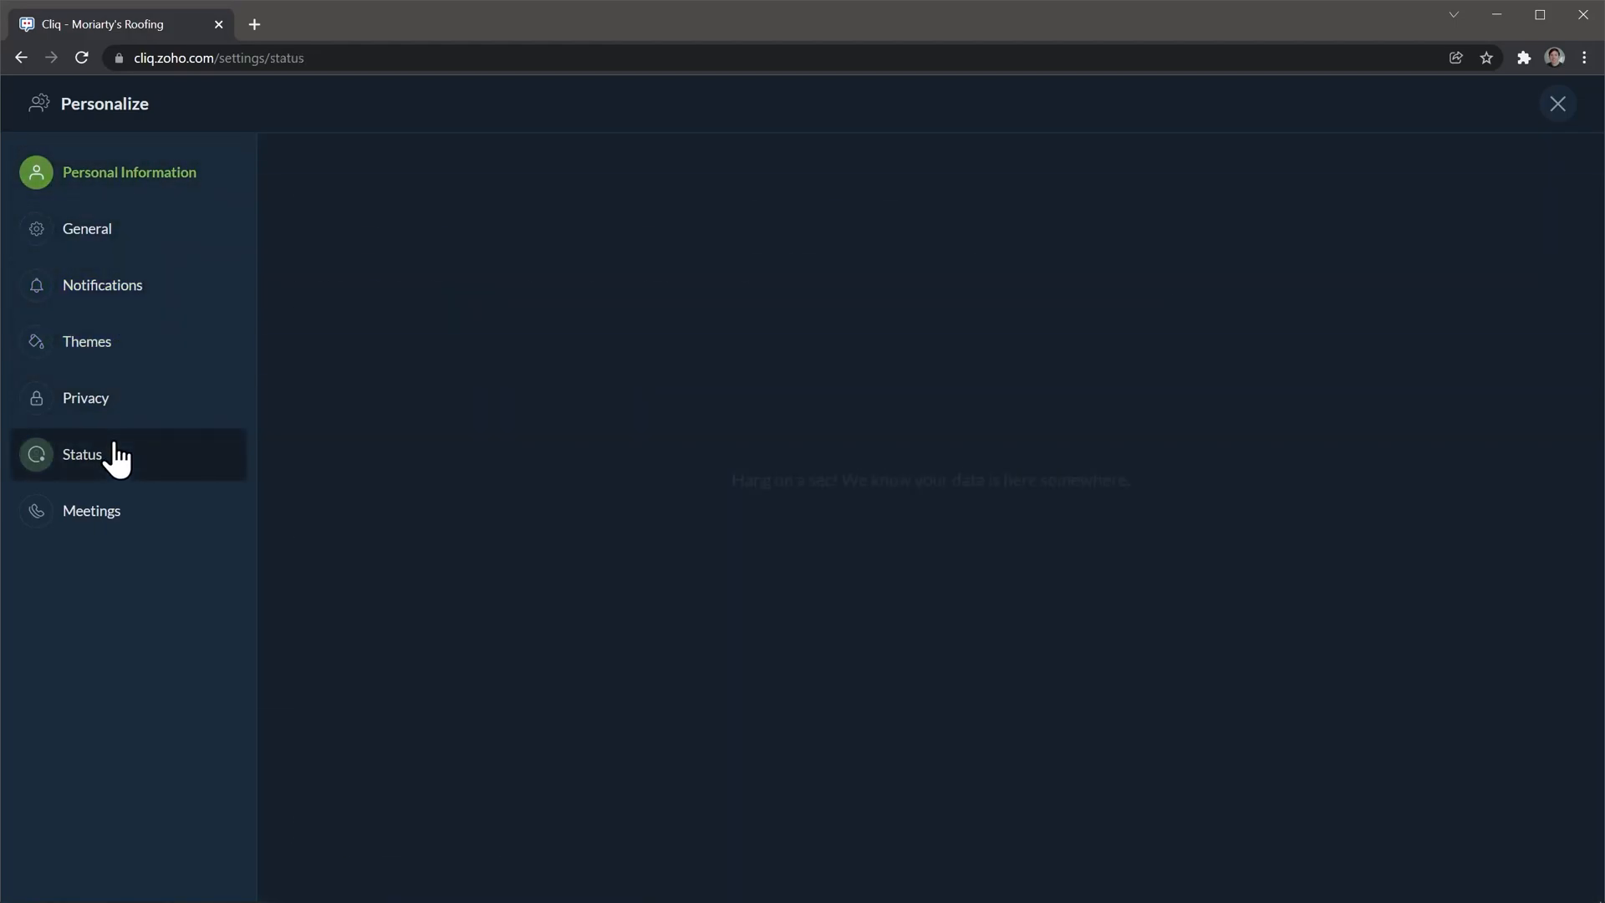
pyautogui.click(82, 453)
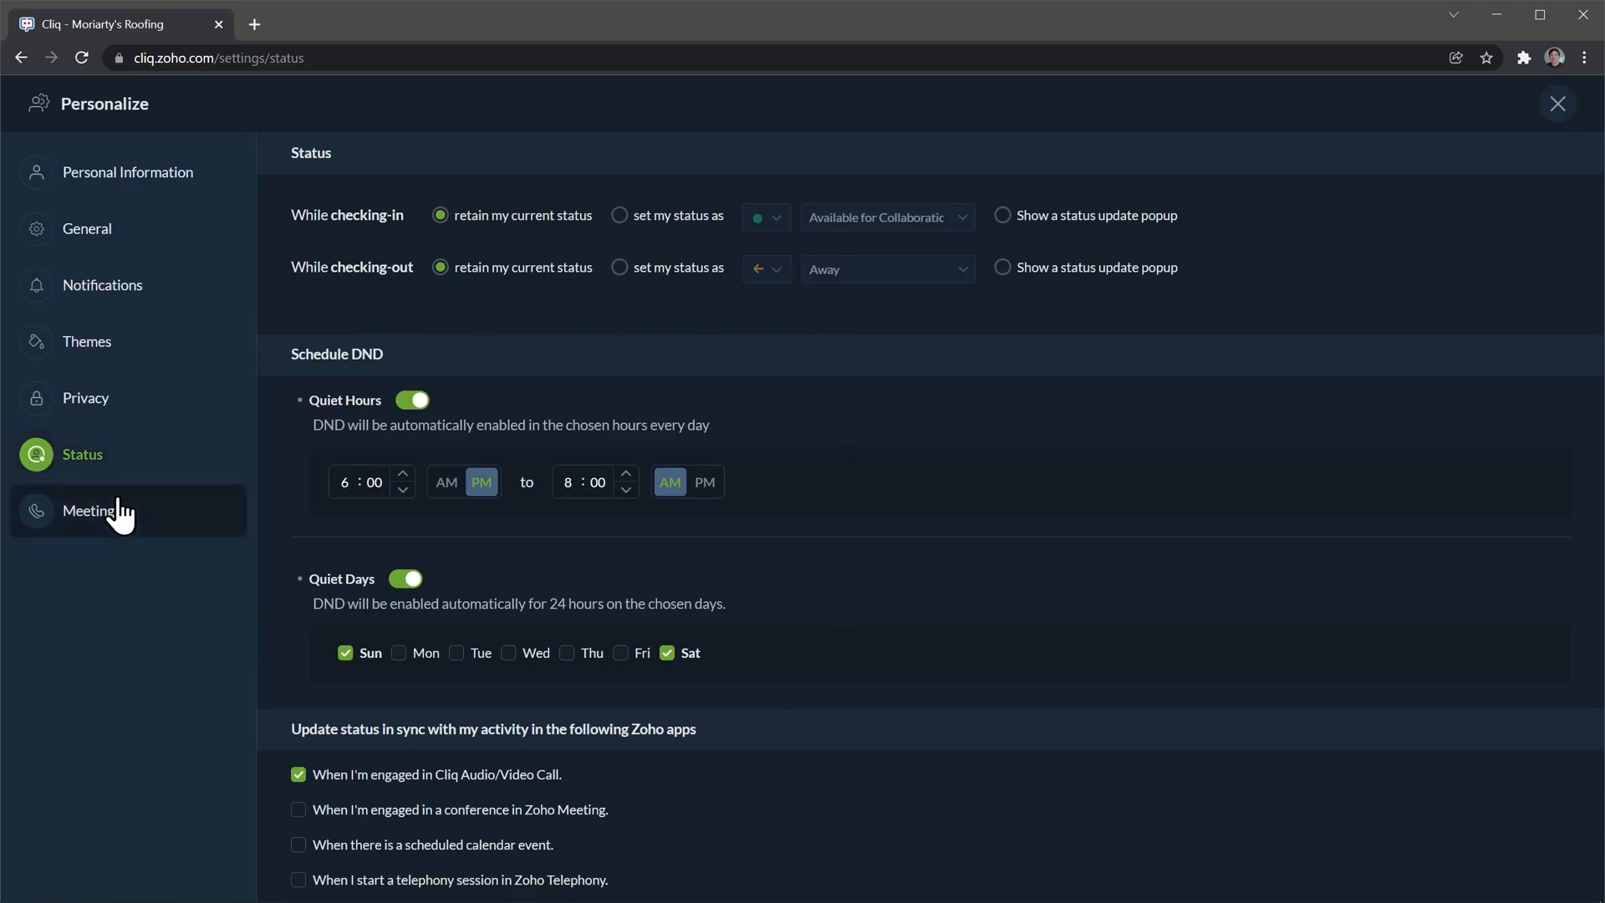
pyautogui.click(1556, 102)
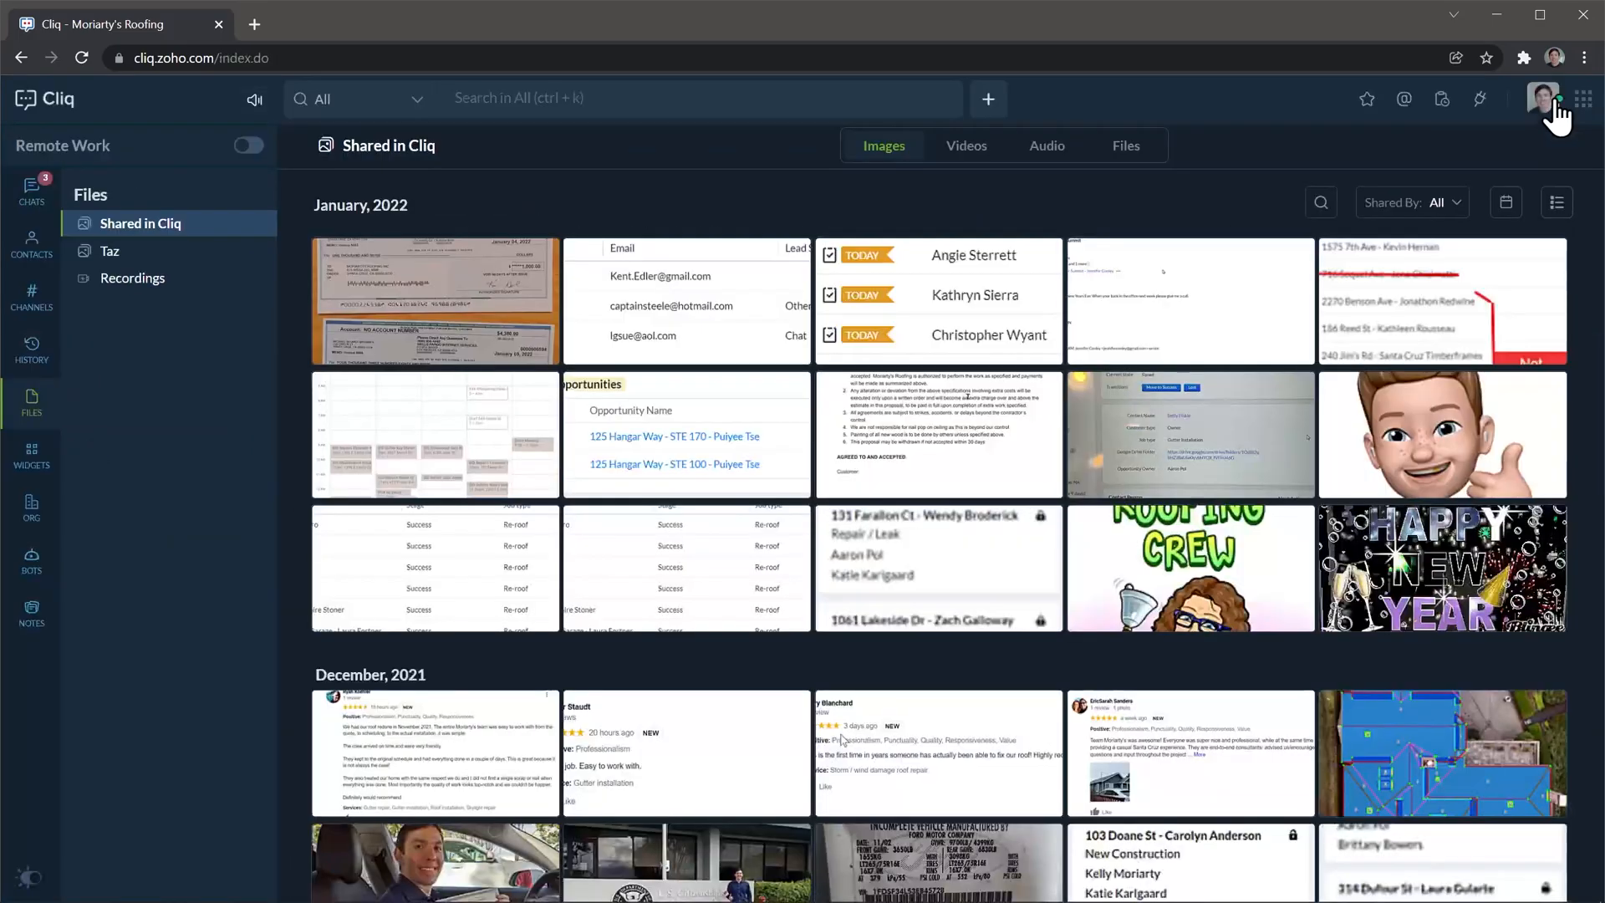
# - Reach the Admin Panel from the avatar's My Organization menu and scroll through its permissions, customization, integration and reports sections
pyautogui.click(1550, 98)
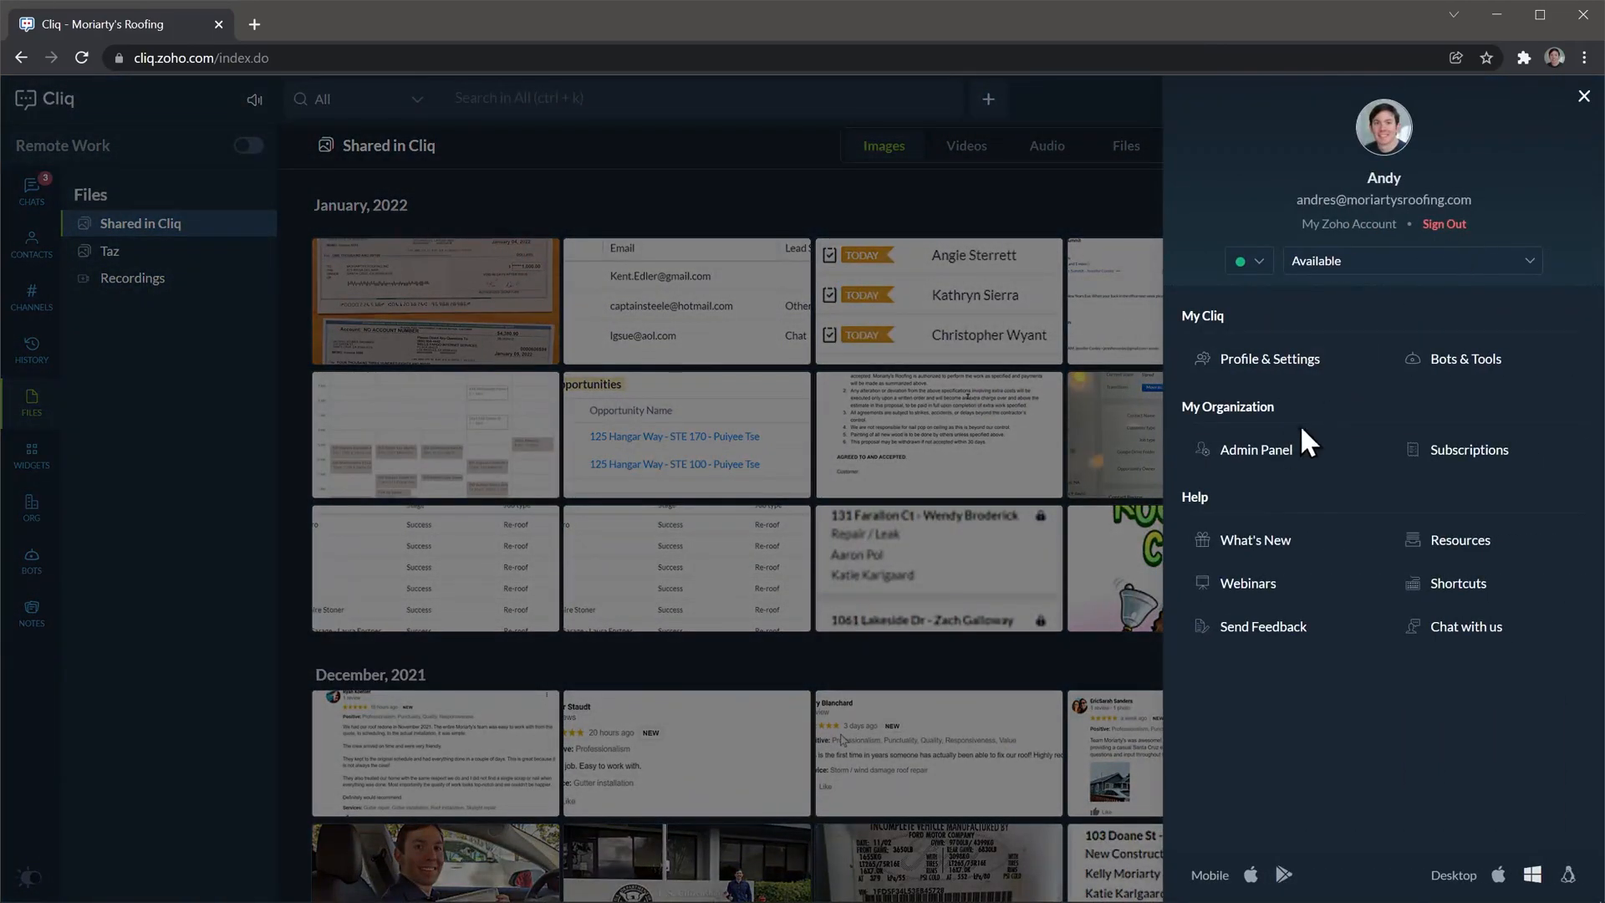
pyautogui.click(1254, 449)
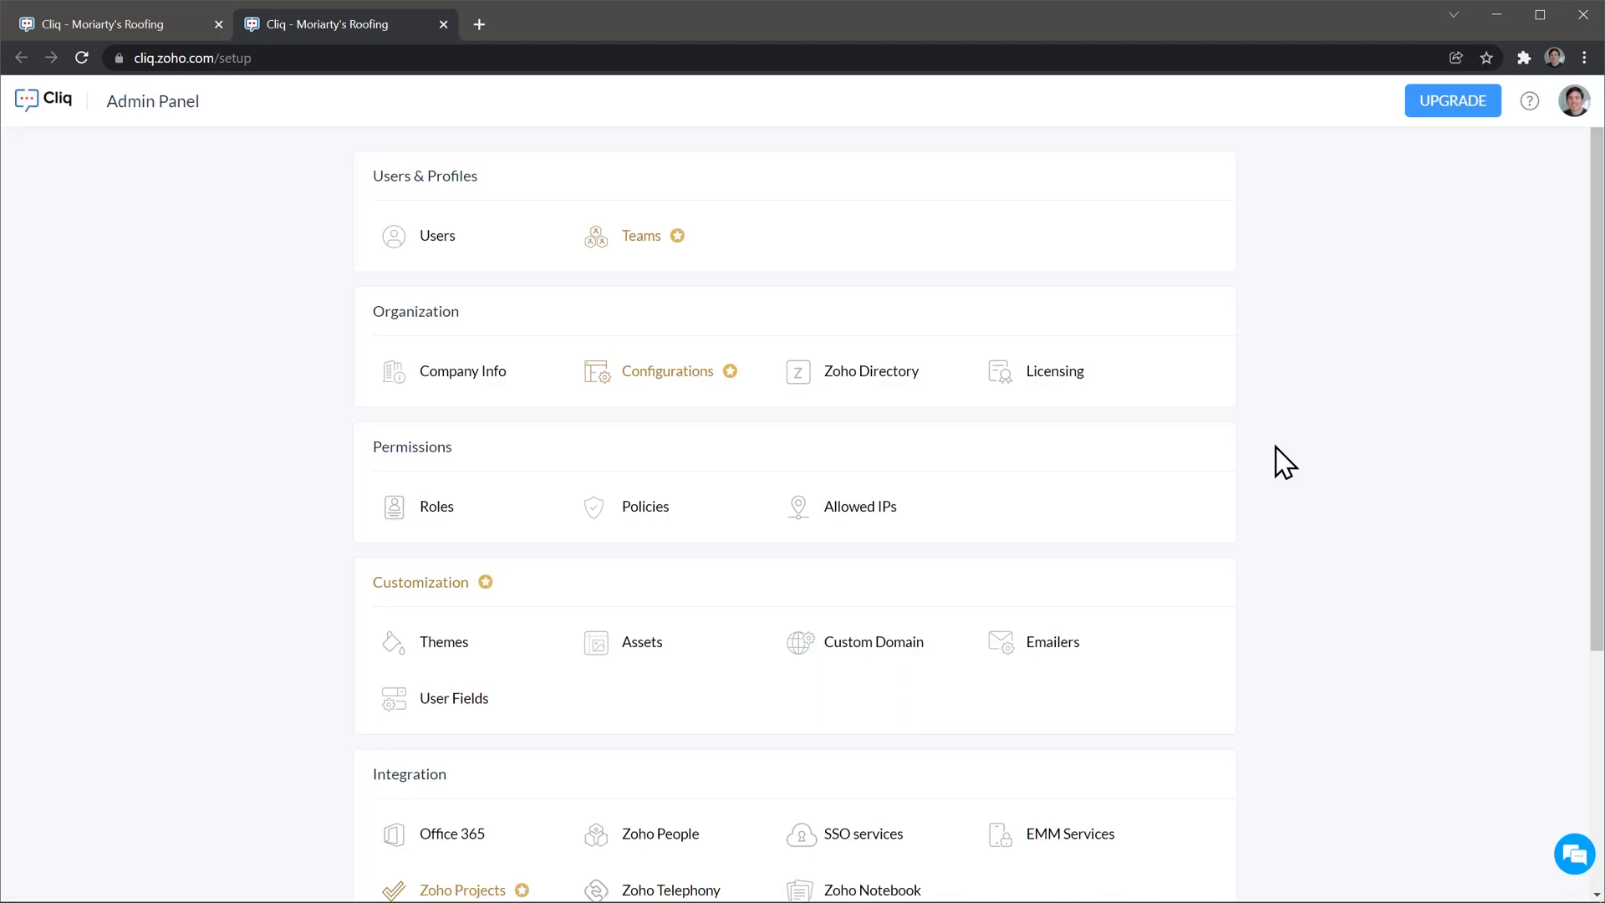
pyautogui.scroll(-3)
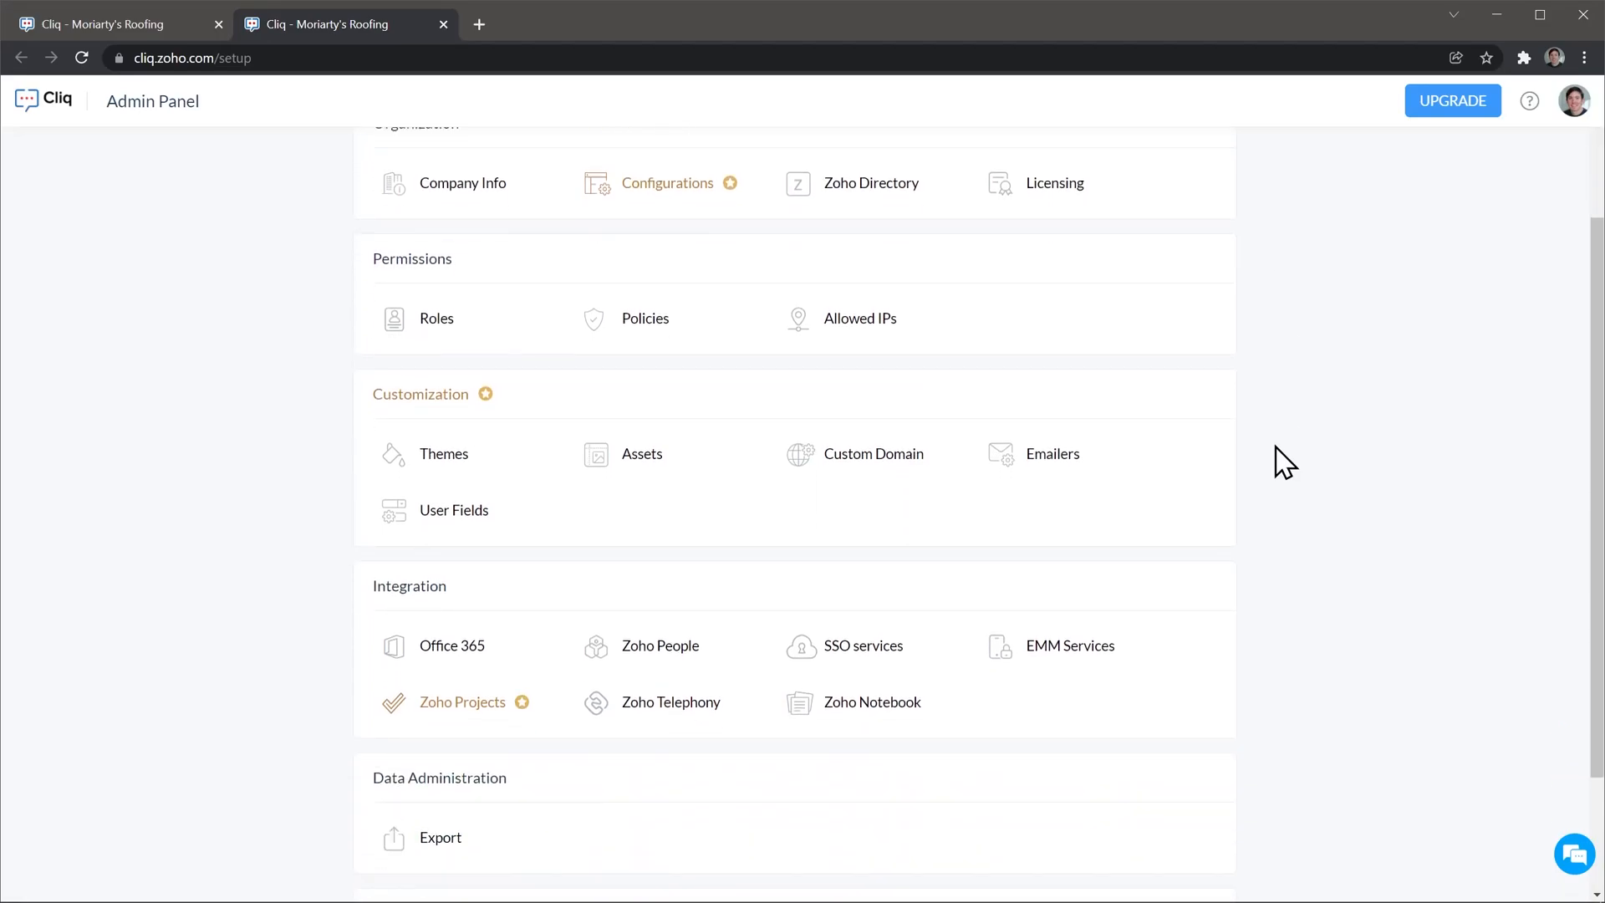
pyautogui.scroll(-3)
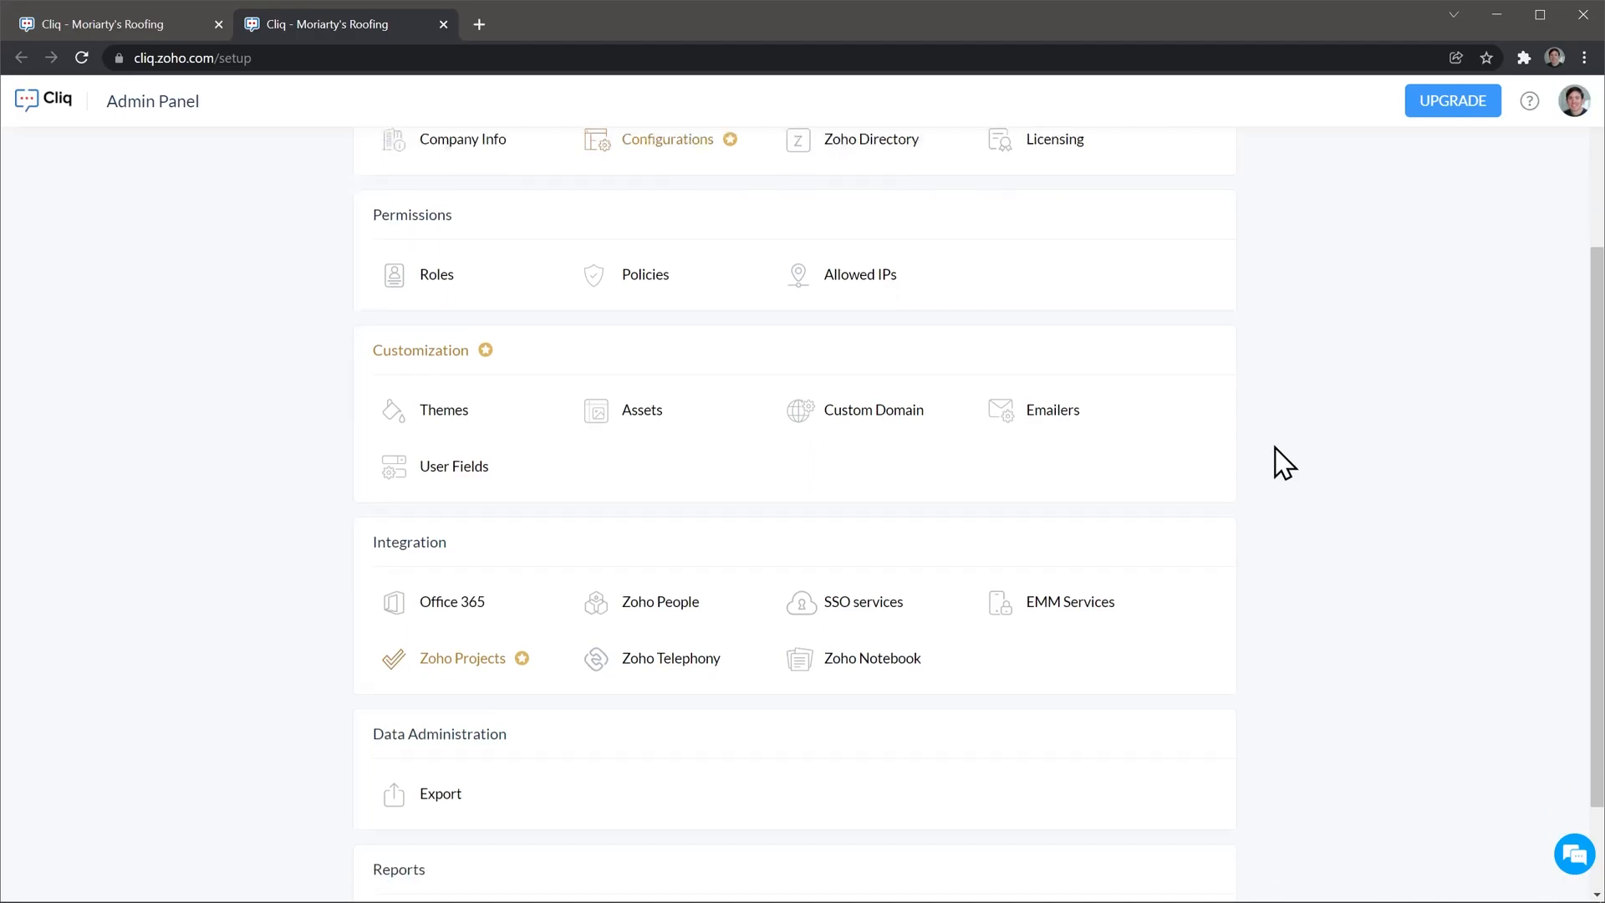
pyautogui.scroll(-3)
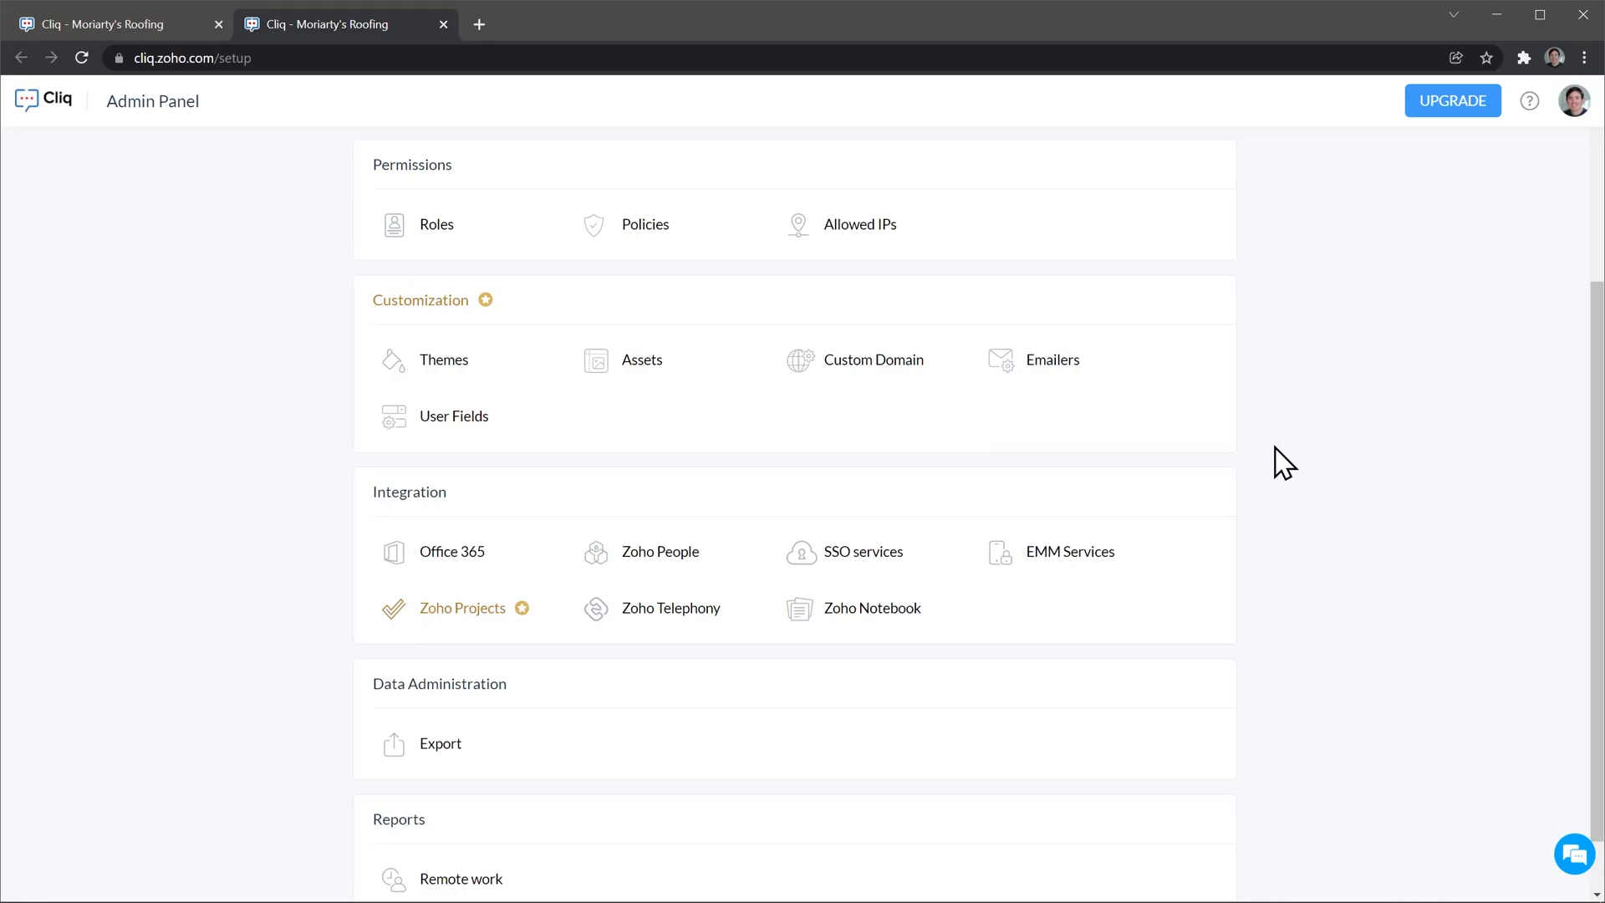
pyautogui.scroll(-3)
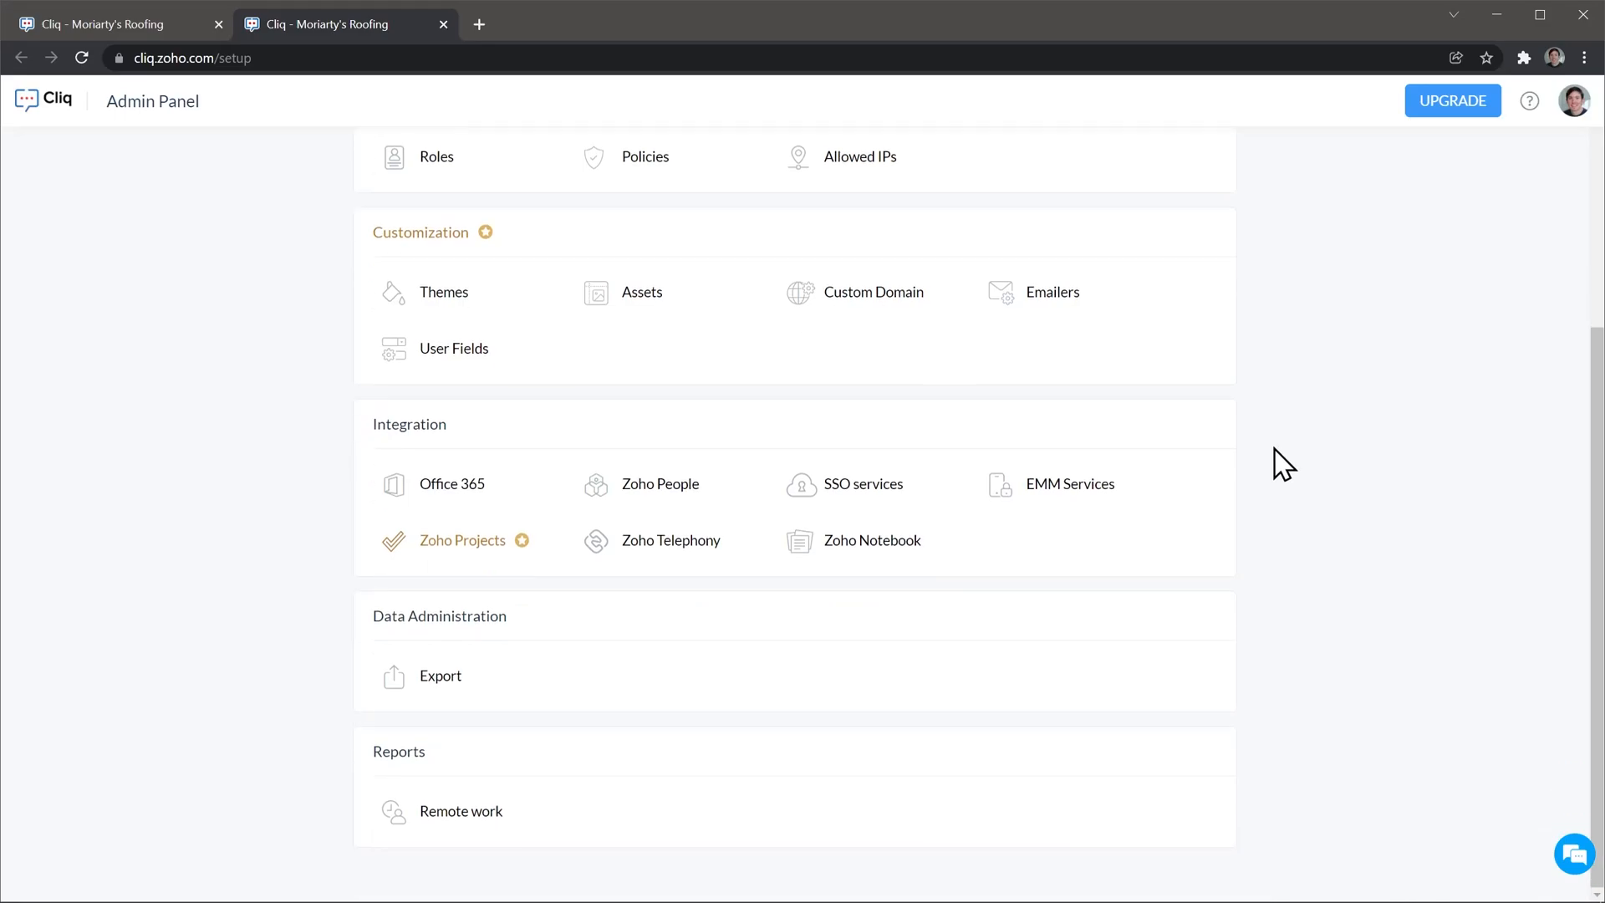